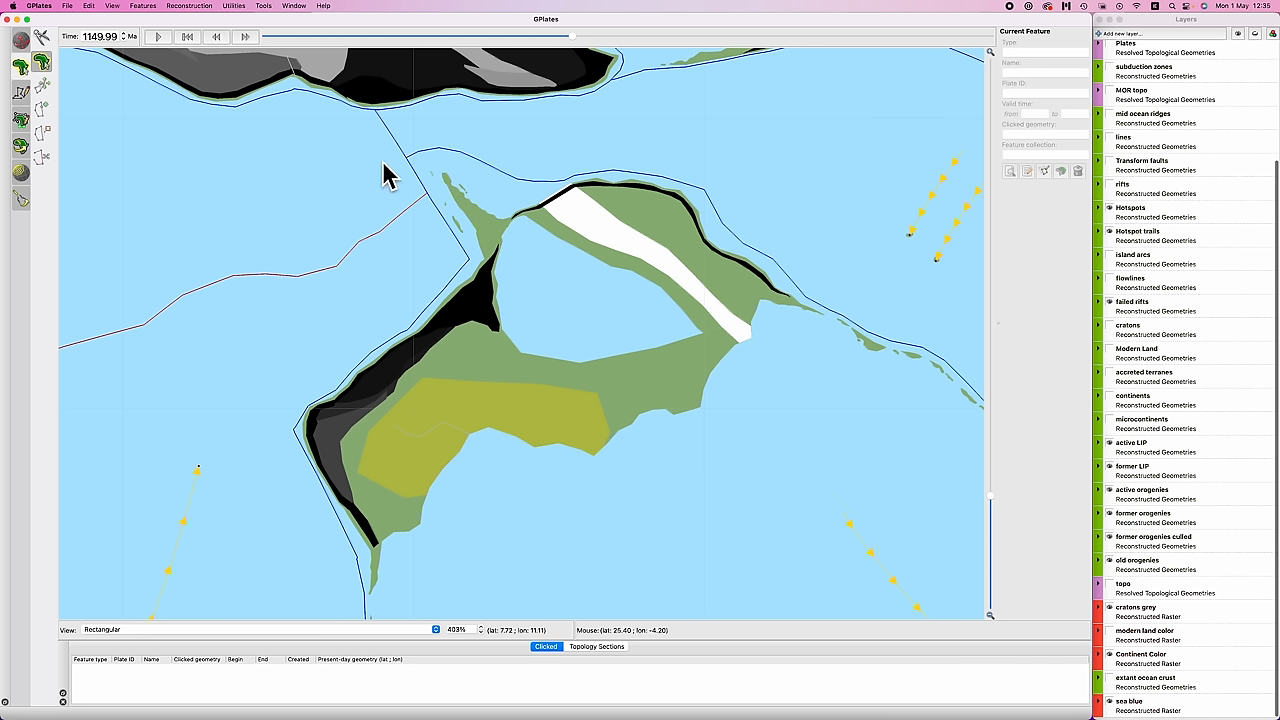
{"action": "mouse_move", "coordinate": [436, 170]}
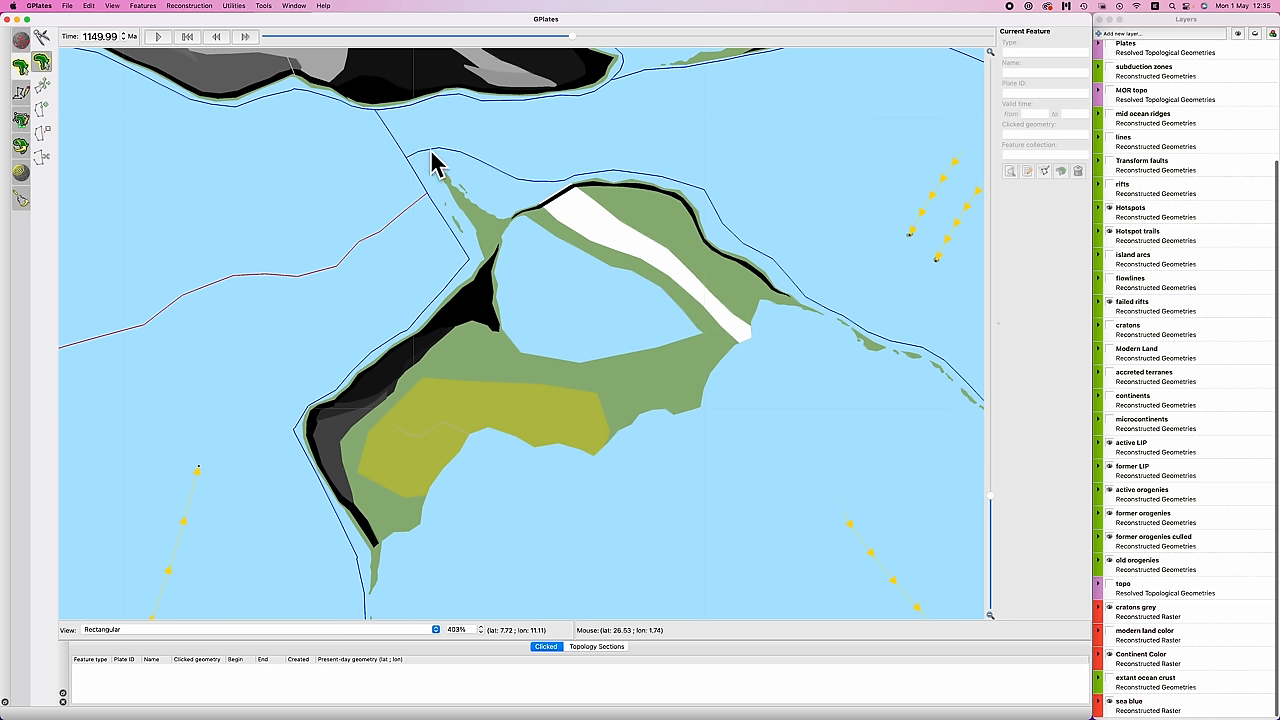
{"action": "mouse_move", "coordinate": [480, 290]}
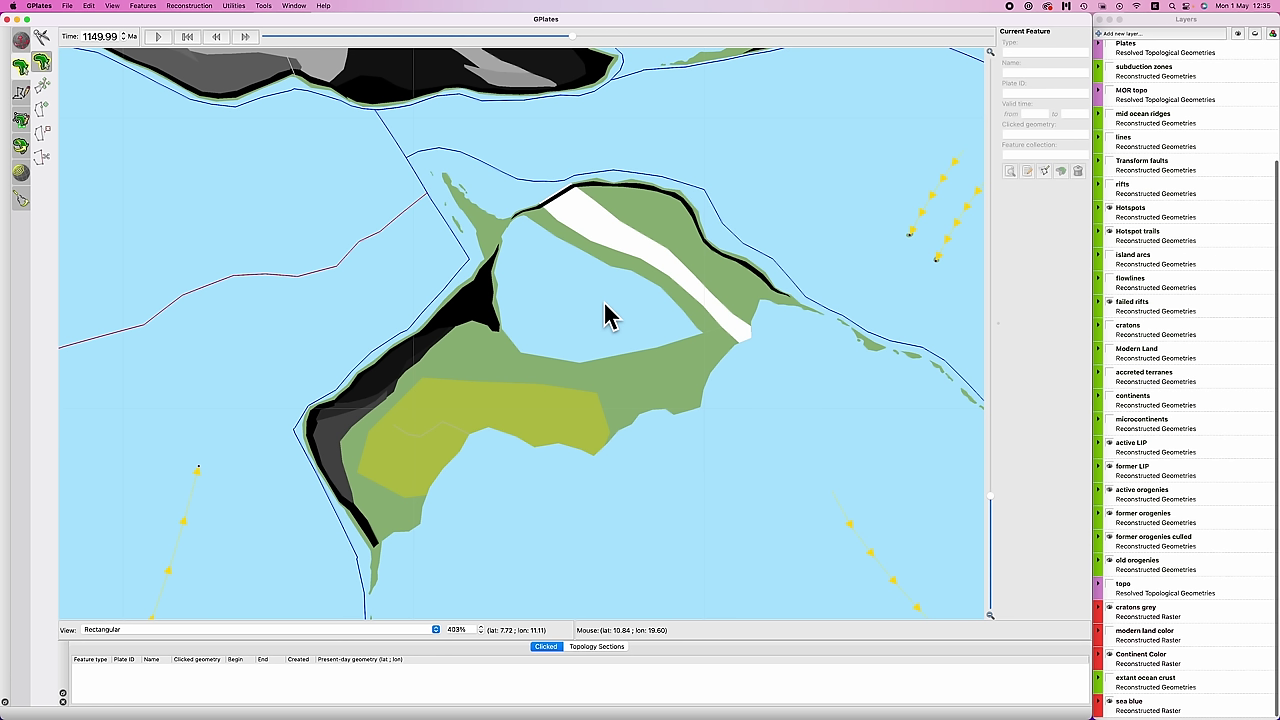
{"action": "mouse_move", "coordinate": [520, 240]}
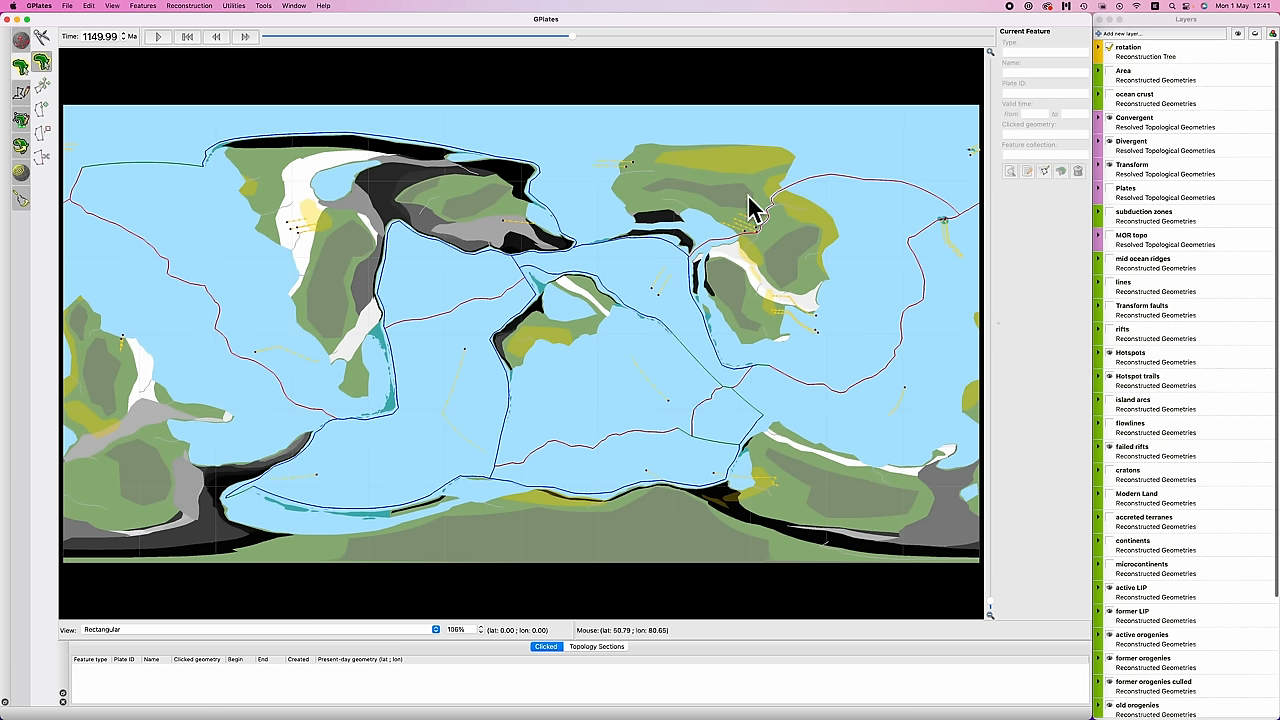
{"action": "mouse_move", "coordinate": [740, 304]}
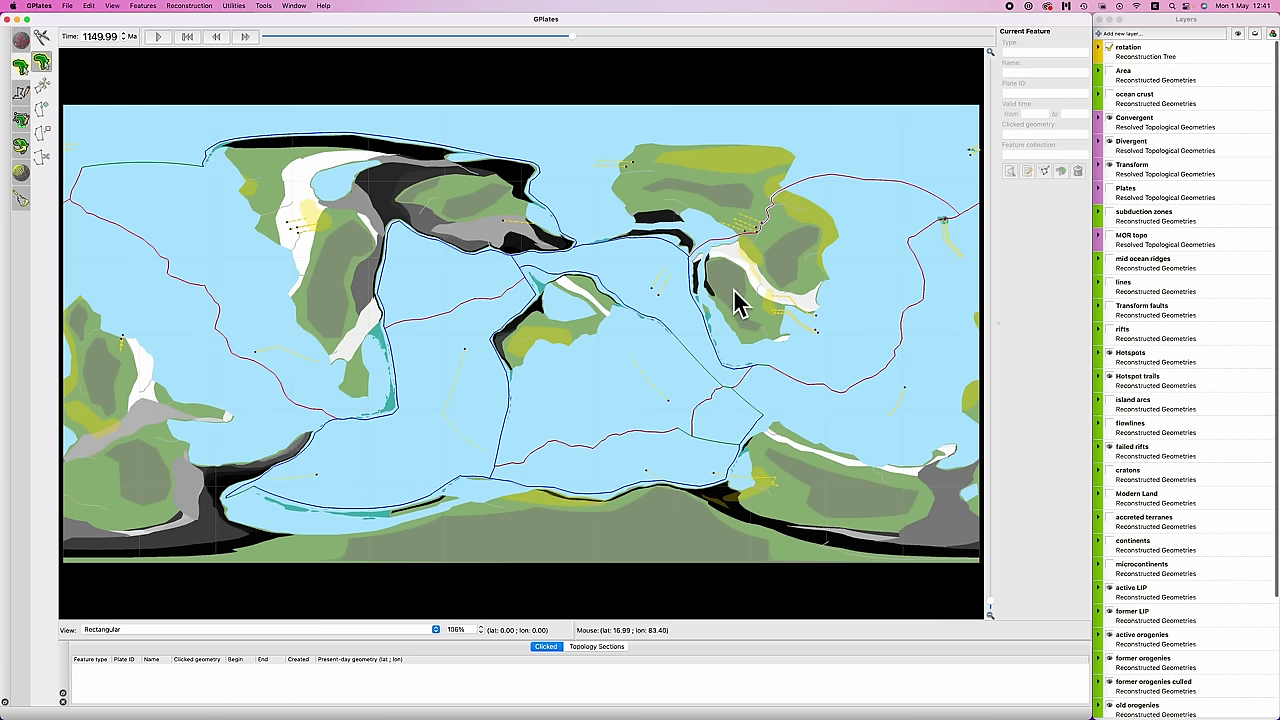
{"action": "mouse_move", "coordinate": [728, 308]}
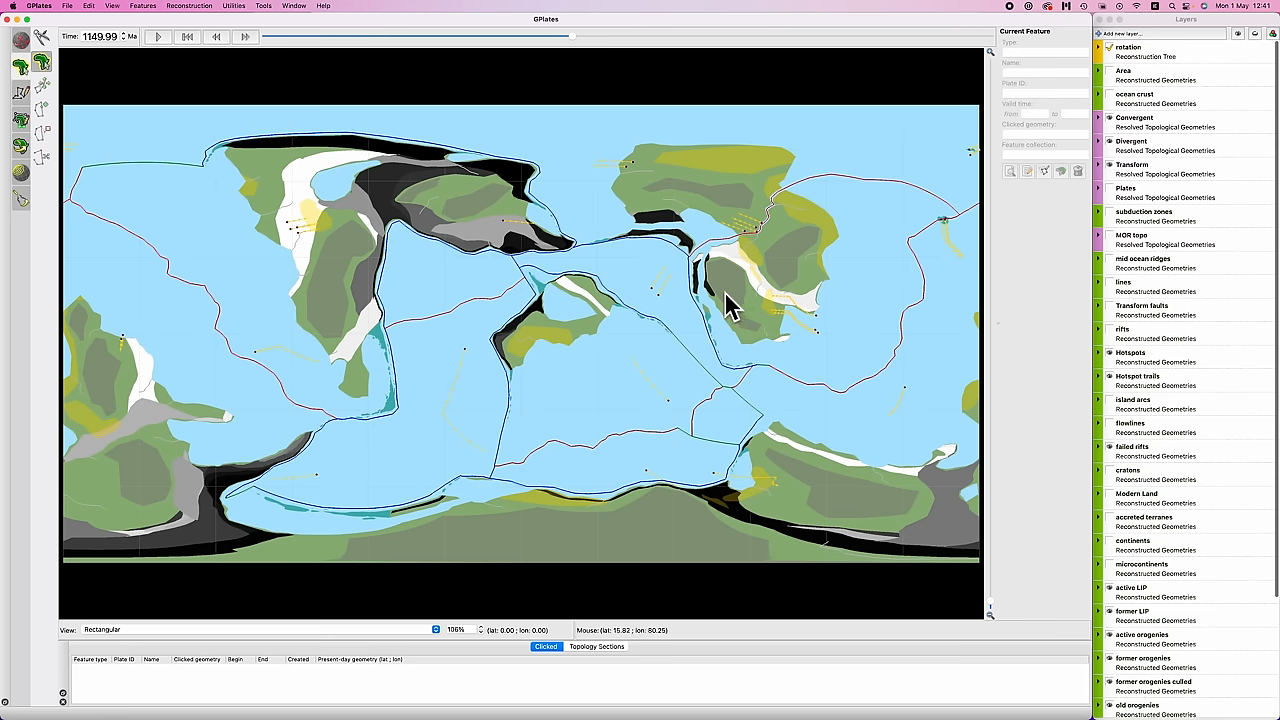
{"action": "mouse_move", "coordinate": [700, 270]}
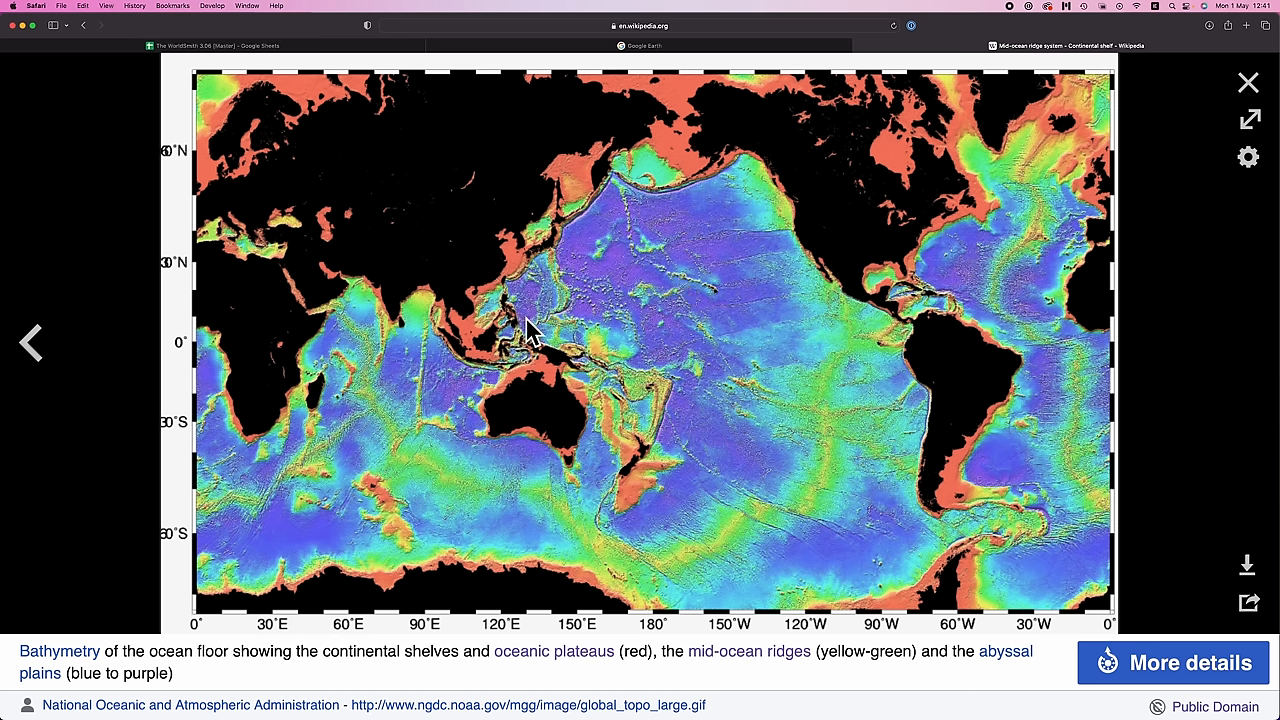
{"action": "mouse_move", "coordinate": [610, 358]}
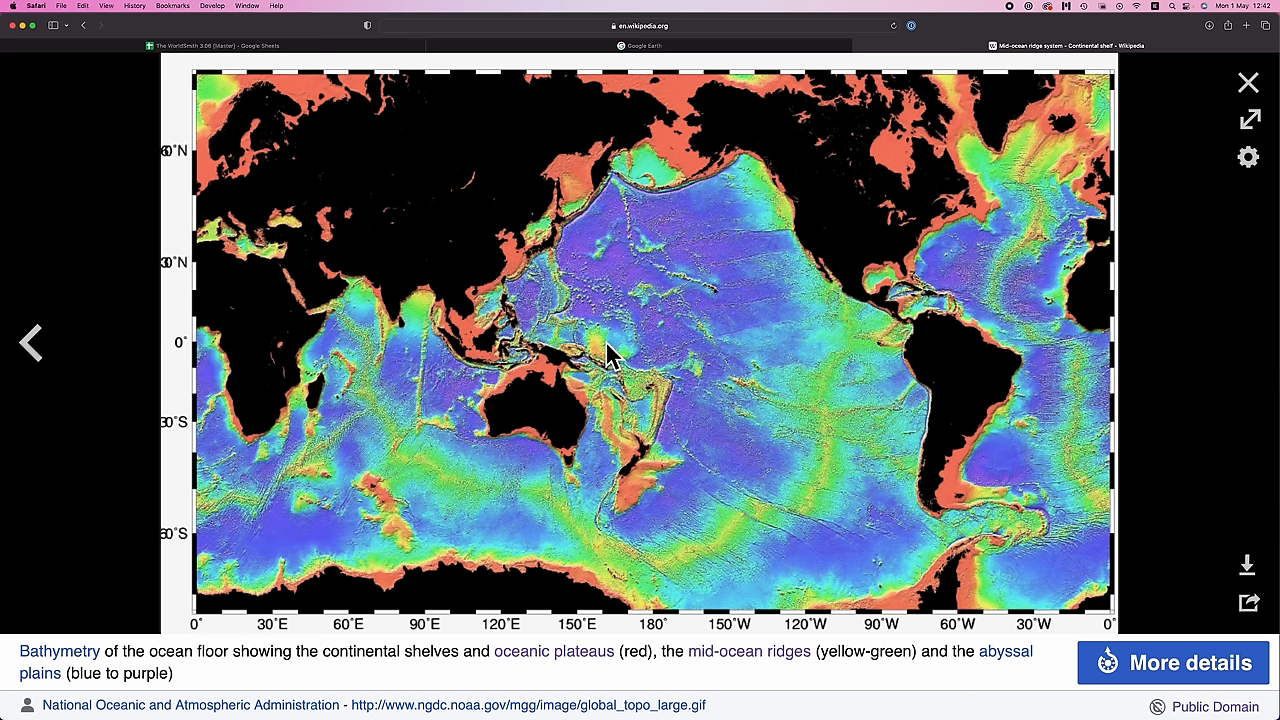
{"action": "mouse_move", "coordinate": [752, 356]}
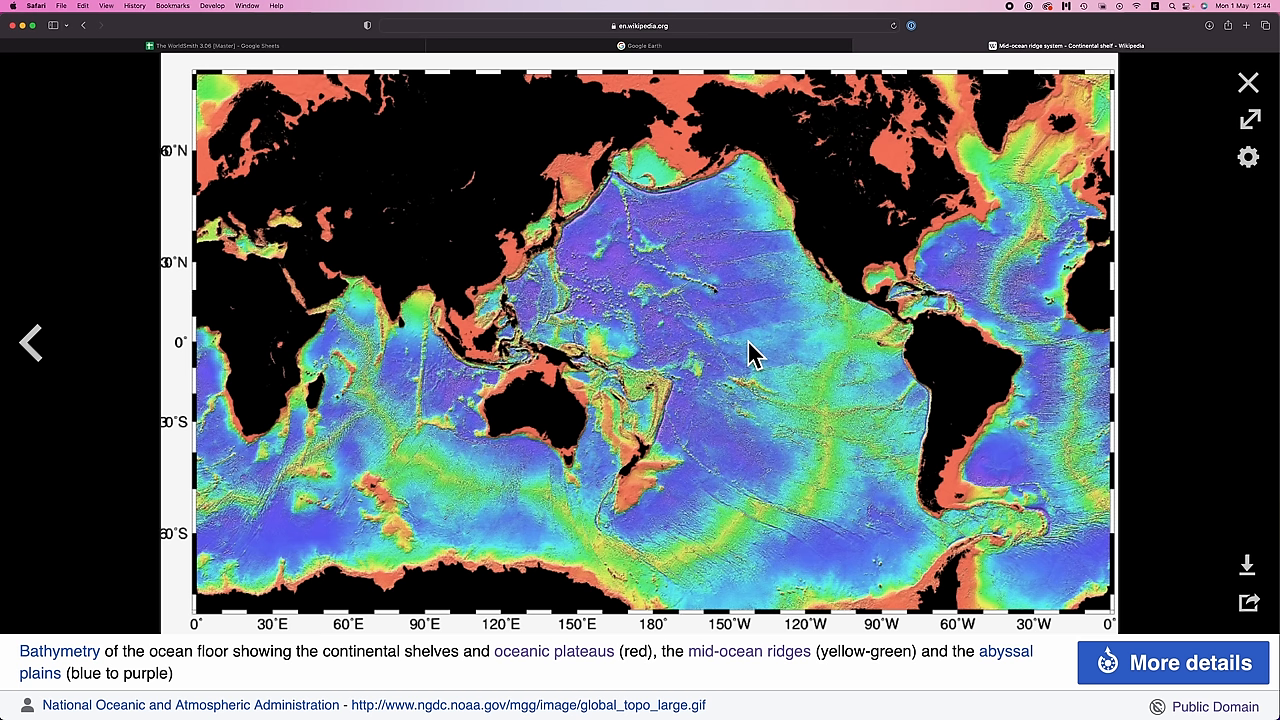
{"action": "mouse_move", "coordinate": [692, 330]}
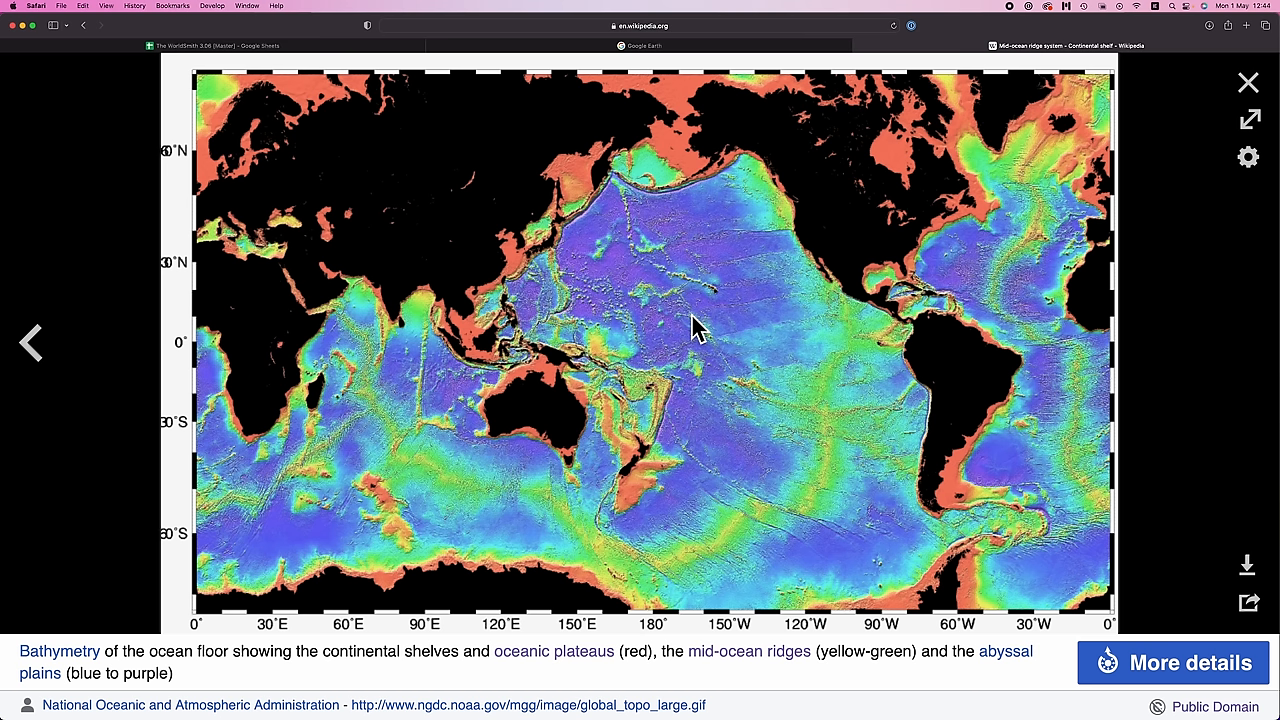
{"action": "mouse_move", "coordinate": [912, 344]}
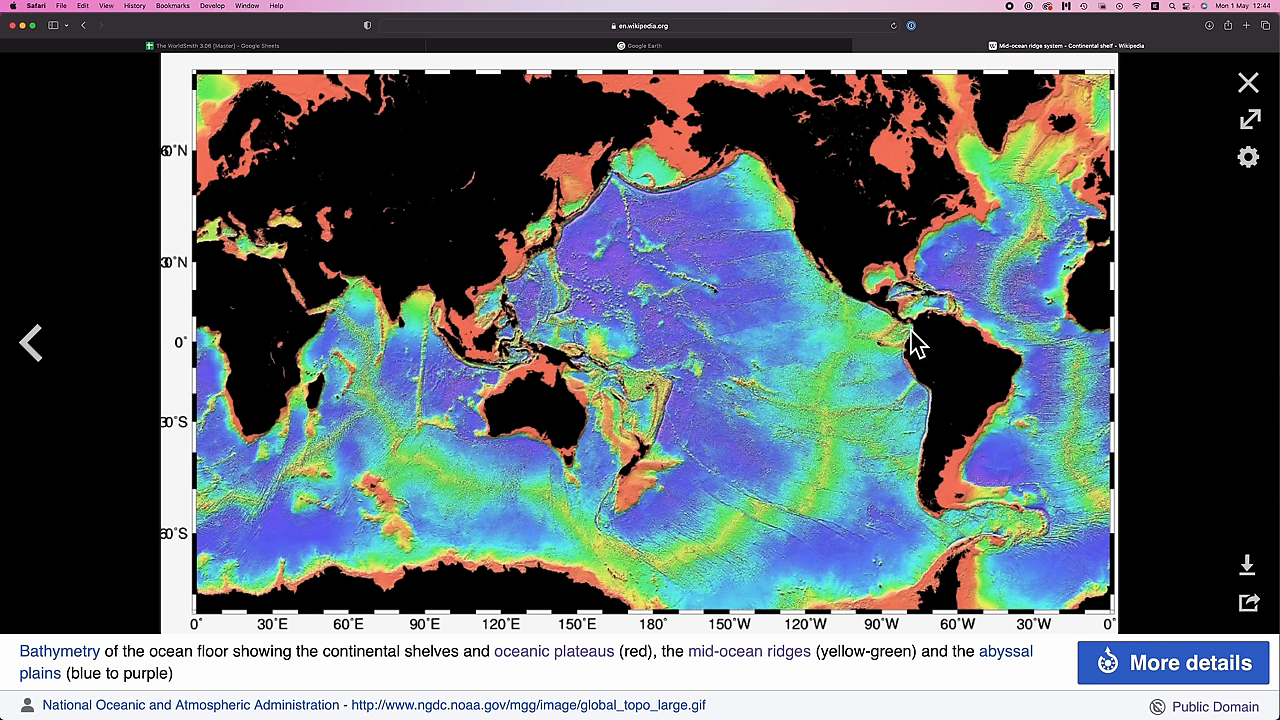
{"action": "mouse_move", "coordinate": [932, 444]}
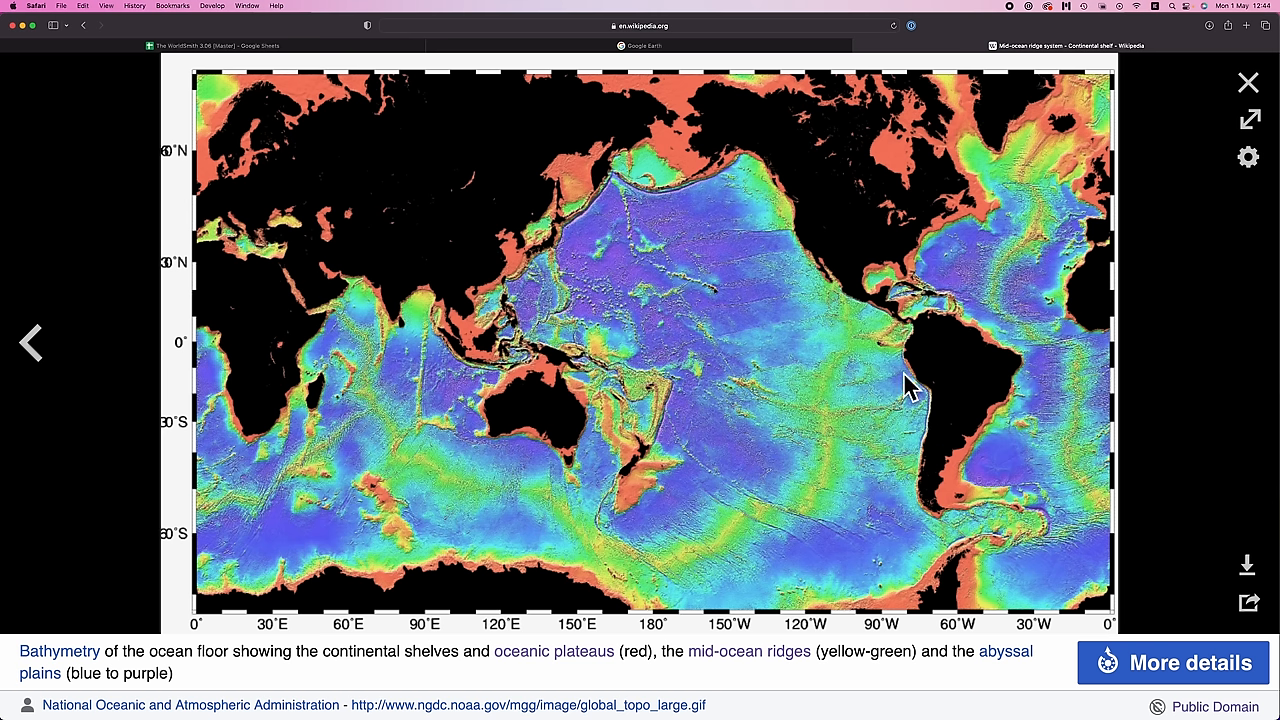
{"action": "mouse_move", "coordinate": [852, 424]}
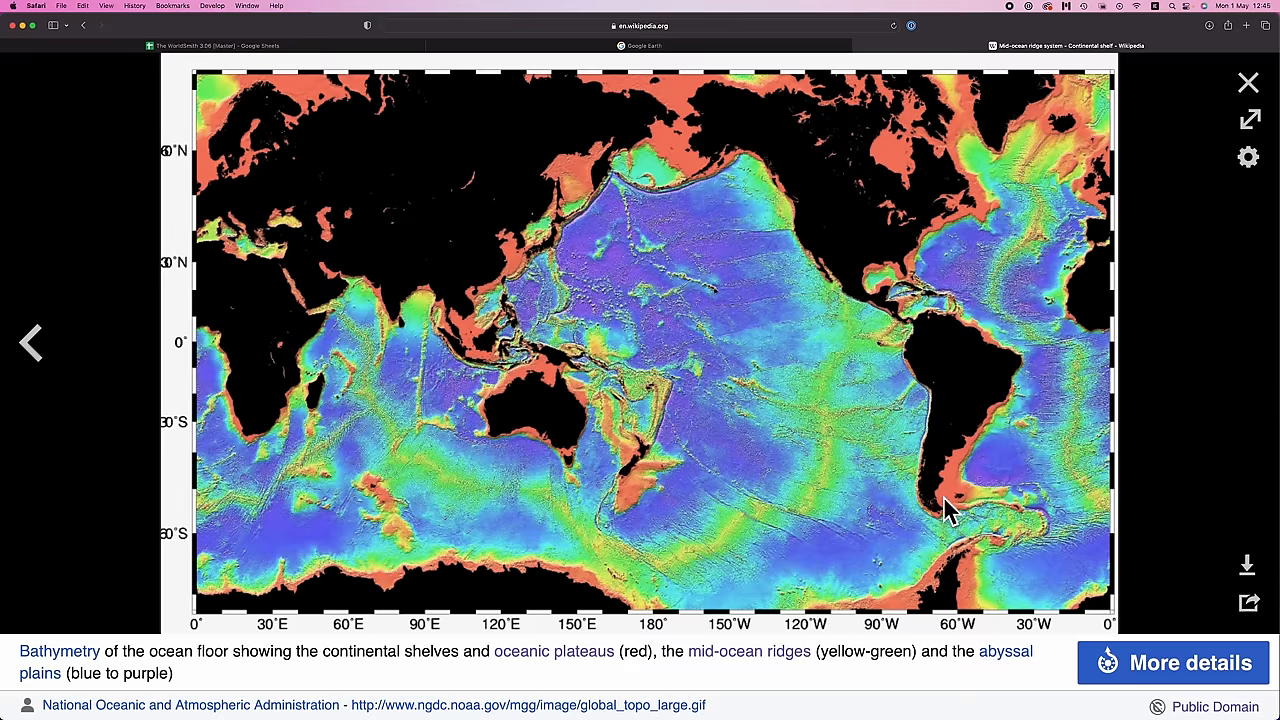
{"action": "mouse_move", "coordinate": [1016, 422]}
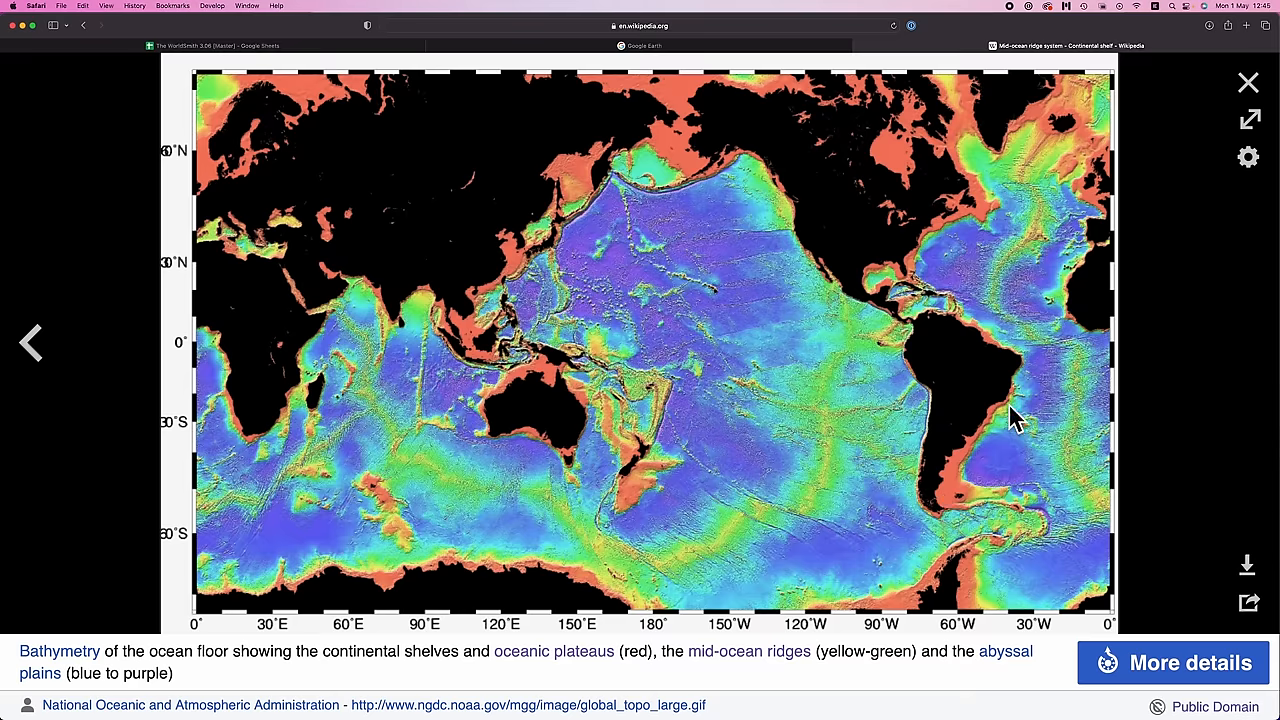
{"action": "mouse_move", "coordinate": [1088, 324]}
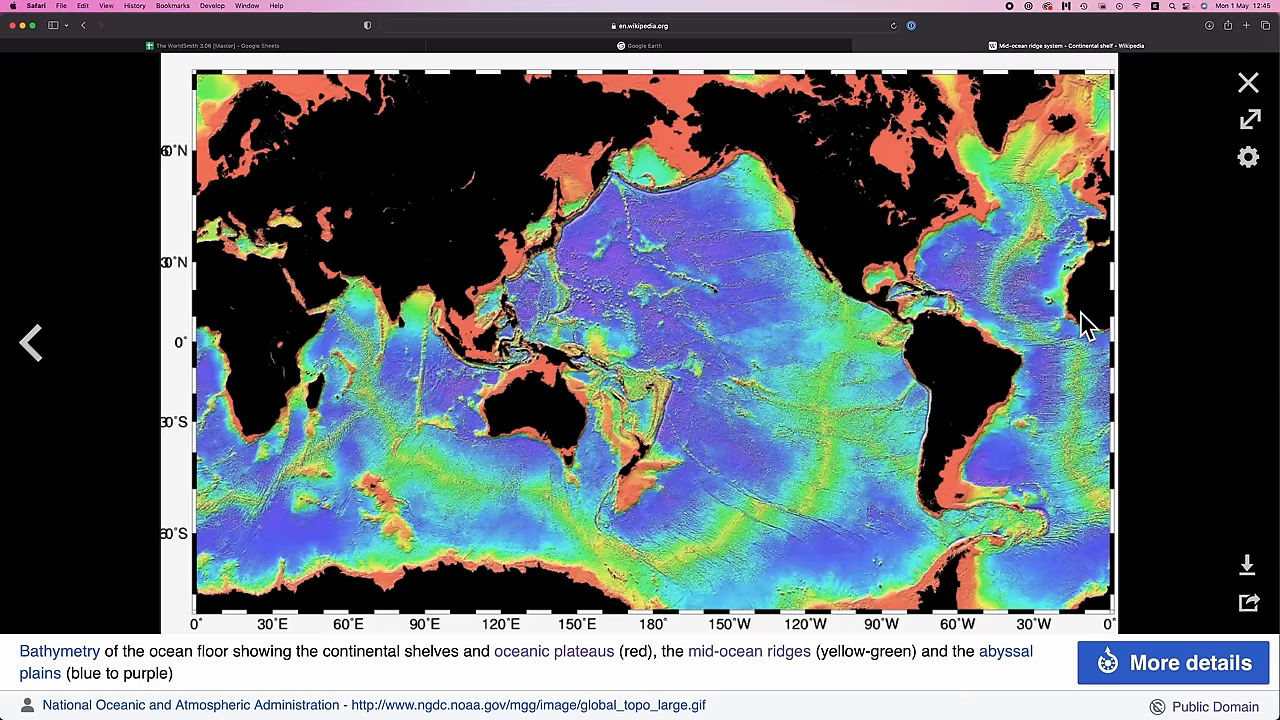
{"action": "mouse_move", "coordinate": [1078, 304]}
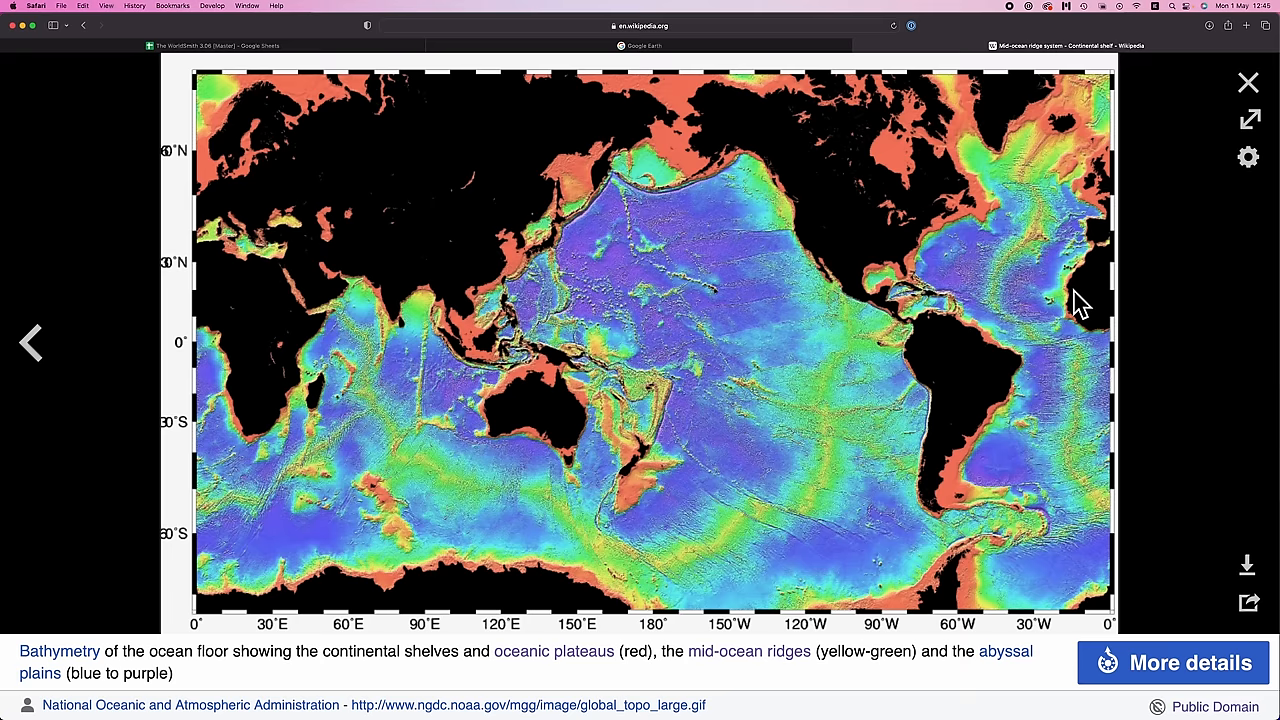
Step: Close the enlarged bathymetry image to return to the Geographical distribution section
{"action": "left_click", "coordinate": [1244, 82]}
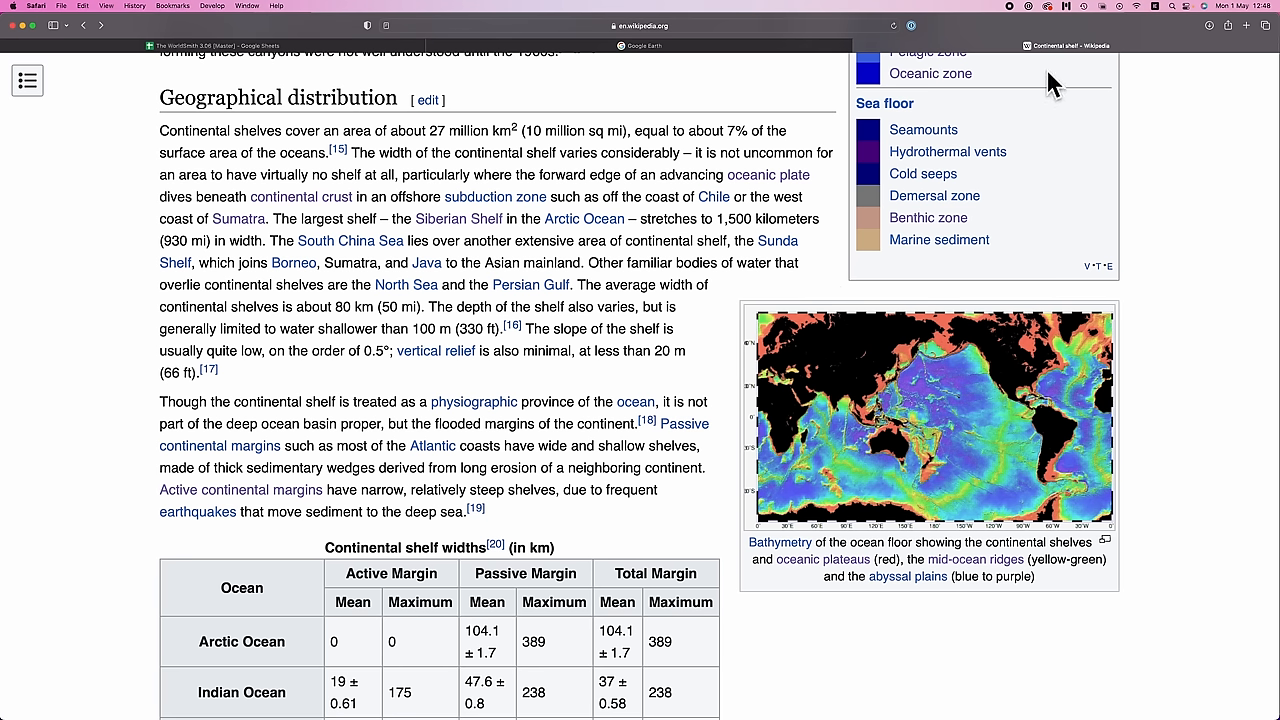
{"action": "mouse_move", "coordinate": [636, 306]}
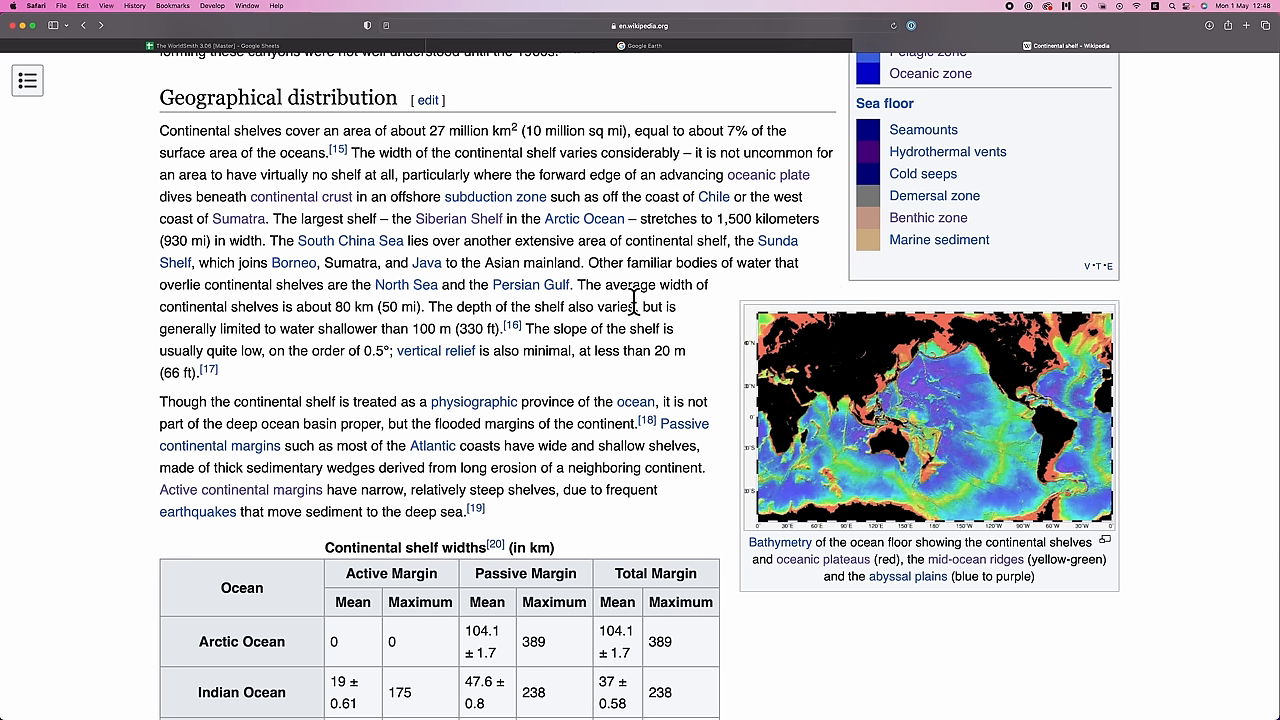
Step: Mark the average 80 km shelf width sentence and the All Oceans 778 km maximum in the widths table
{"action": "left_click_drag", "start_coordinate": [268, 218], "coordinate": [296, 240]}
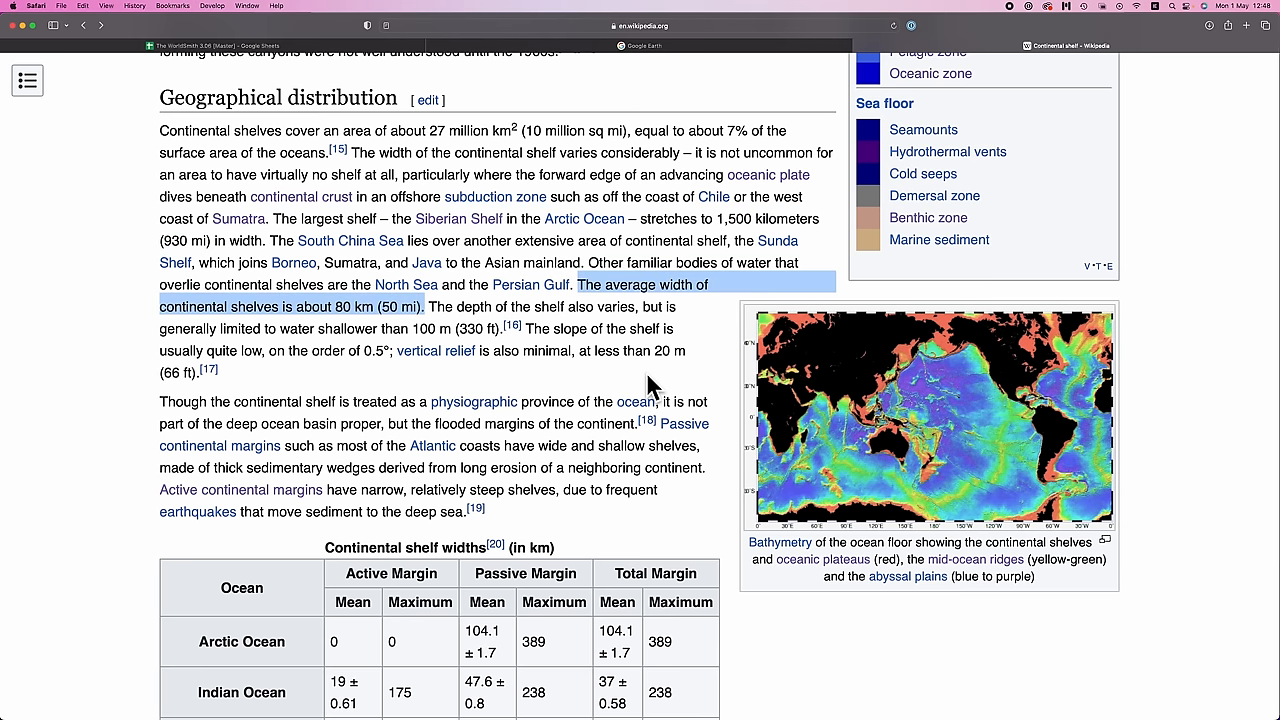
{"action": "scroll", "scroll_direction": "down", "scroll_amount": 3}
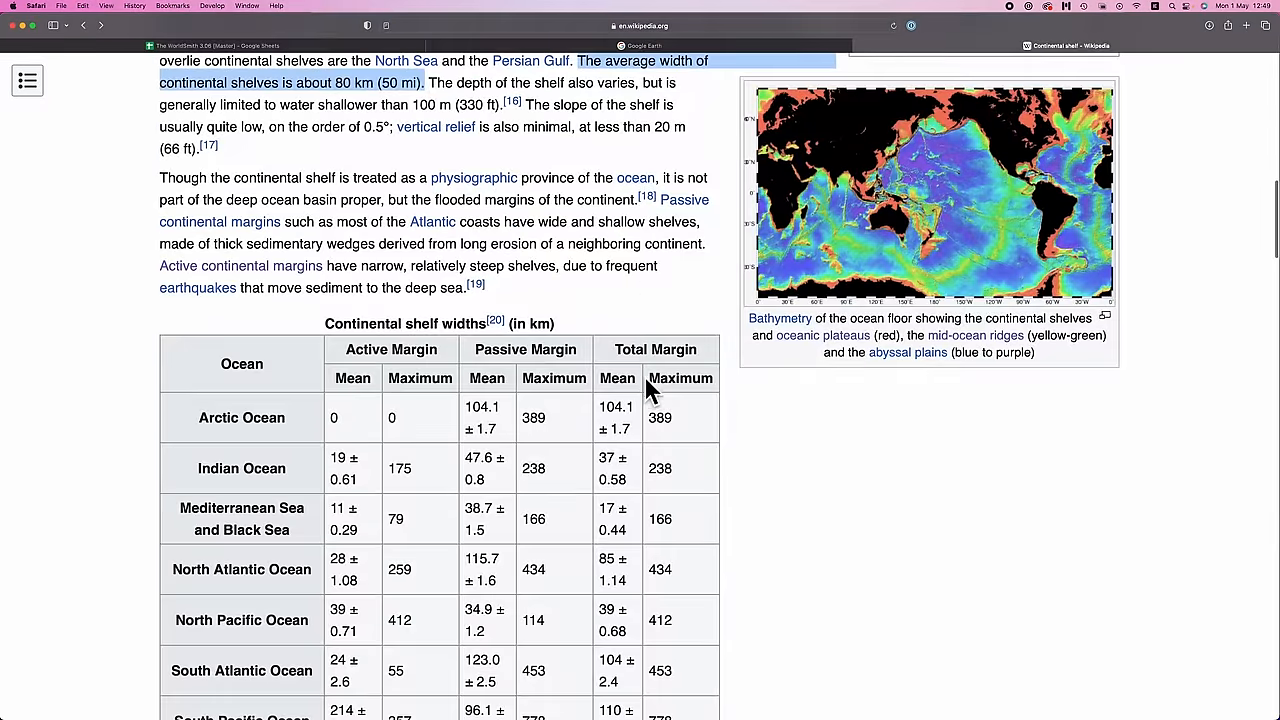
{"action": "scroll", "scroll_direction": "down", "scroll_amount": 3}
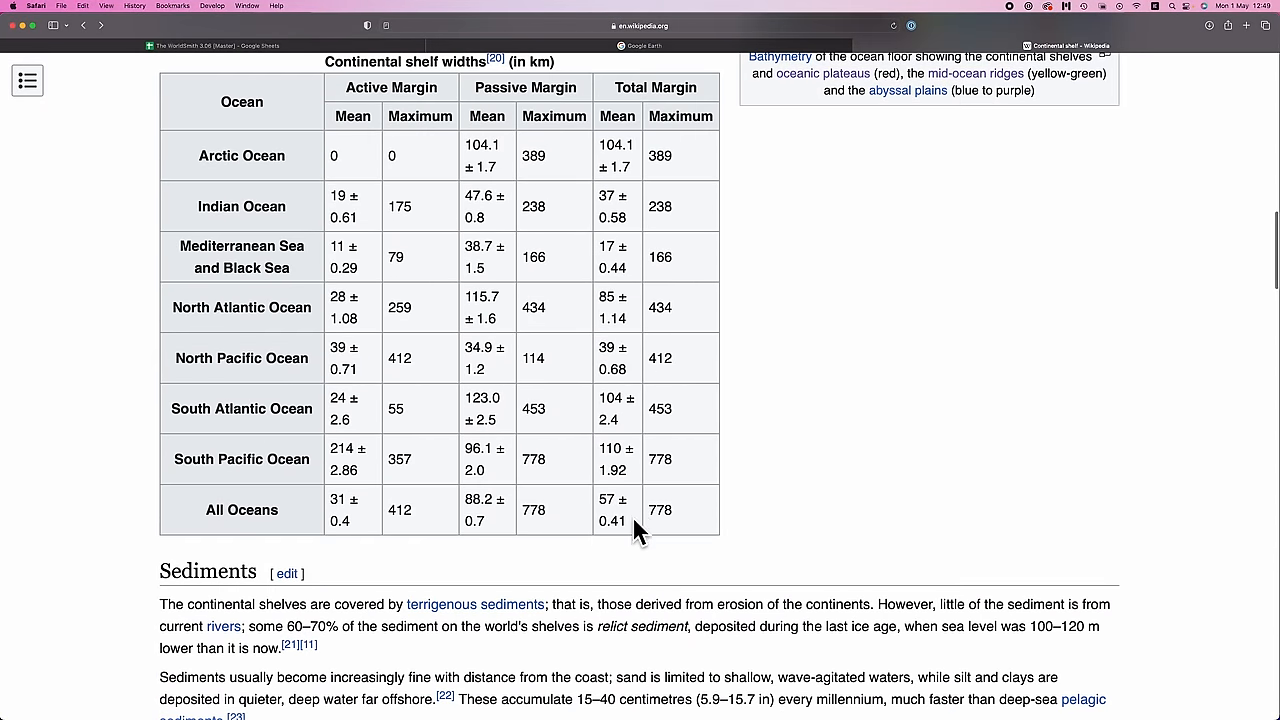
{"action": "double_click", "coordinate": [660, 510]}
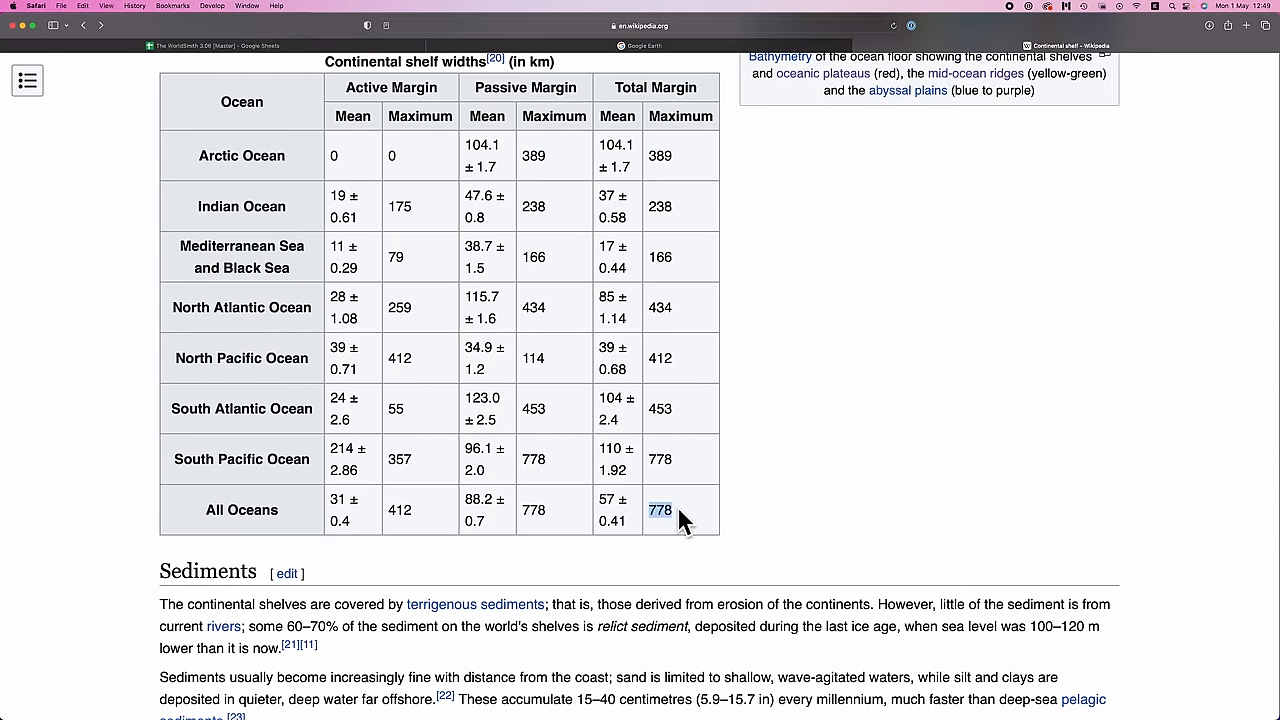
{"action": "mouse_move", "coordinate": [784, 496]}
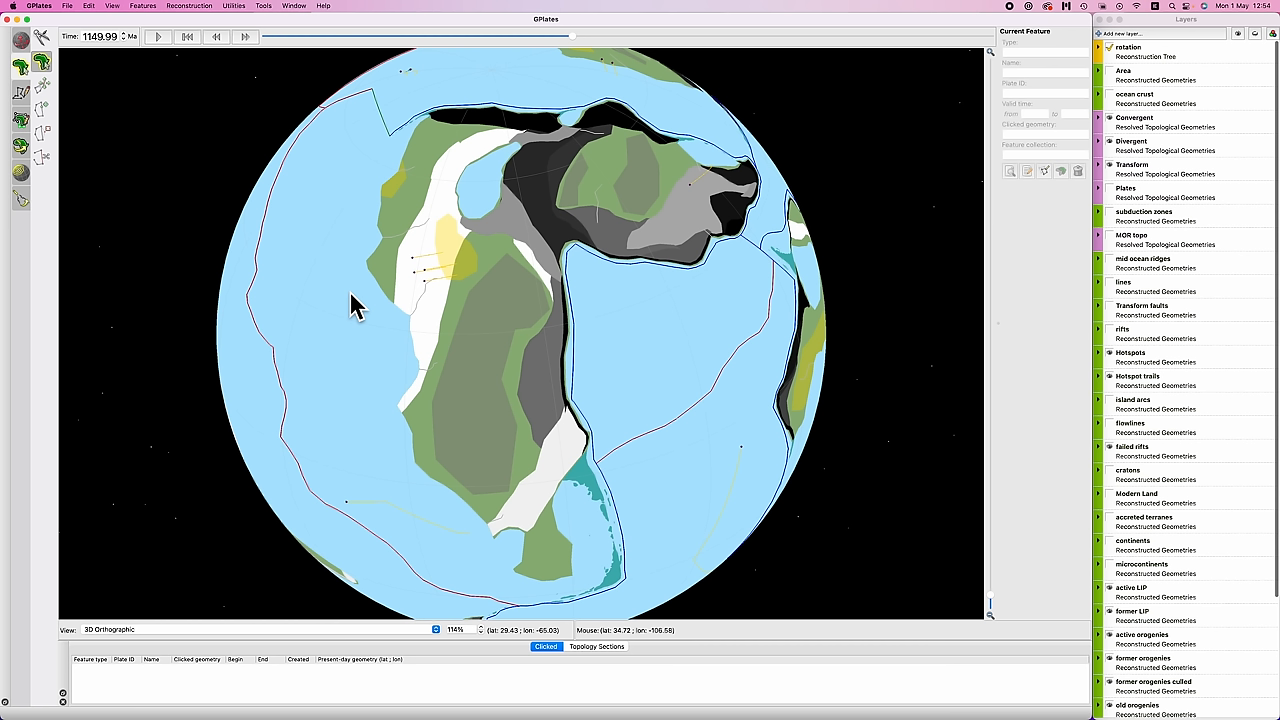
{"action": "mouse_move", "coordinate": [558, 284]}
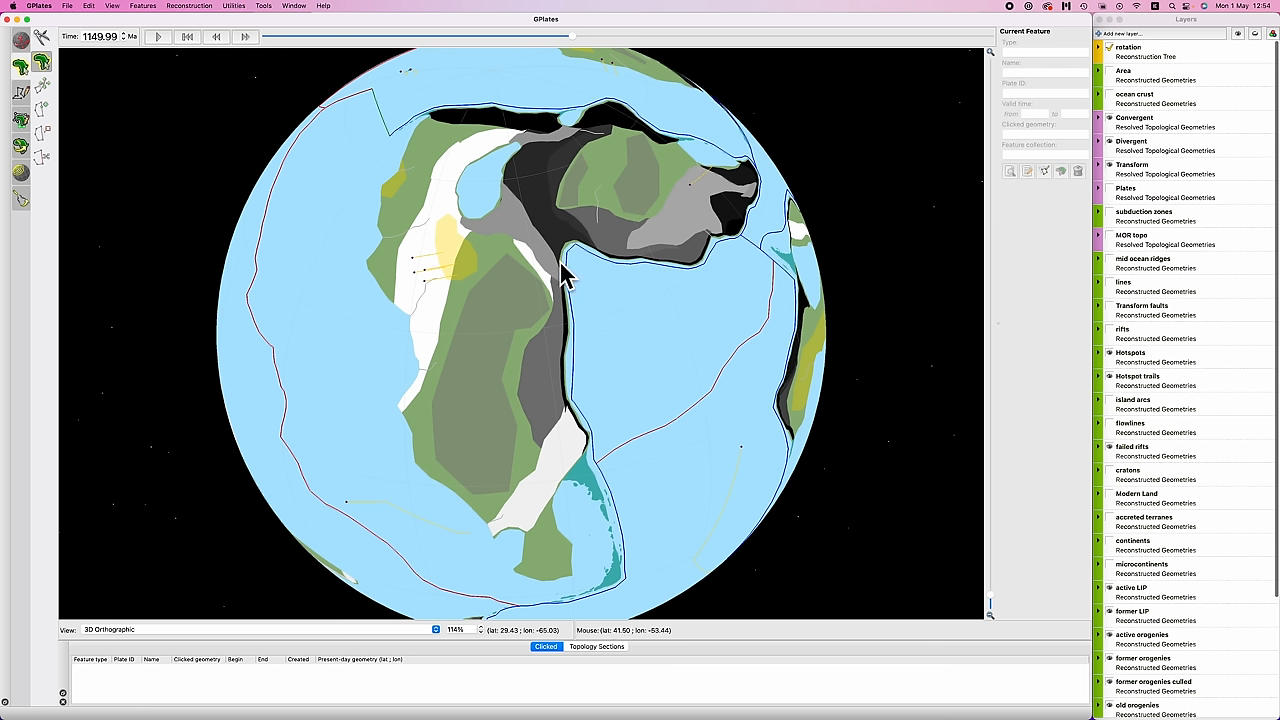
{"action": "mouse_move", "coordinate": [422, 384]}
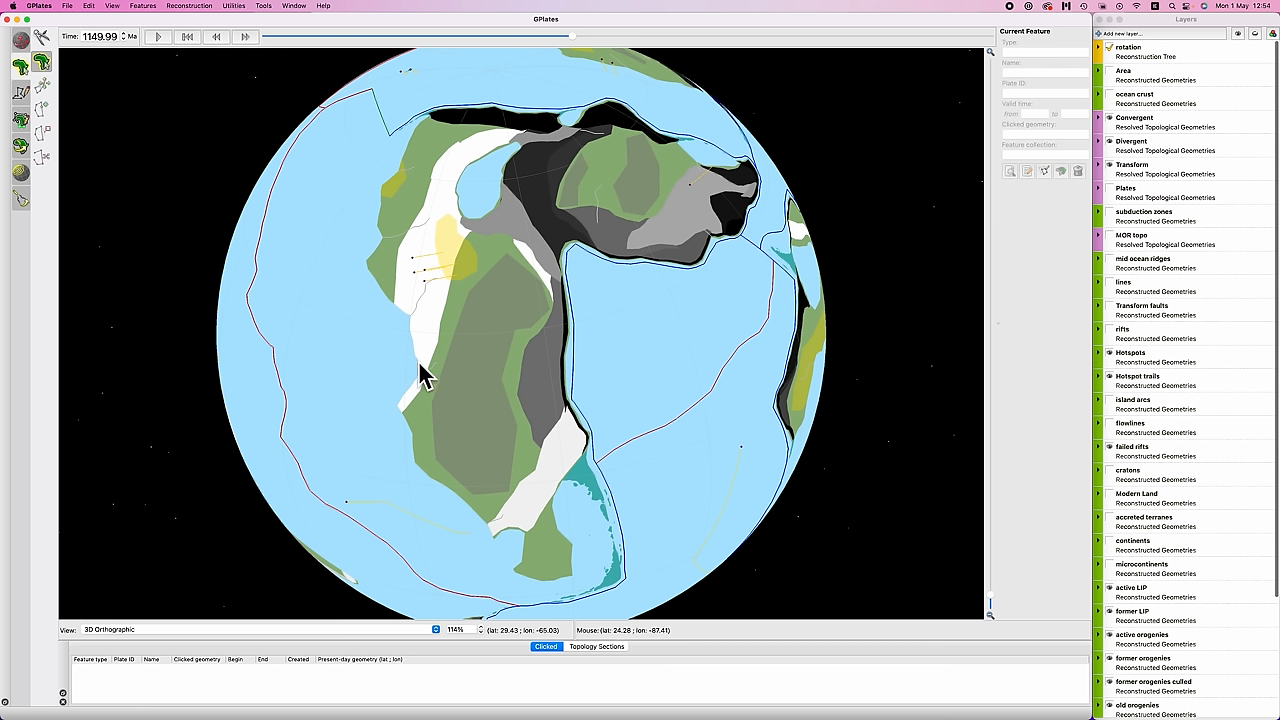
{"action": "mouse_move", "coordinate": [404, 390]}
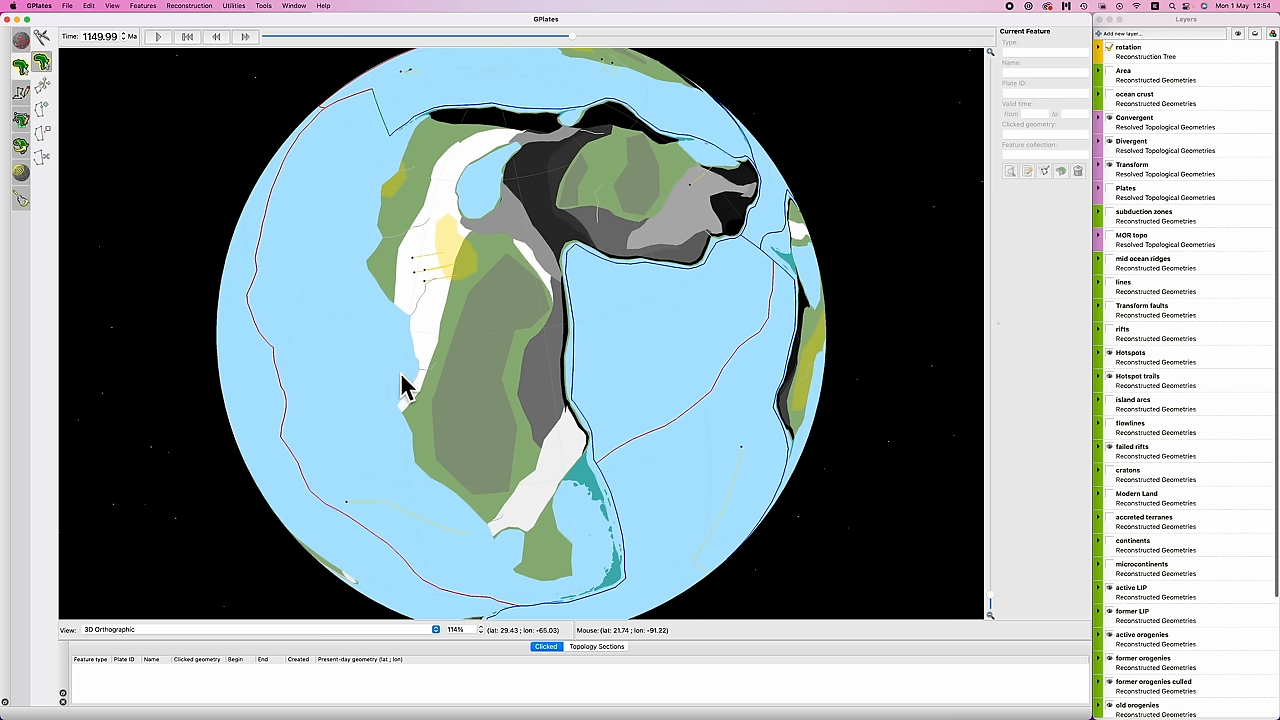
{"action": "mouse_move", "coordinate": [390, 200]}
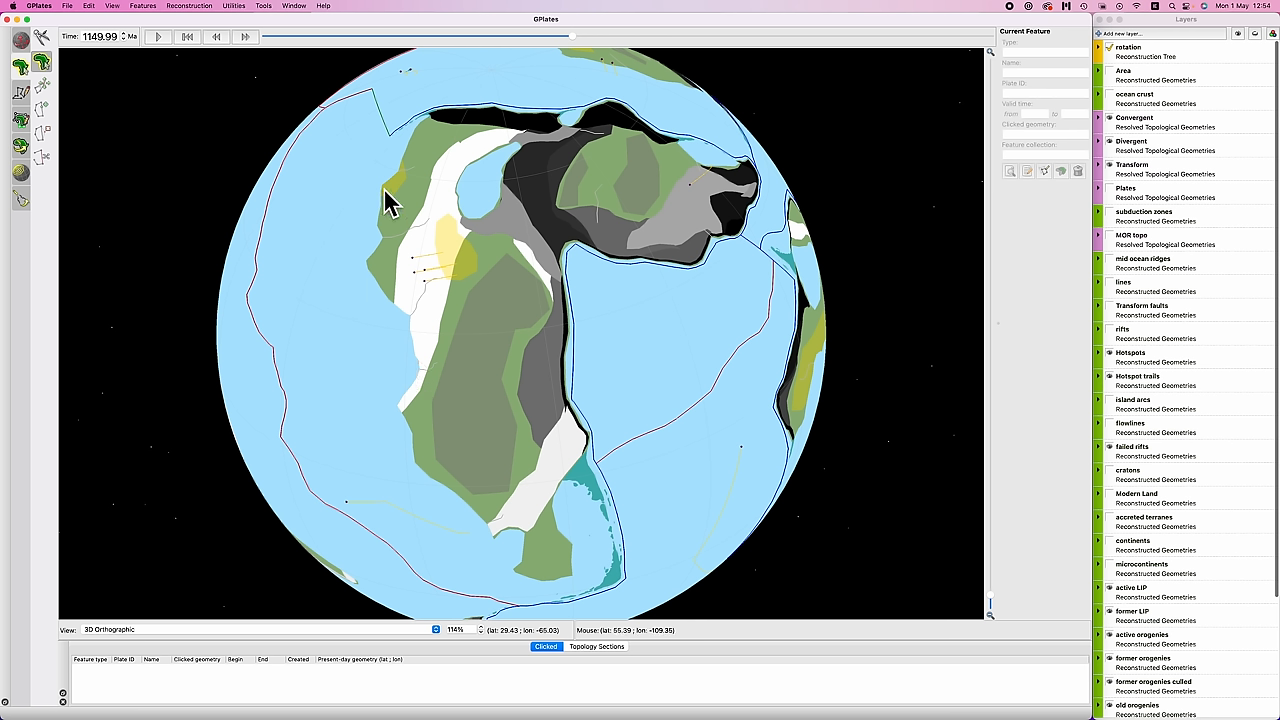
{"action": "mouse_move", "coordinate": [398, 312]}
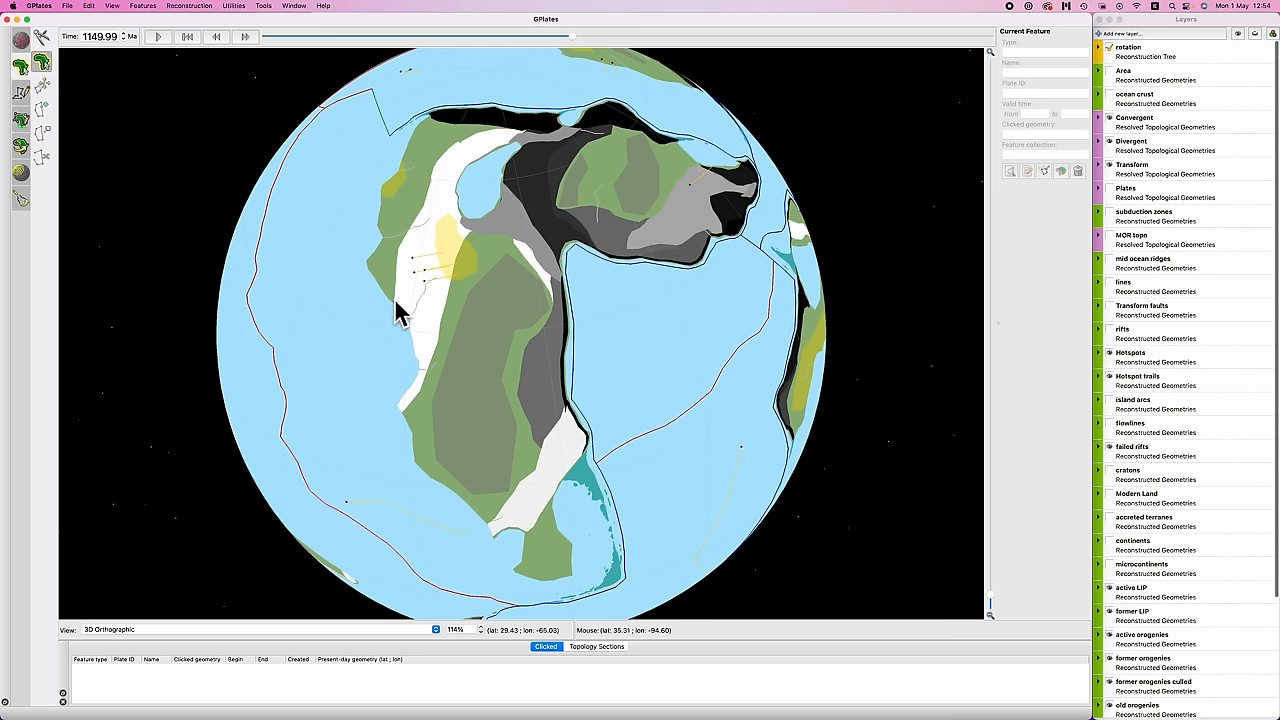
{"action": "mouse_move", "coordinate": [398, 368]}
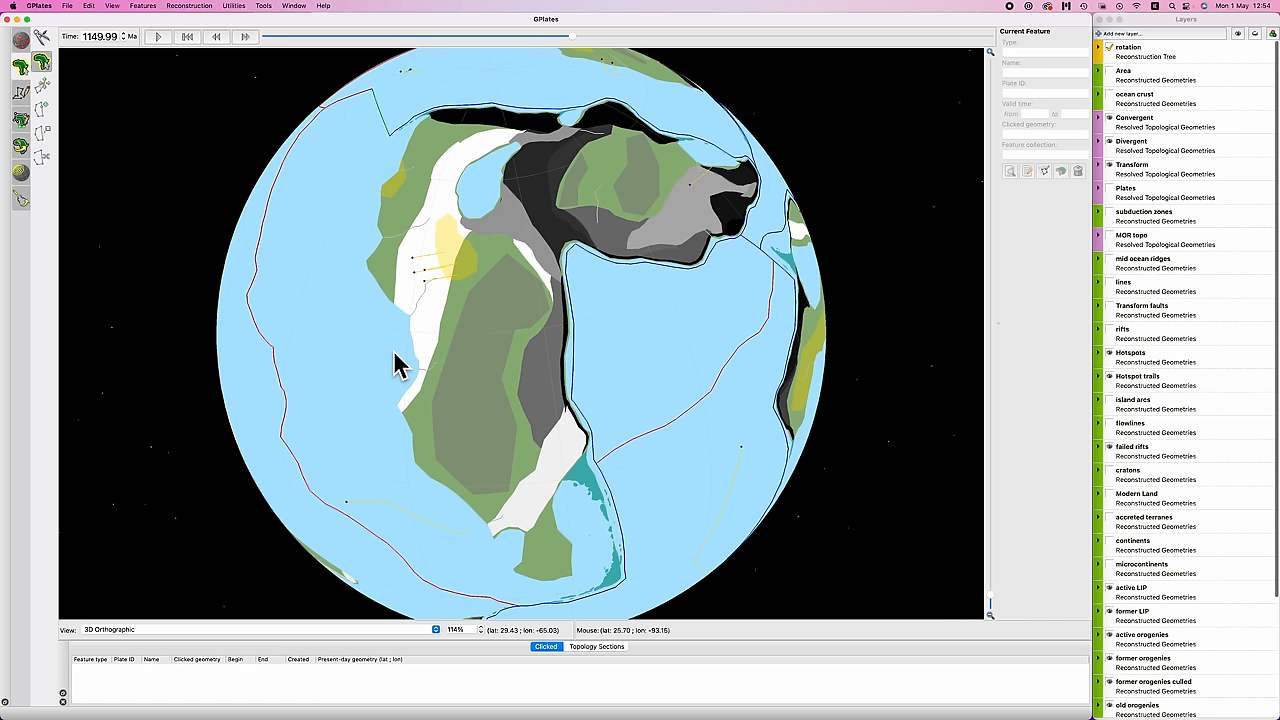
{"action": "mouse_move", "coordinate": [370, 308]}
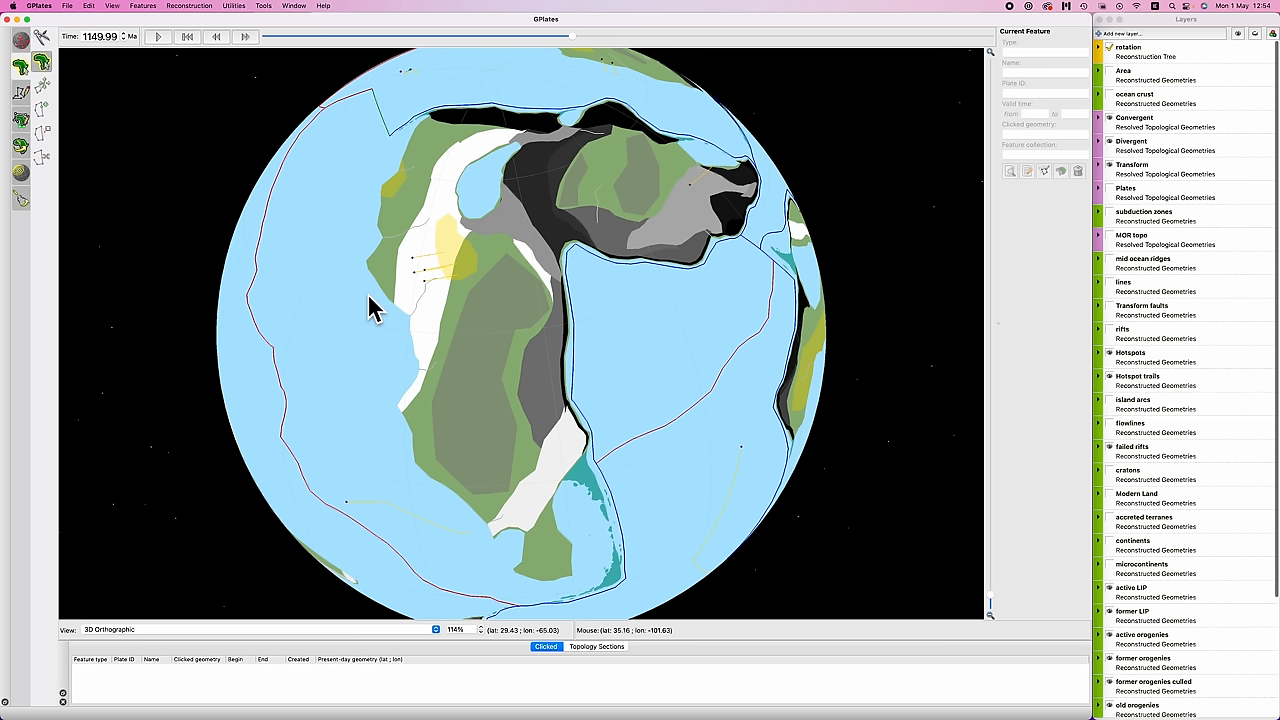
{"action": "mouse_move", "coordinate": [384, 248]}
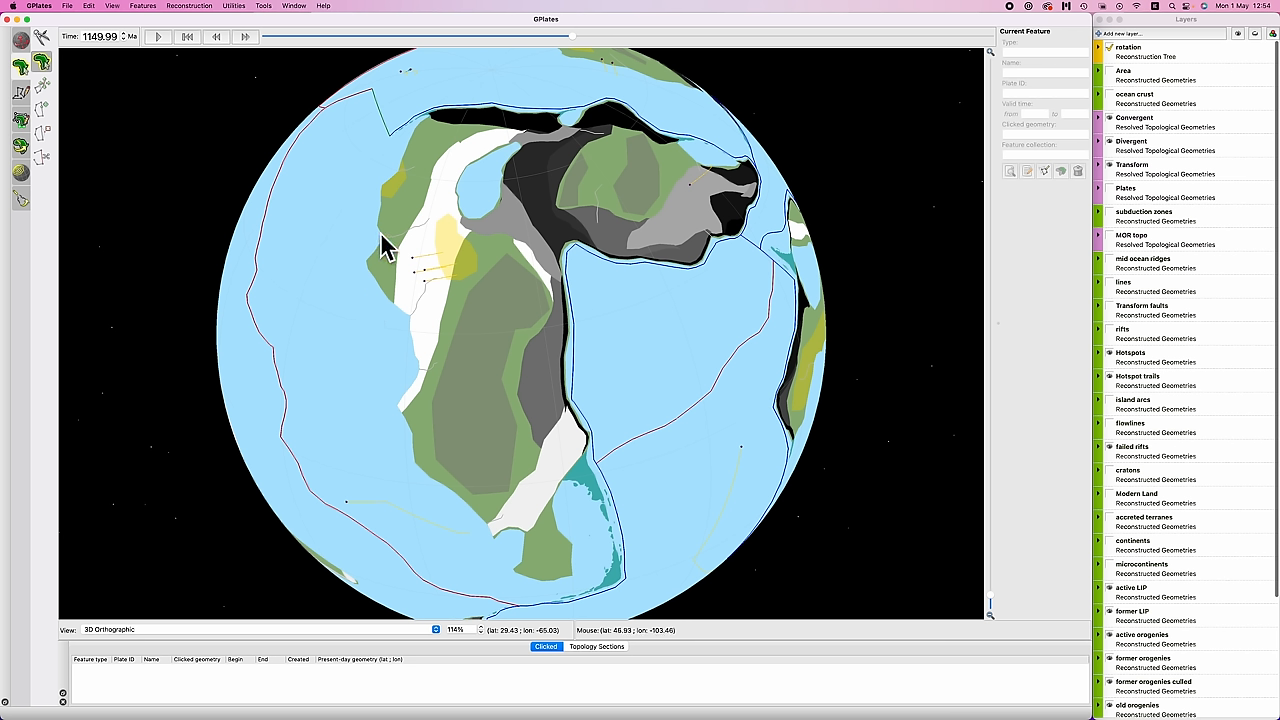
{"action": "mouse_move", "coordinate": [348, 280]}
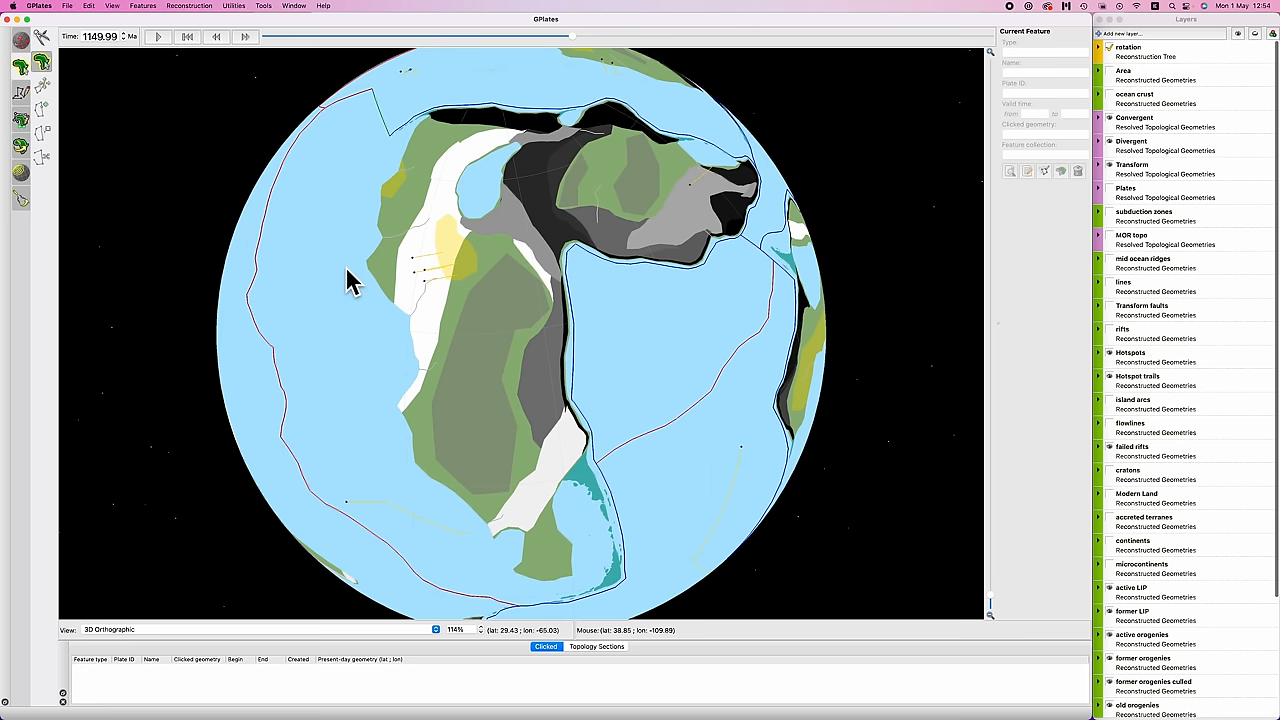
{"action": "mouse_move", "coordinate": [476, 268]}
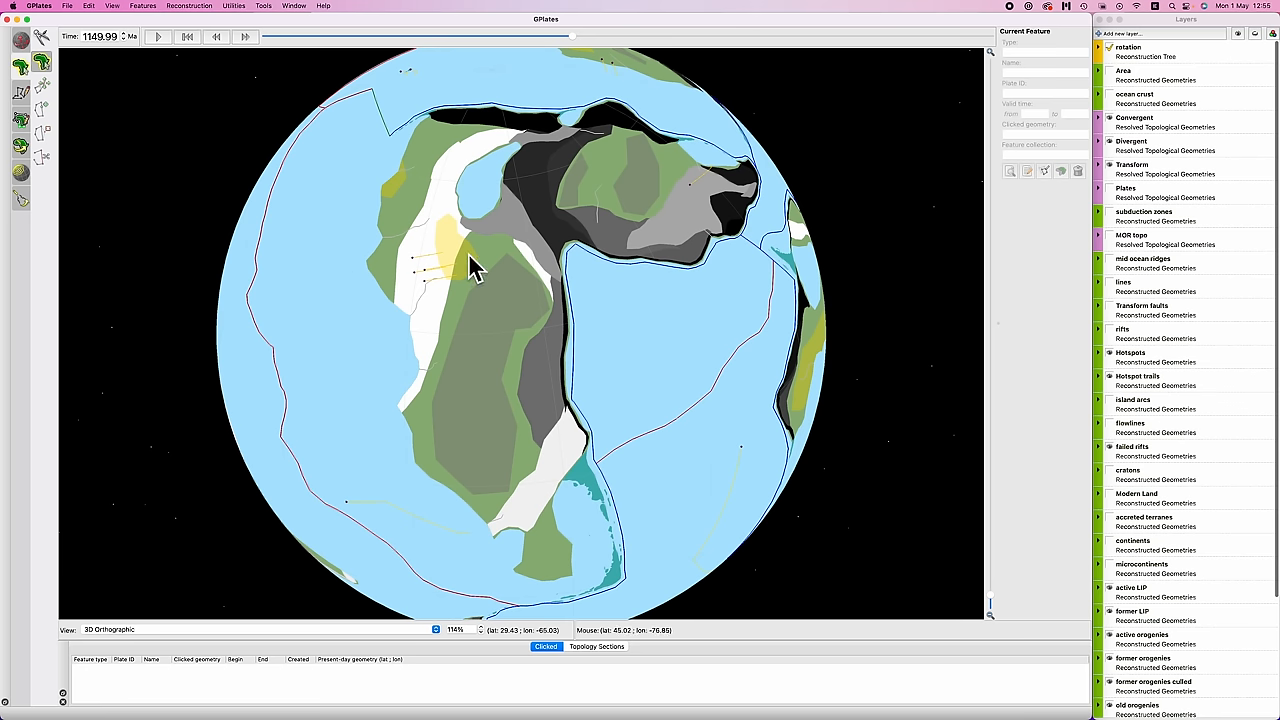
{"action": "left_click", "coordinate": [1100, 74]}
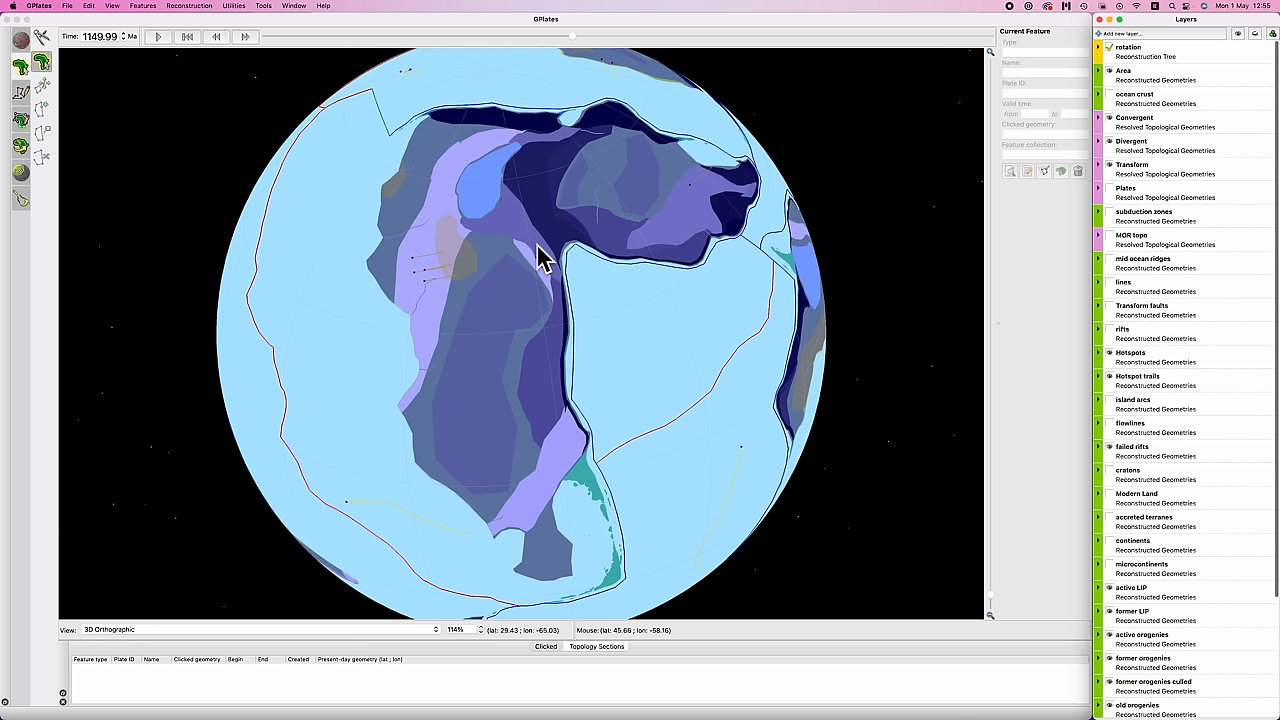
{"action": "mouse_move", "coordinate": [408, 190]}
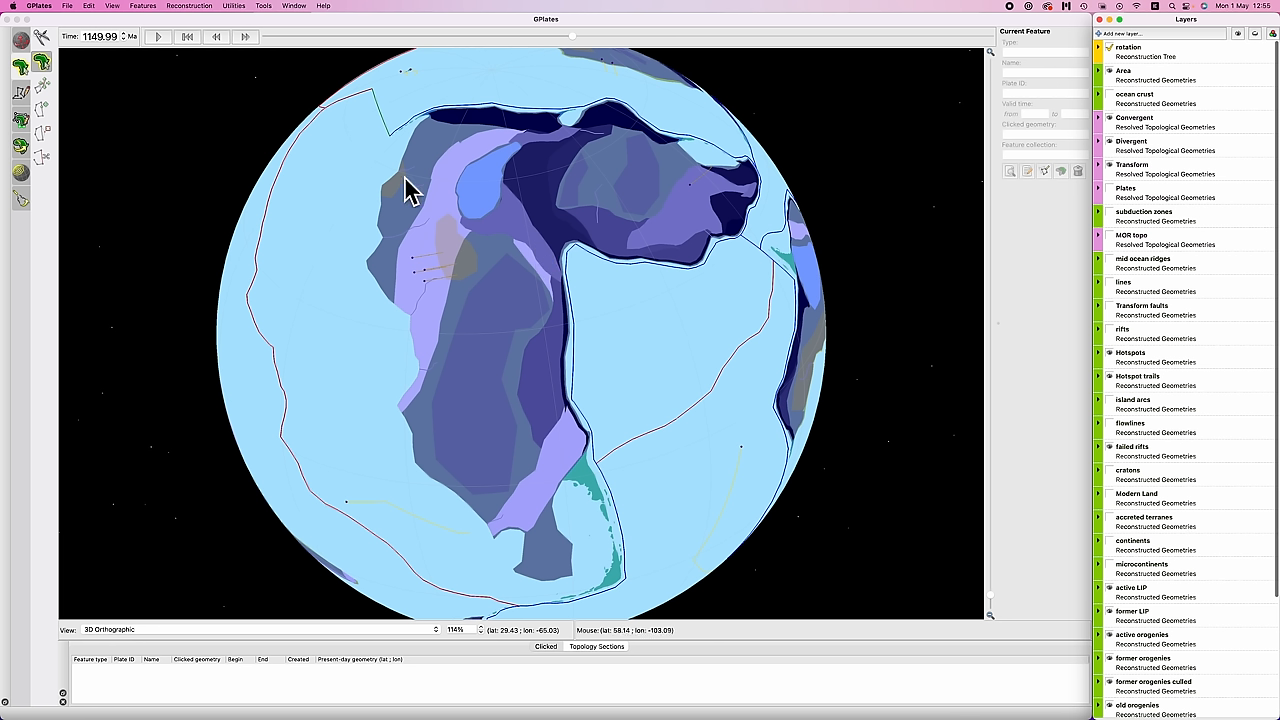
{"action": "mouse_move", "coordinate": [422, 204]}
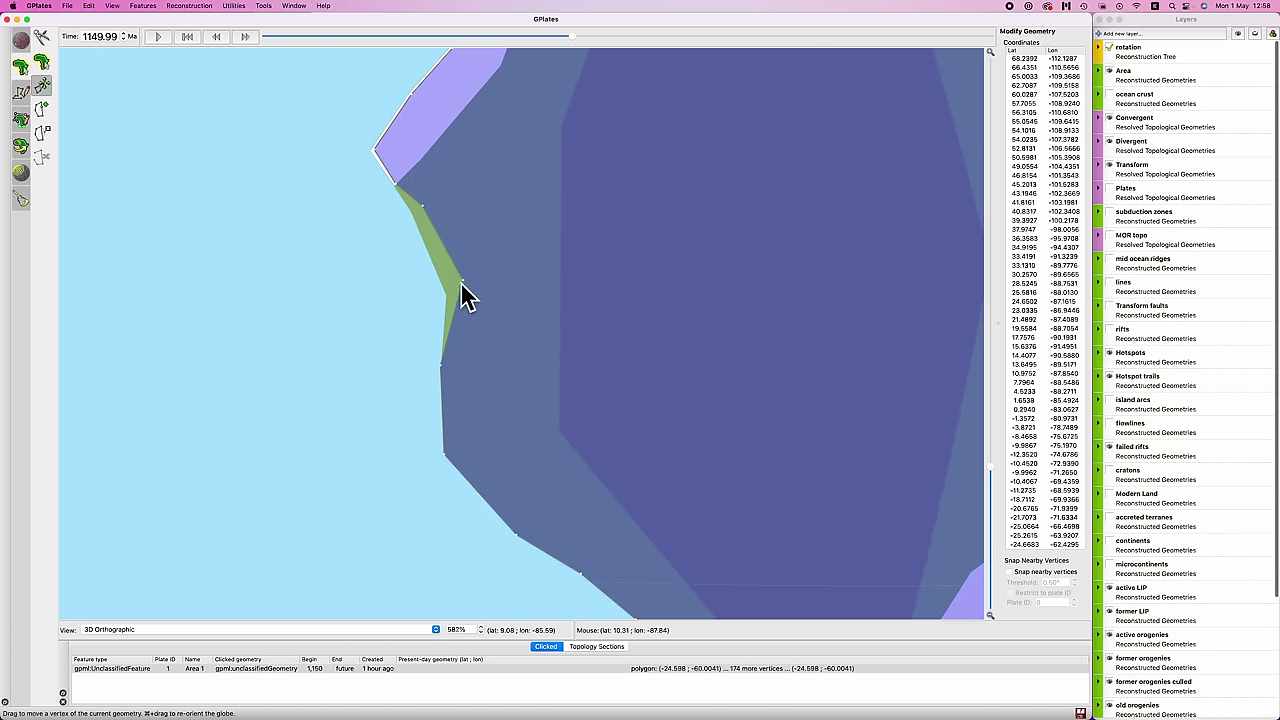
Step: Reshape the shelf polygon's edge vertices to follow the coastline
{"action": "left_click_drag", "start_coordinate": [470, 290], "coordinate": [530, 370]}
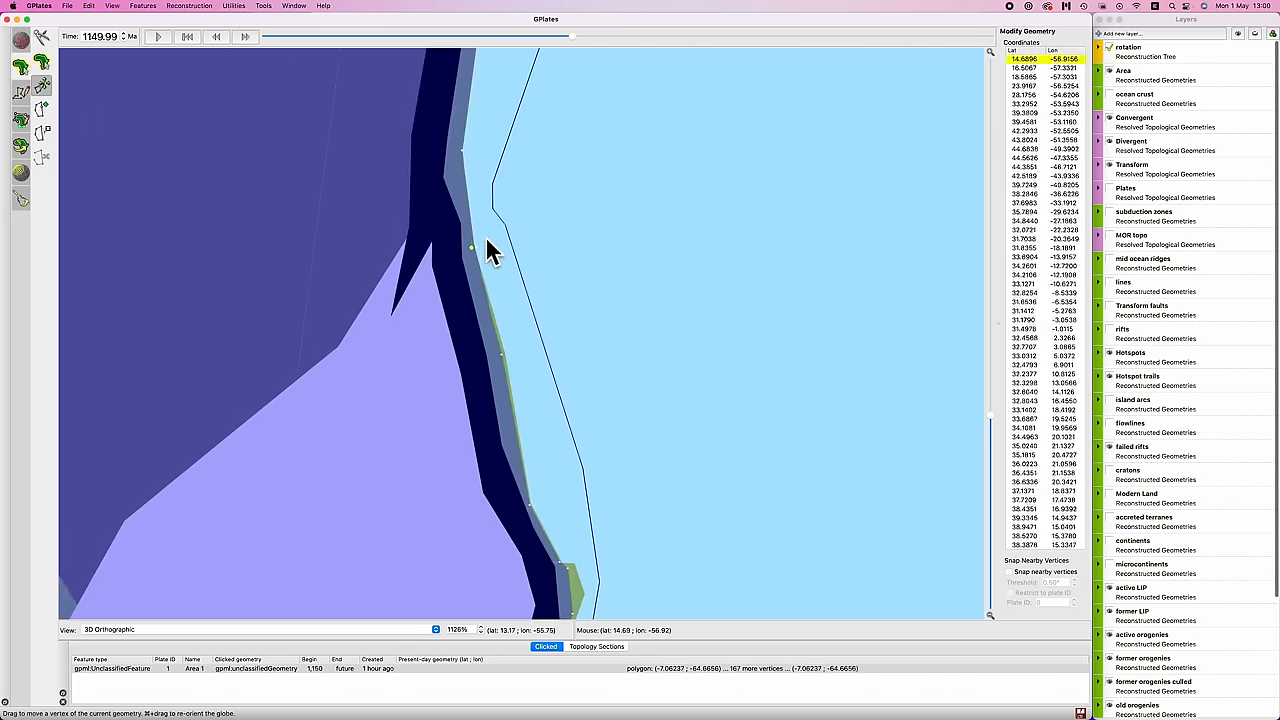
{"action": "left_click_drag", "start_coordinate": [490, 250], "coordinate": [564, 256]}
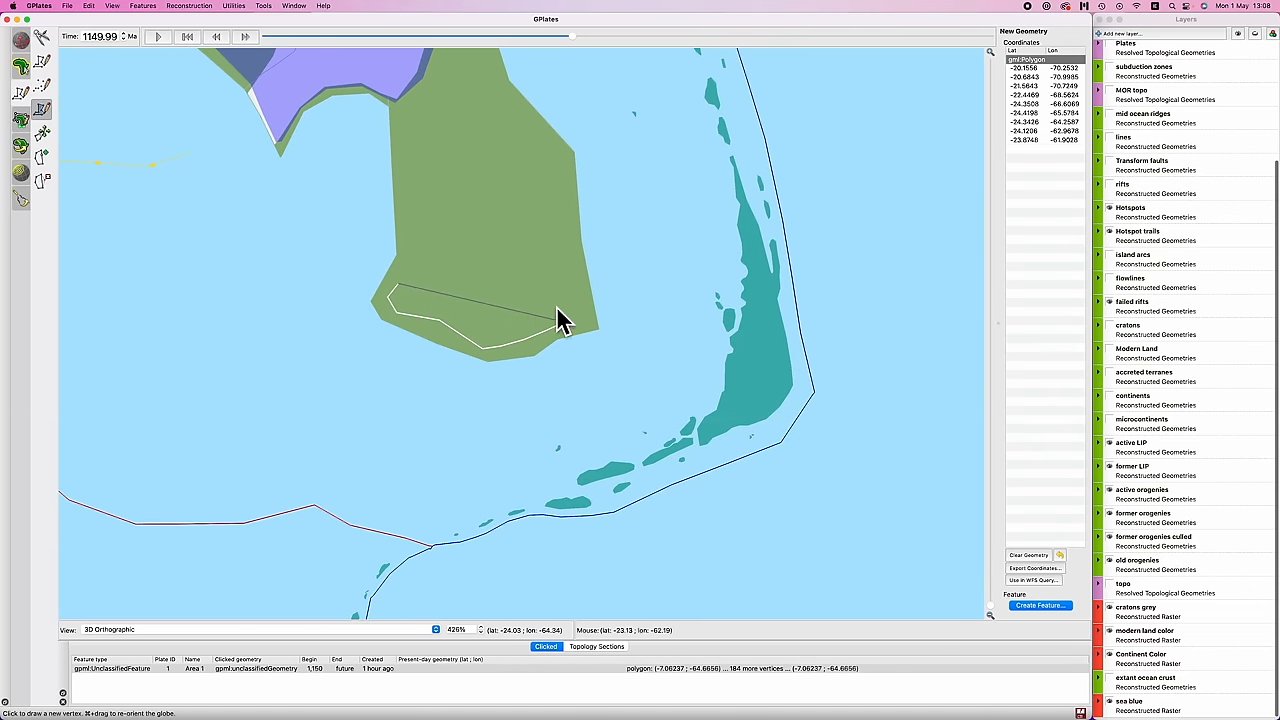
Step: Save the drawn outline as a new UnclassifiedFeature with its Plate ID in the chosen feature collection
{"action": "left_click", "coordinate": [1048, 604]}
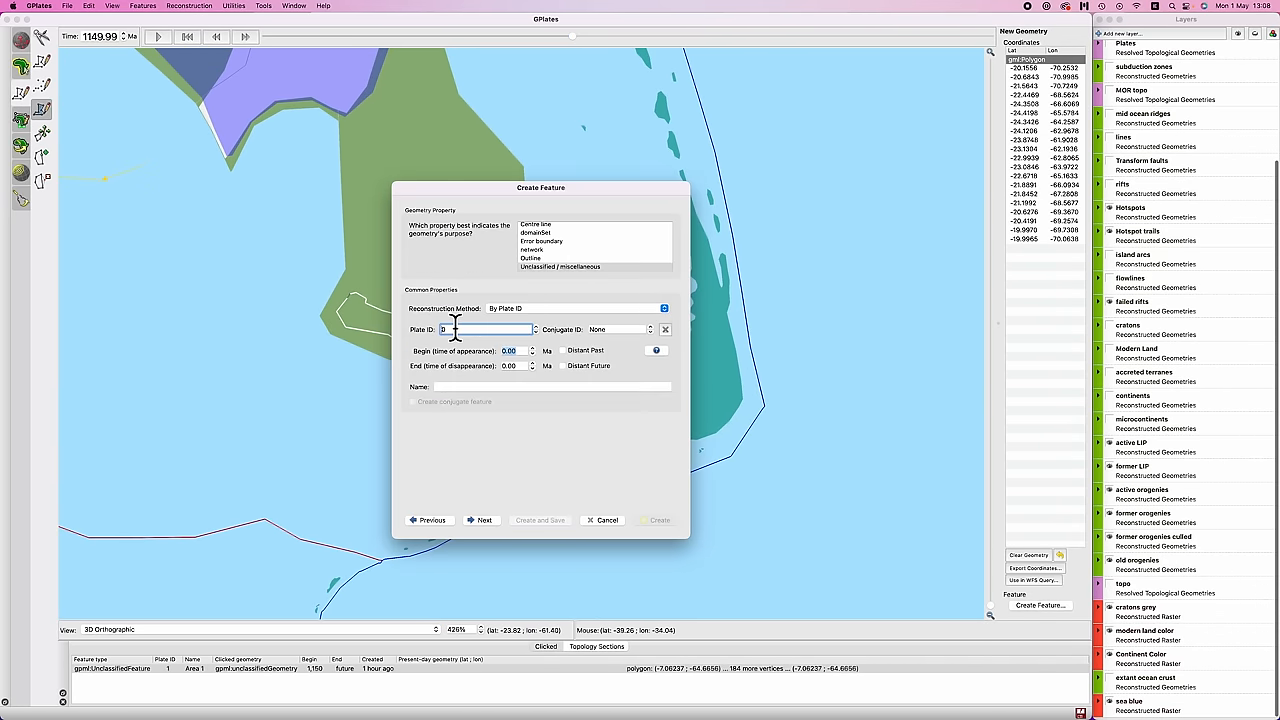
{"action": "left_click", "coordinate": [602, 520]}
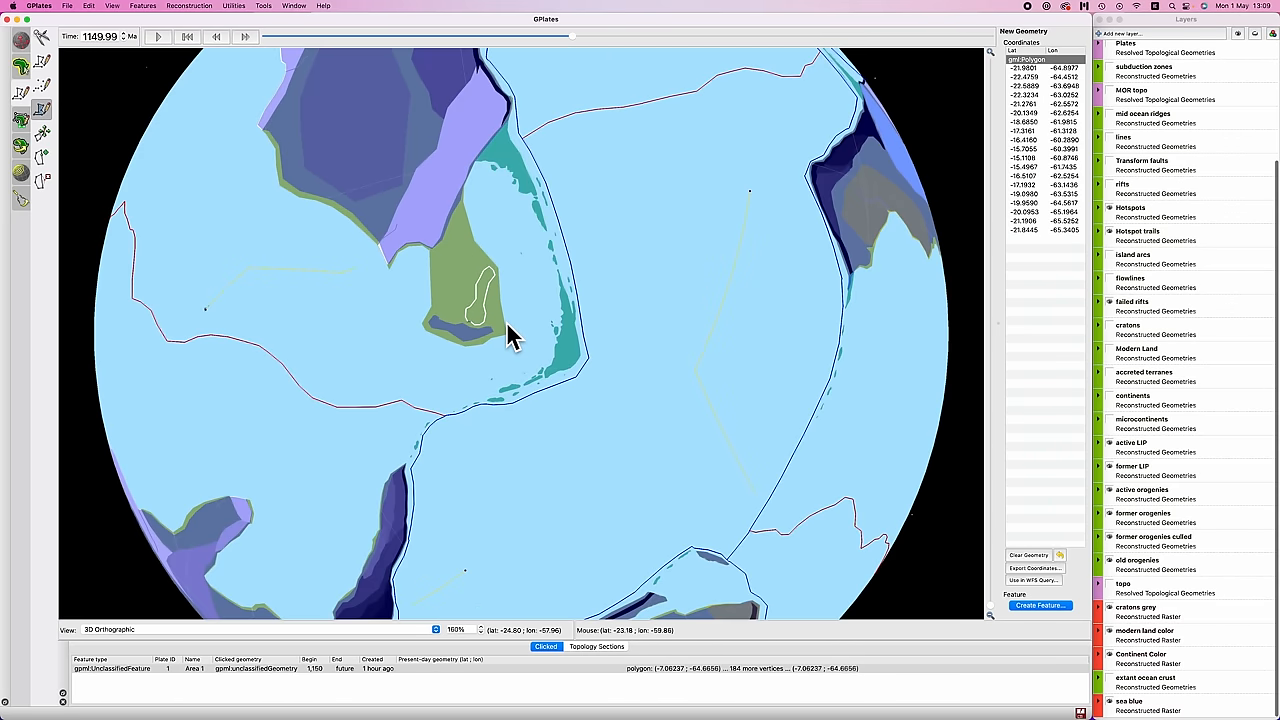
{"action": "left_click", "coordinate": [1040, 604]}
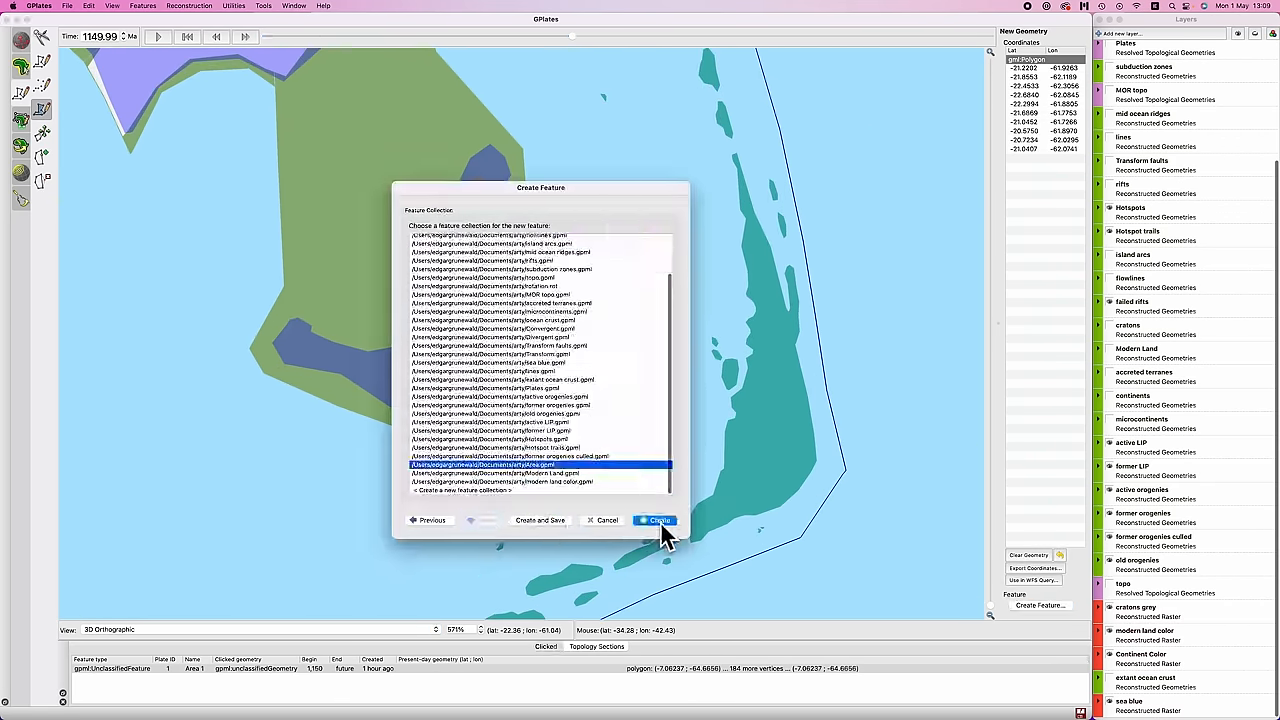
{"action": "left_click", "coordinate": [656, 520]}
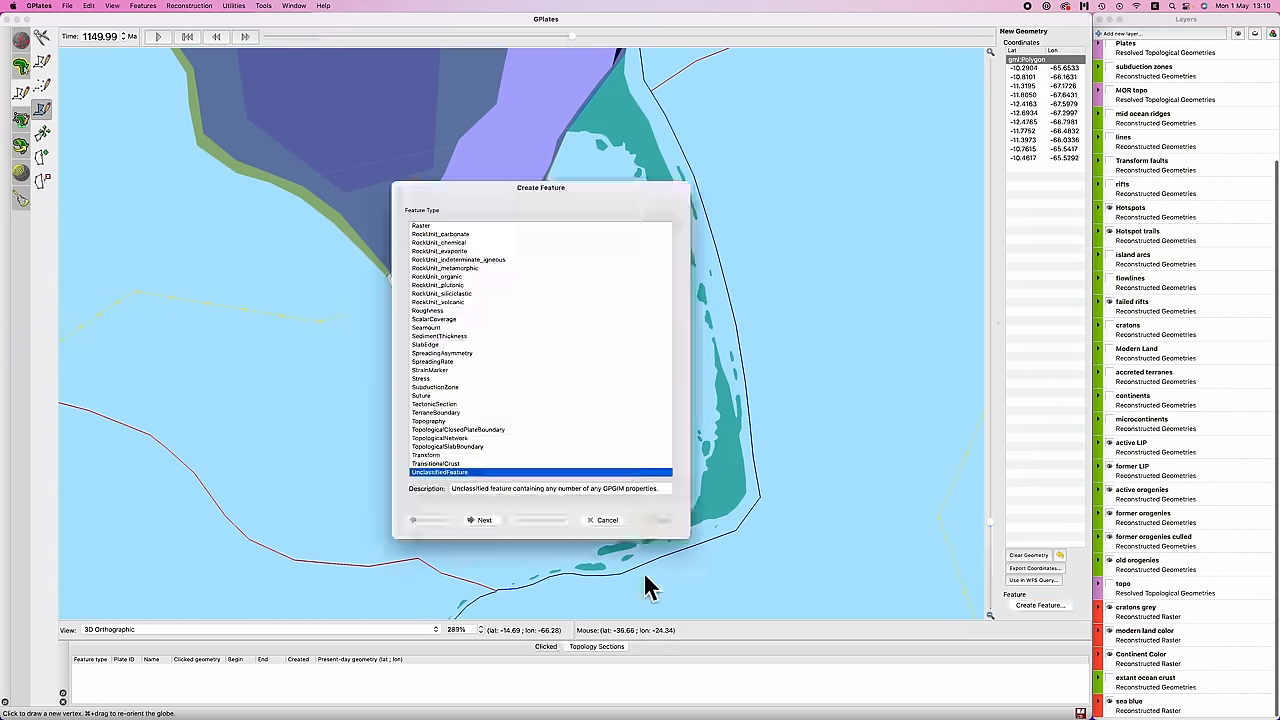
{"action": "left_click", "coordinate": [600, 520]}
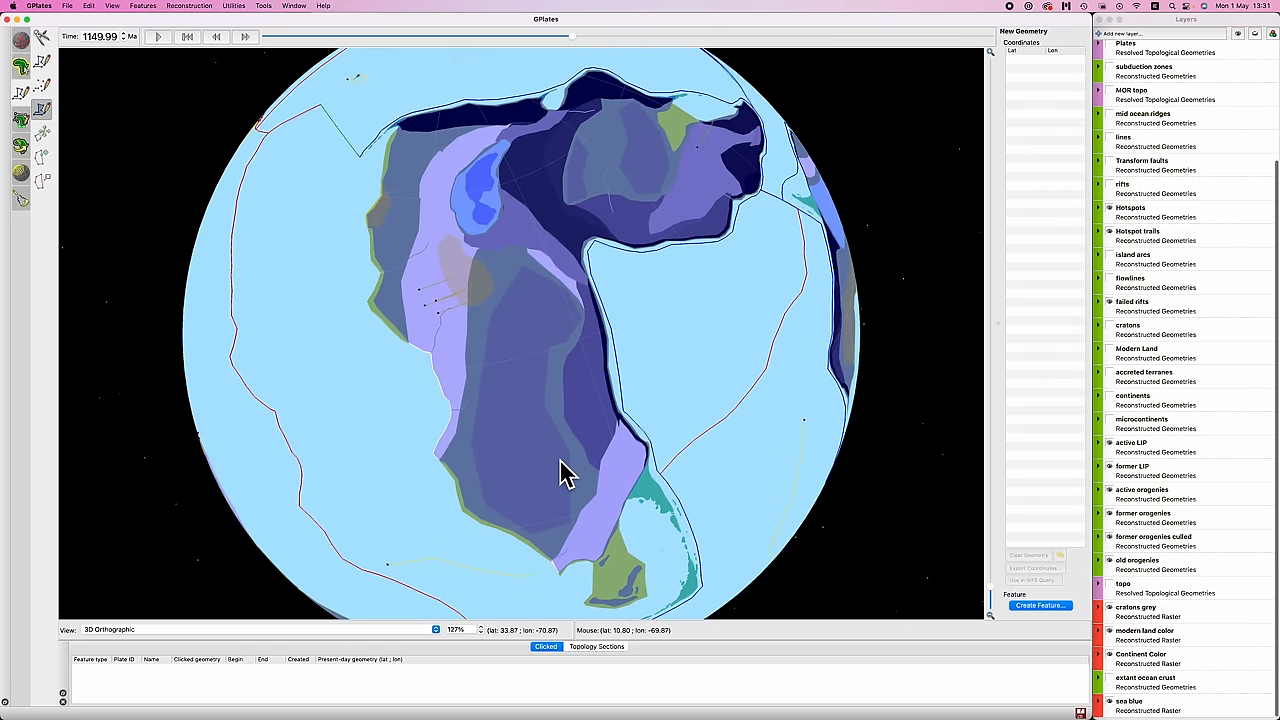
{"action": "mouse_move", "coordinate": [604, 446]}
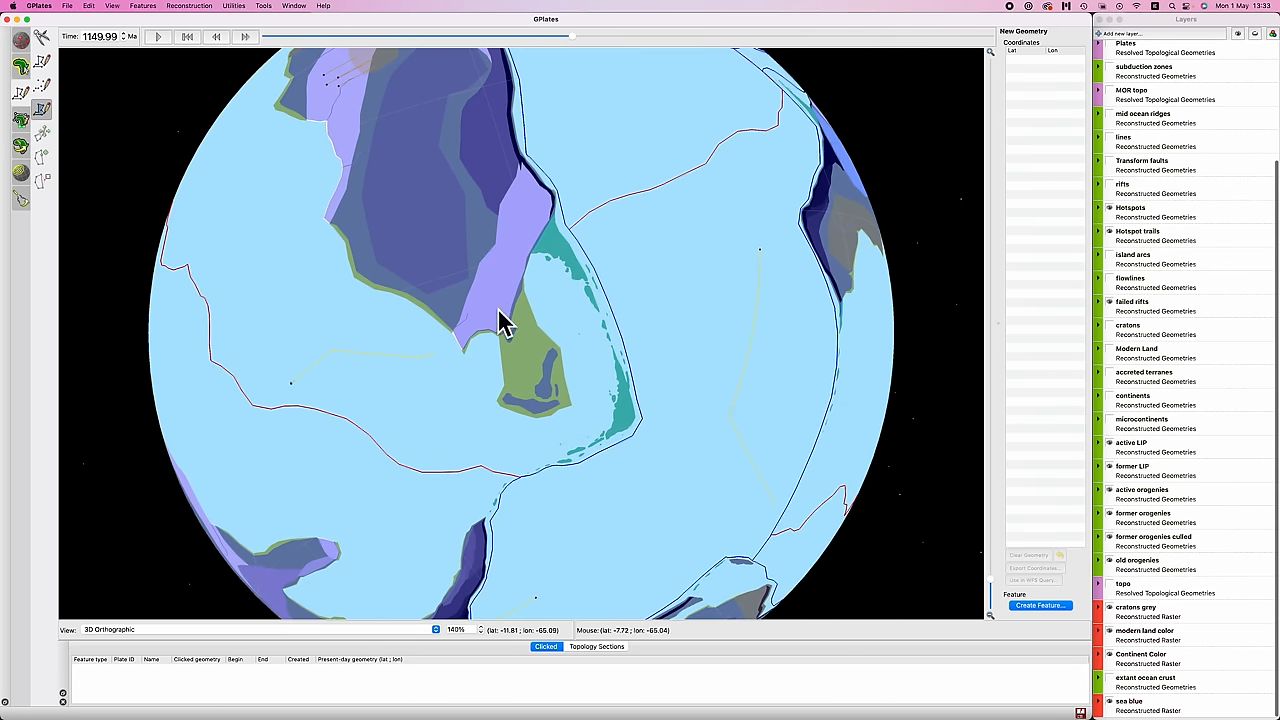
{"action": "mouse_move", "coordinate": [512, 418]}
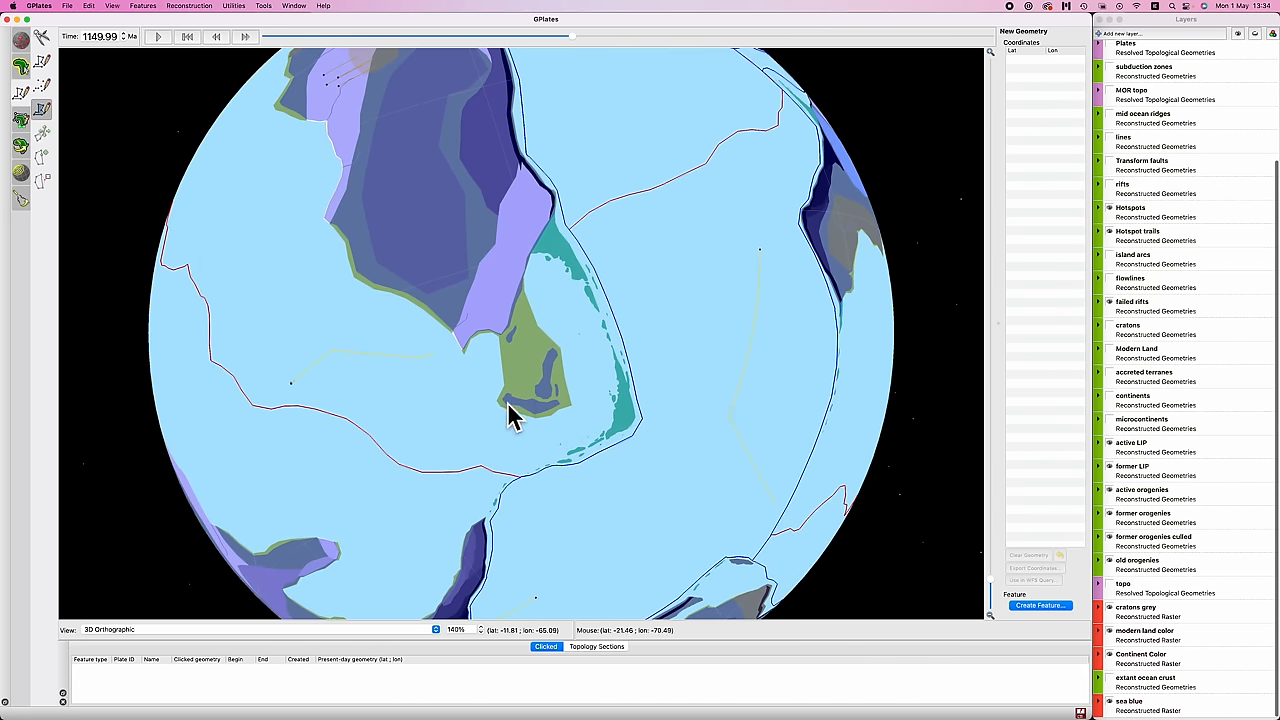
{"action": "mouse_move", "coordinate": [556, 284]}
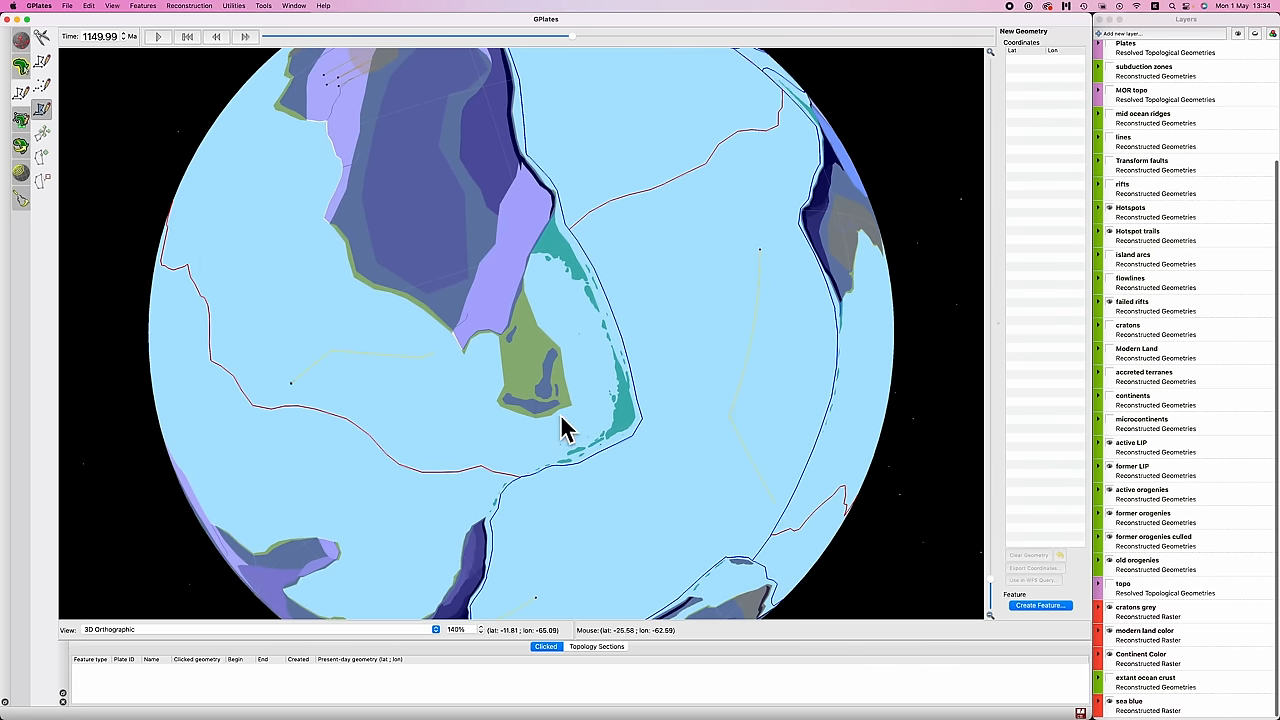
{"action": "left_click_drag", "start_coordinate": [564, 424], "coordinate": [596, 230]}
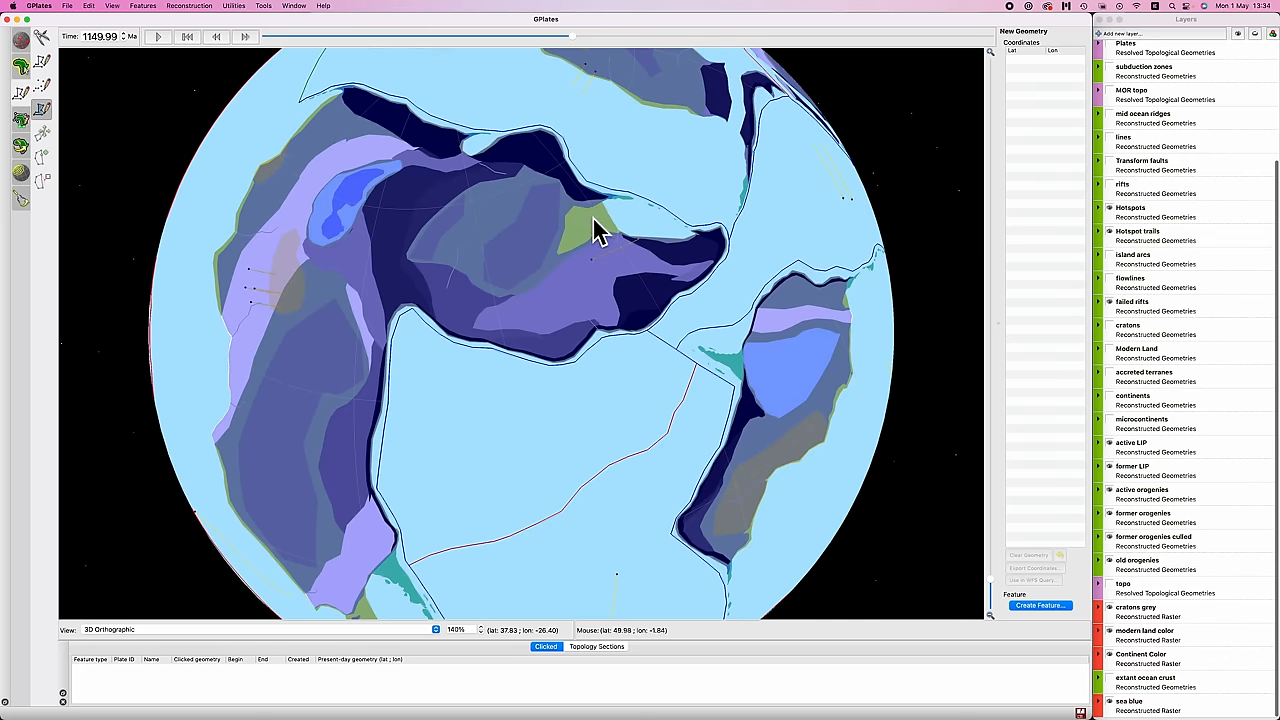
{"action": "mouse_move", "coordinate": [582, 198]}
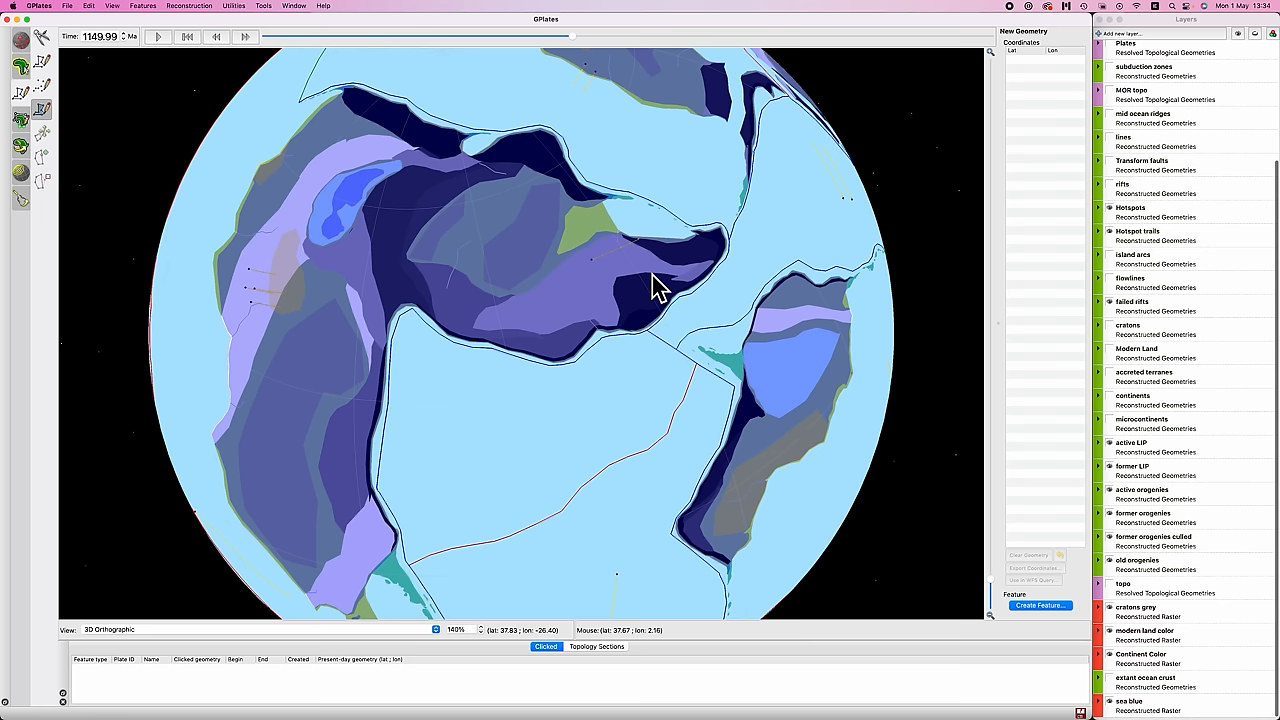
{"action": "mouse_move", "coordinate": [610, 250]}
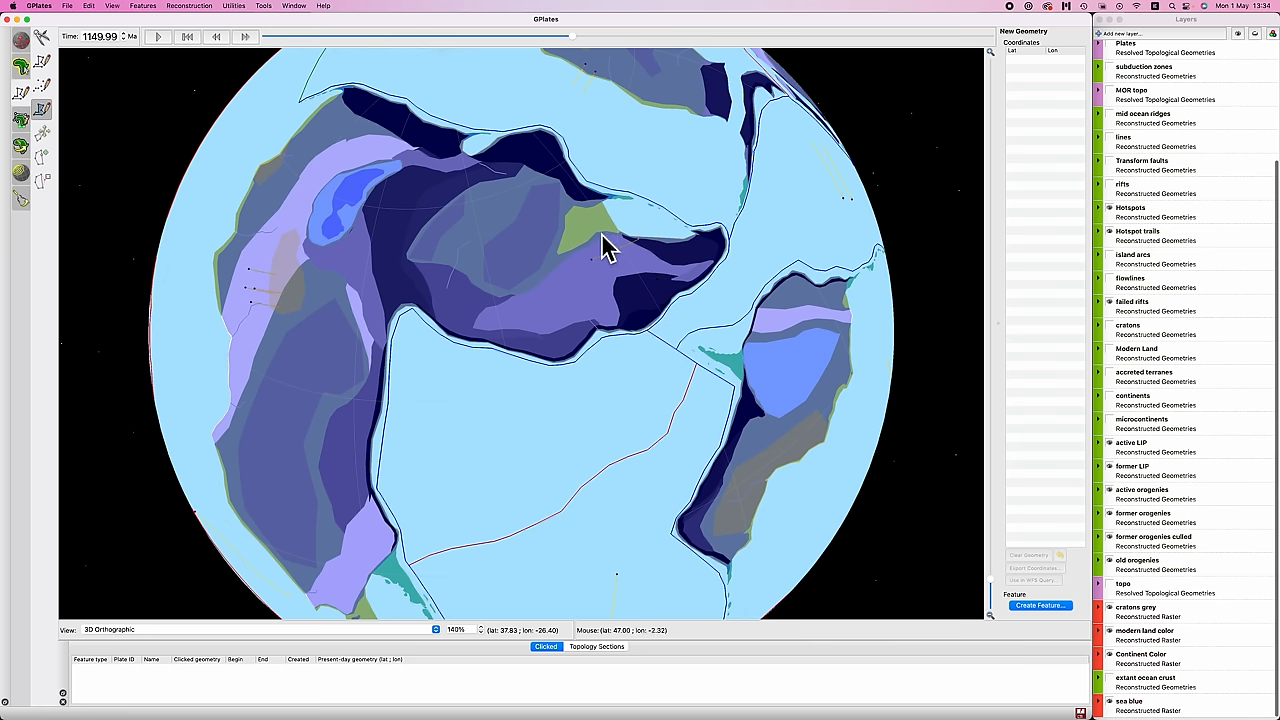
{"action": "left_click_drag", "start_coordinate": [610, 244], "coordinate": [496, 256]}
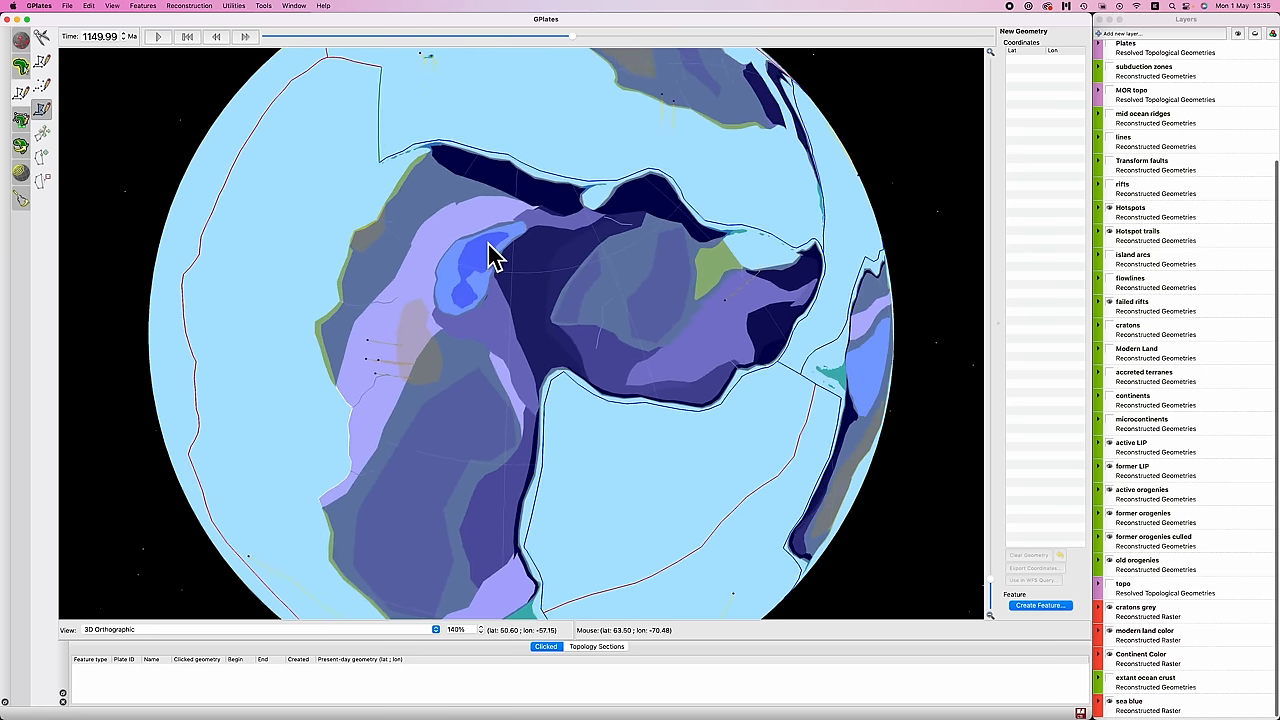
{"action": "left_click_drag", "start_coordinate": [490, 250], "coordinate": [570, 320]}
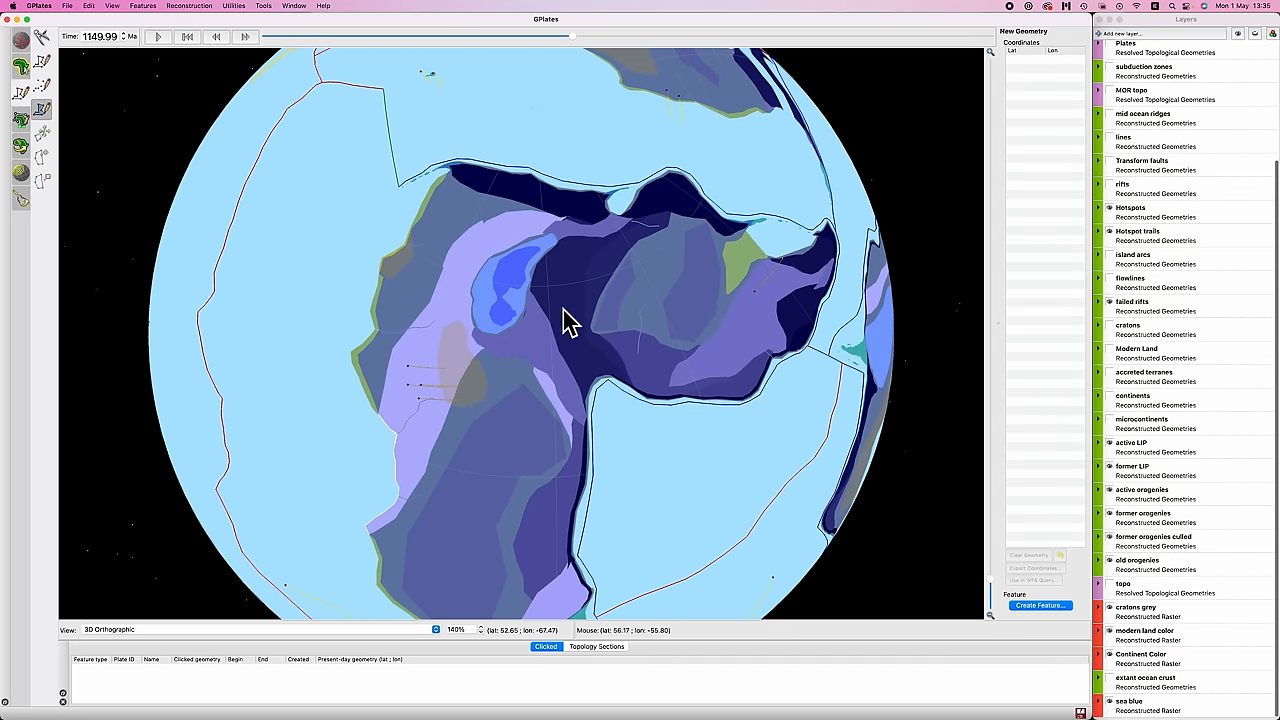
{"action": "mouse_move", "coordinate": [504, 330]}
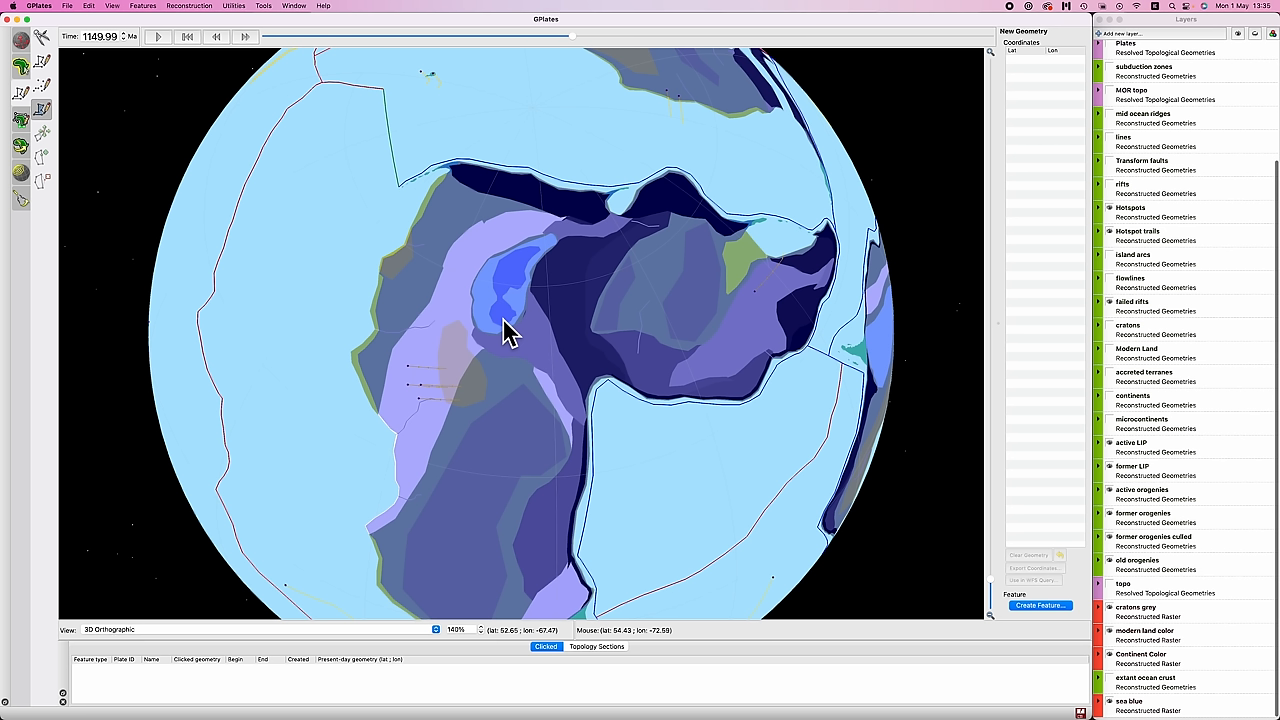
{"action": "mouse_move", "coordinate": [504, 376]}
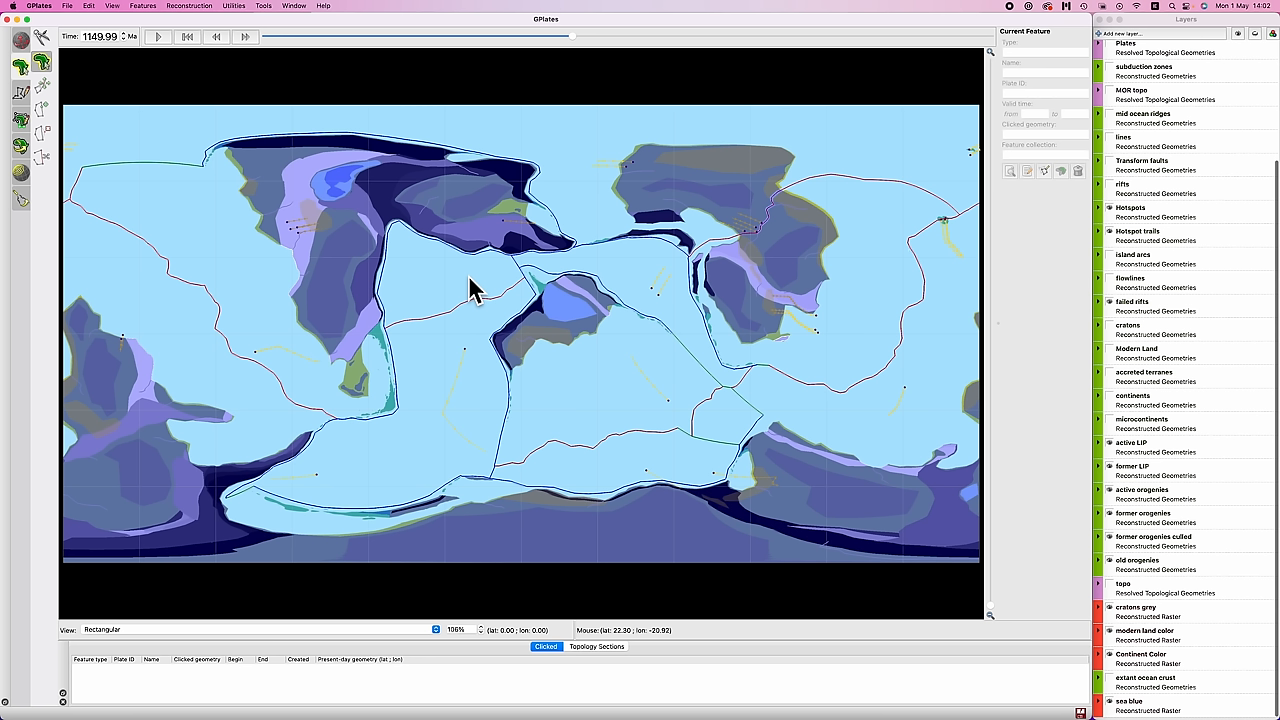
{"action": "mouse_move", "coordinate": [278, 248]}
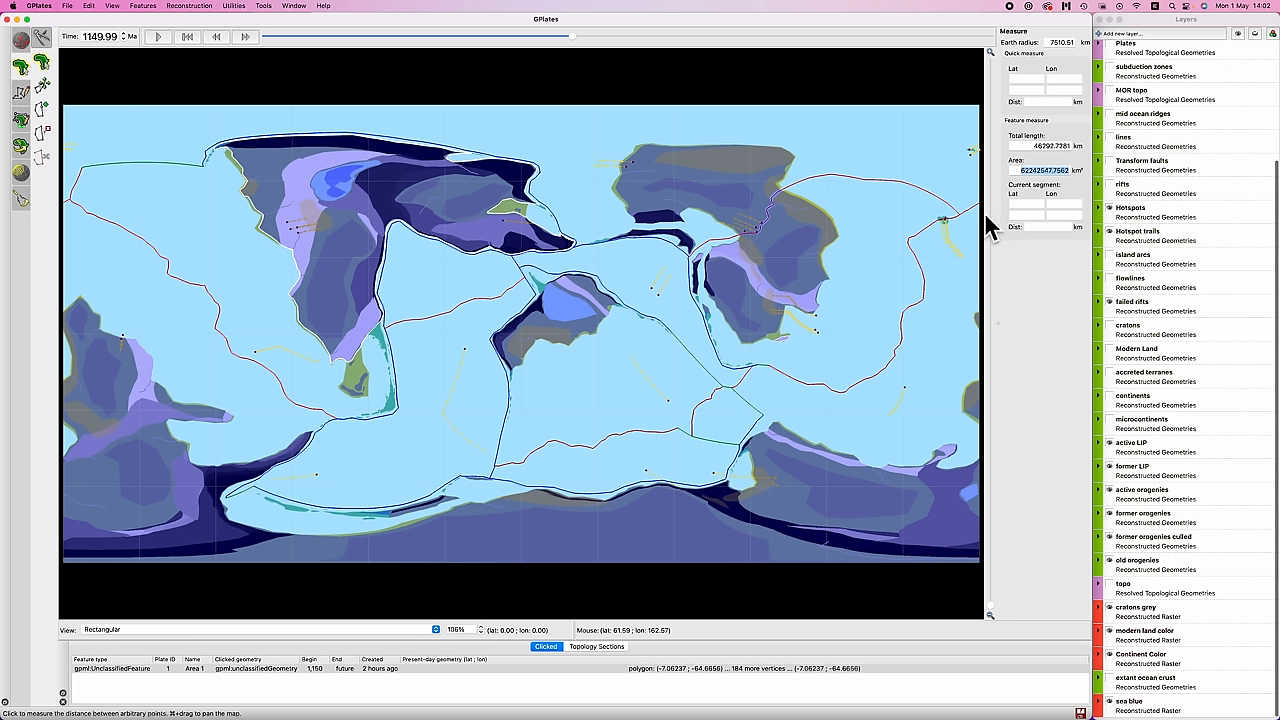
{"action": "mouse_move", "coordinate": [860, 104]}
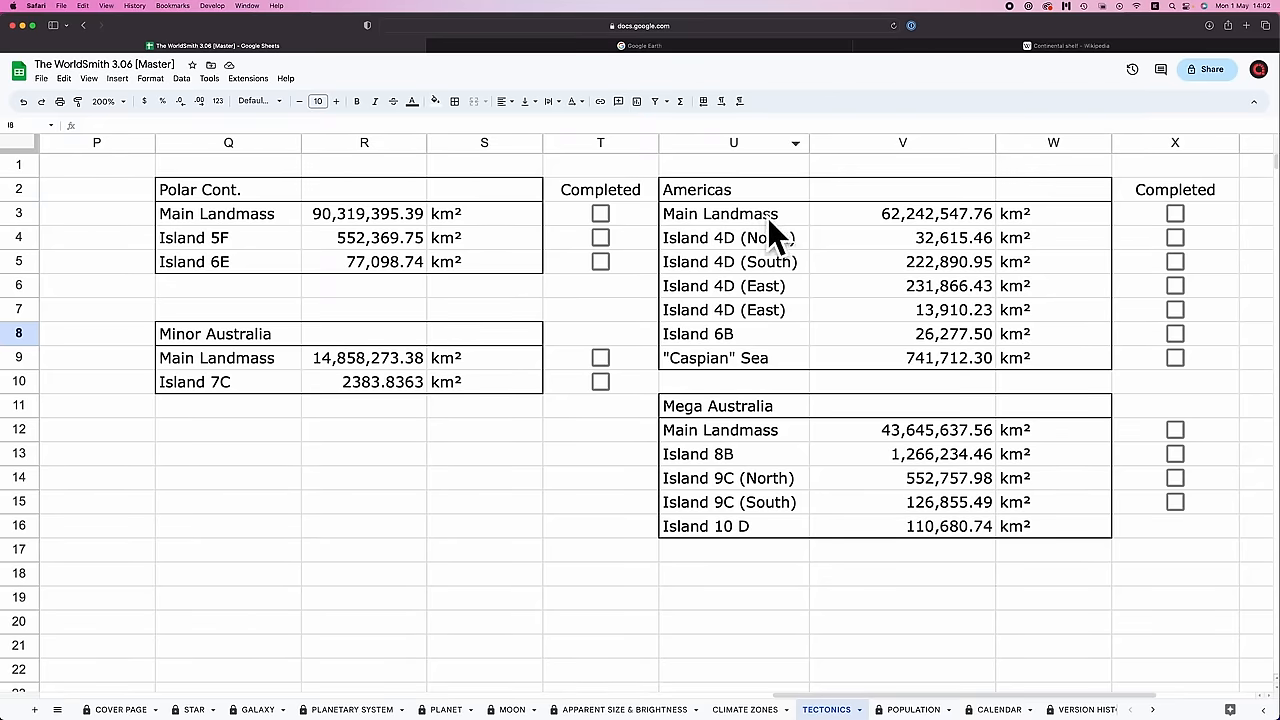
{"action": "mouse_move", "coordinate": [492, 458]}
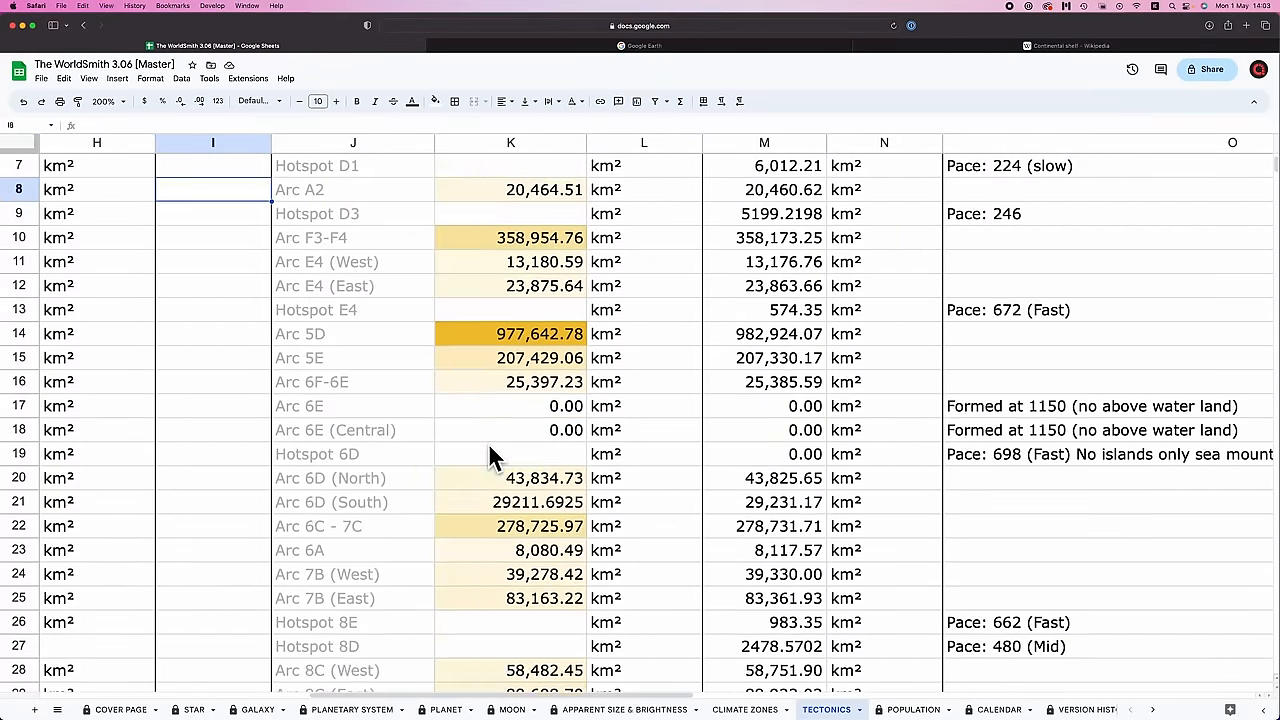
Step: Check the Tectonics totals: Earth Land 29% and the 1.515% Land % difference cells
{"action": "scroll", "scroll_direction": "down", "scroll_amount": 3}
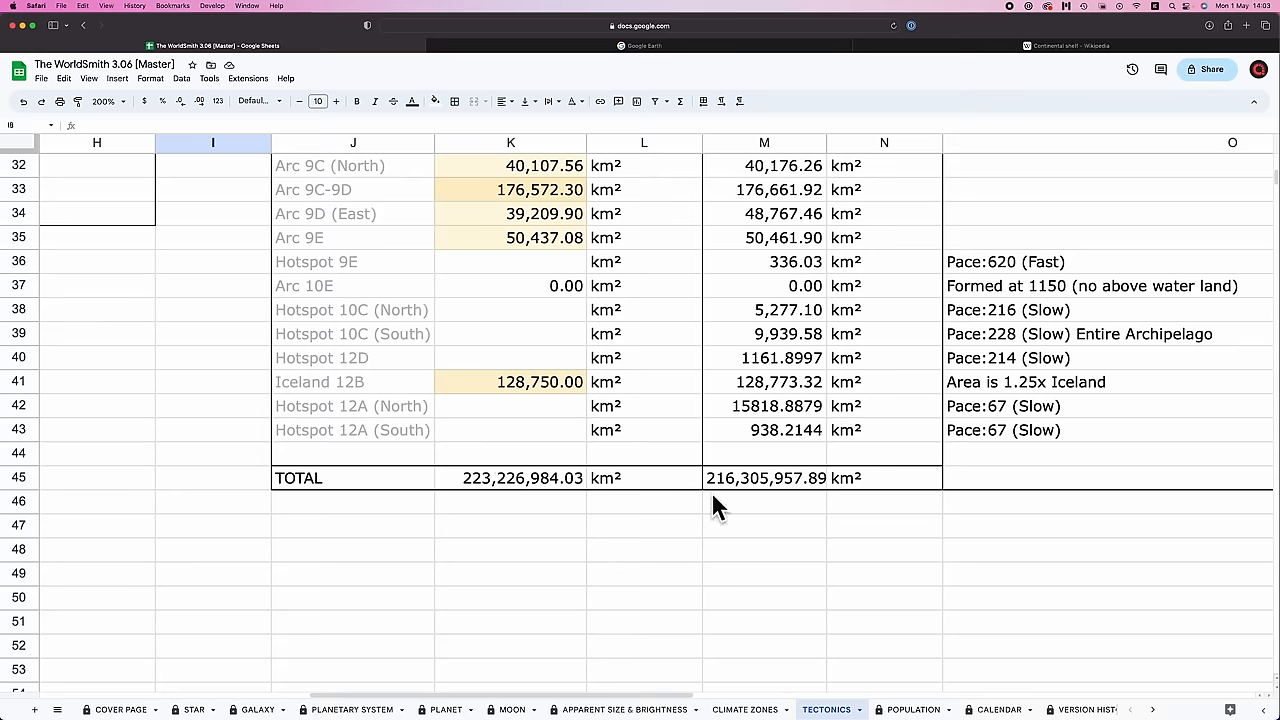
{"action": "mouse_move", "coordinate": [730, 500]}
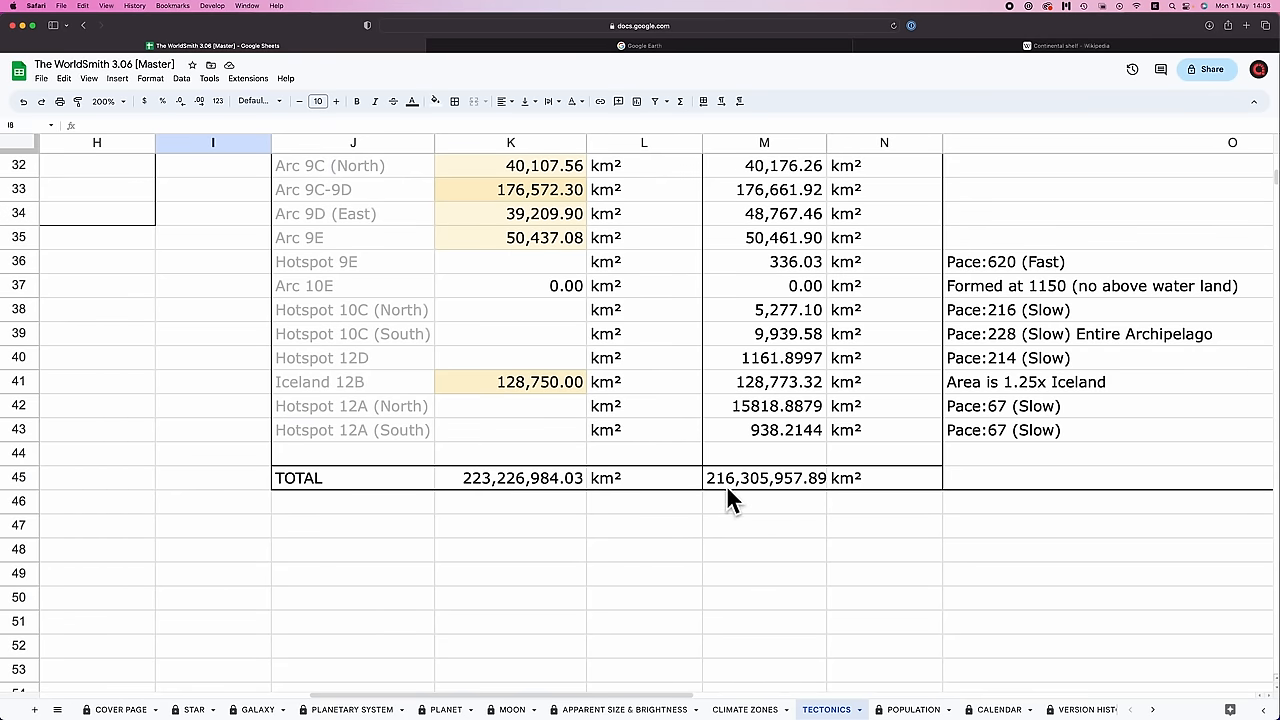
{"action": "scroll", "scroll_direction": "left", "scroll_amount": 3}
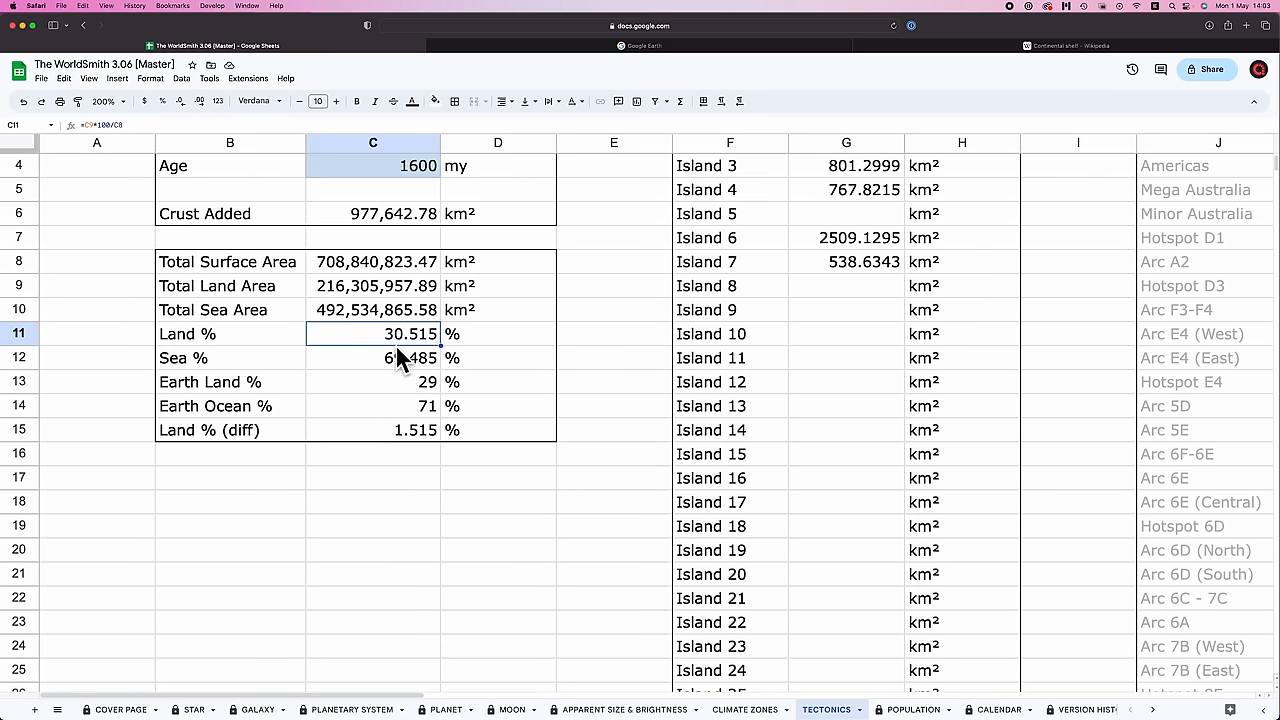
{"action": "mouse_move", "coordinate": [430, 520]}
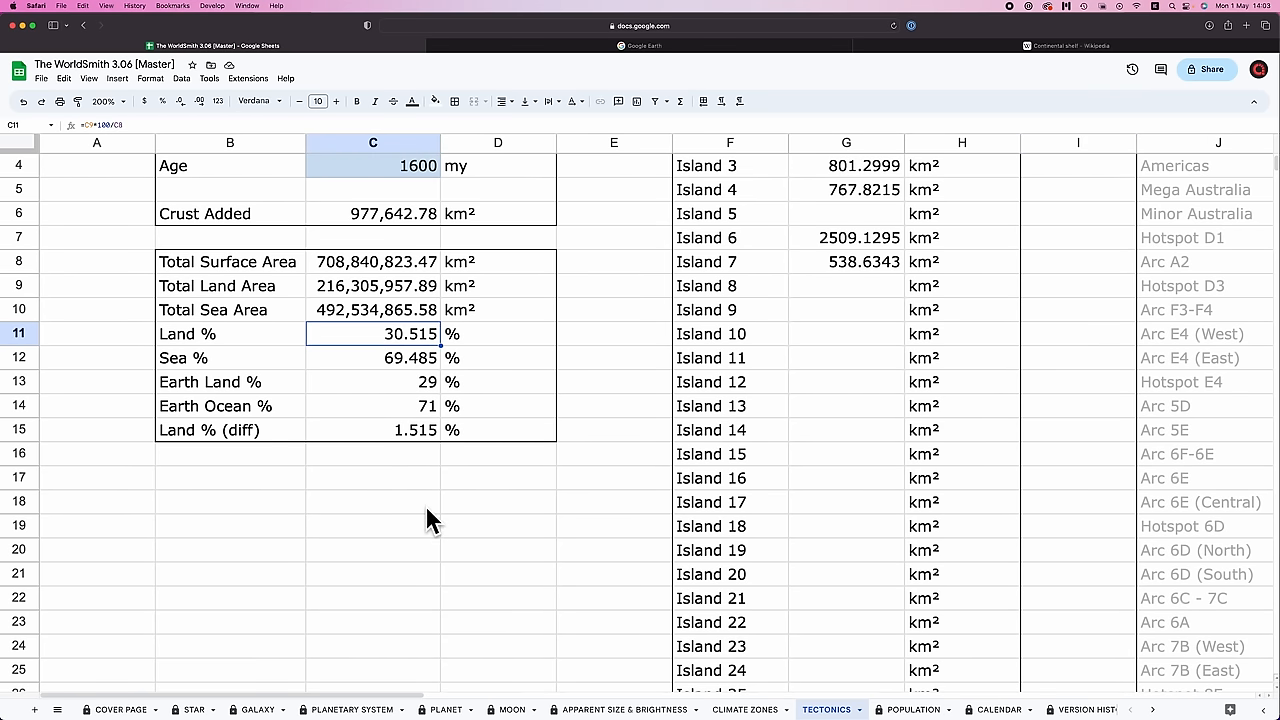
{"action": "left_click", "coordinate": [372, 382]}
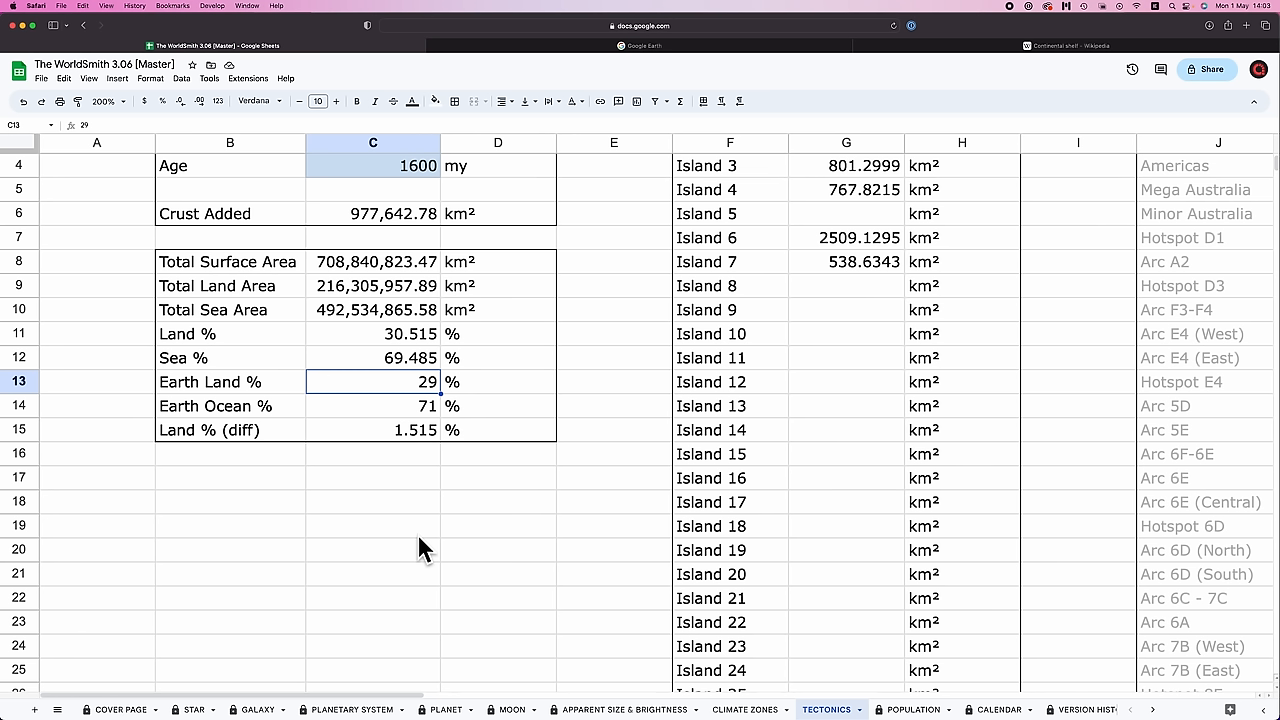
{"action": "mouse_move", "coordinate": [394, 462]}
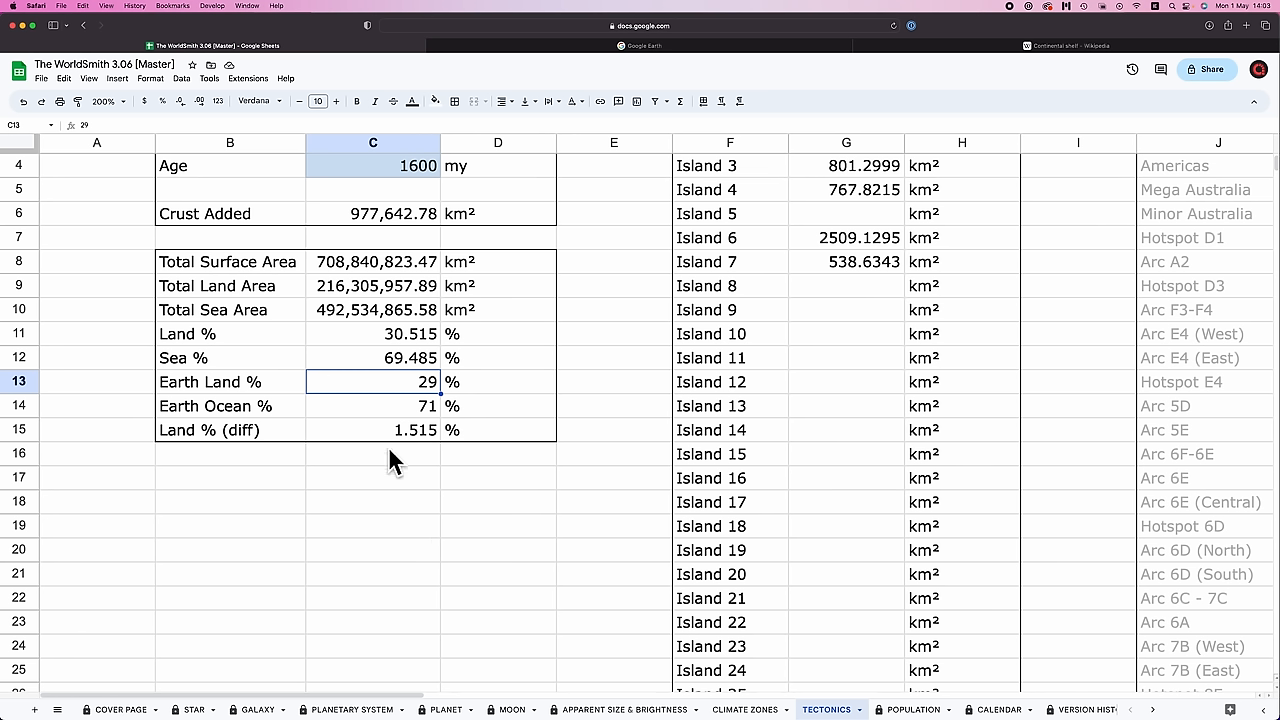
{"action": "left_click", "coordinate": [372, 430]}
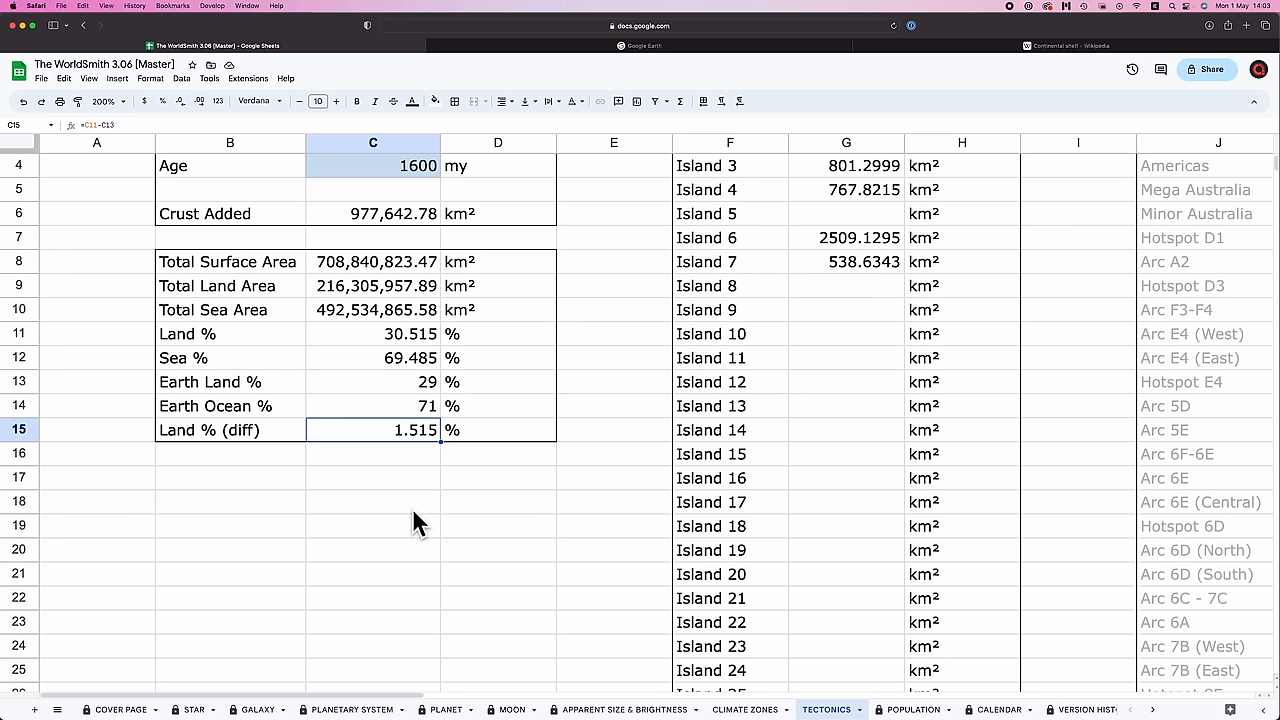
{"action": "mouse_move", "coordinate": [436, 448]}
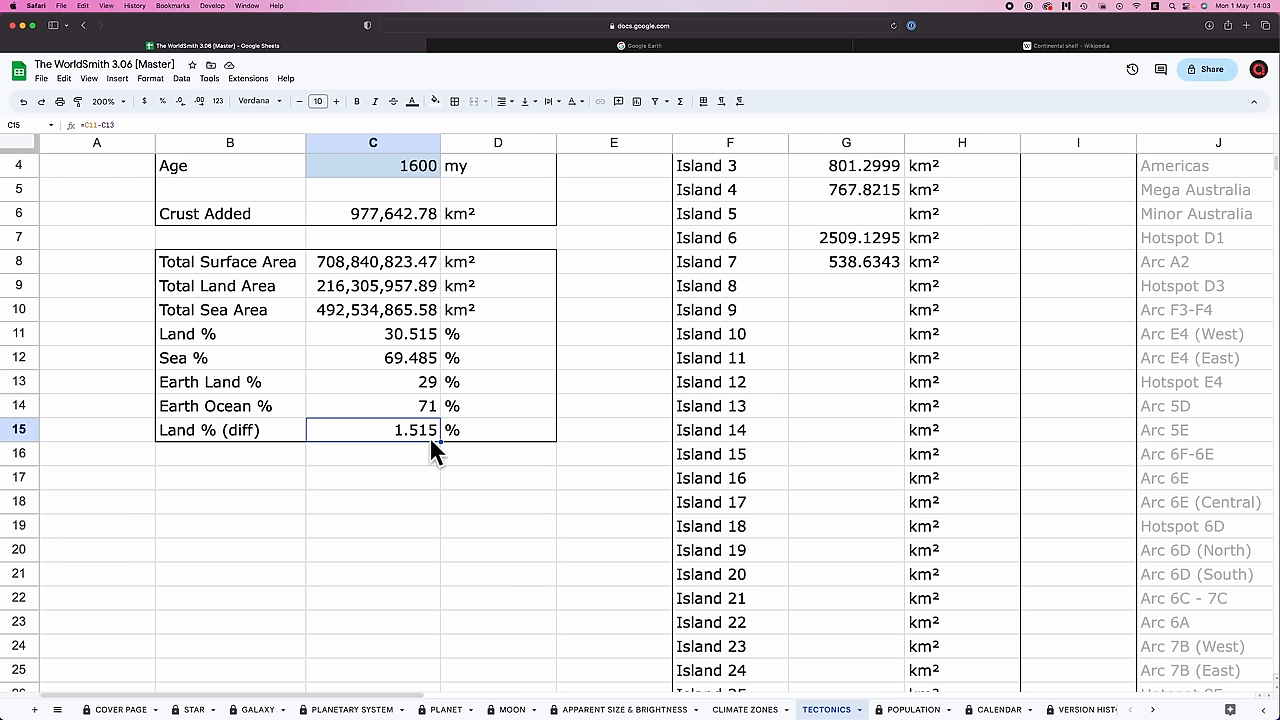
{"action": "mouse_move", "coordinate": [476, 488]}
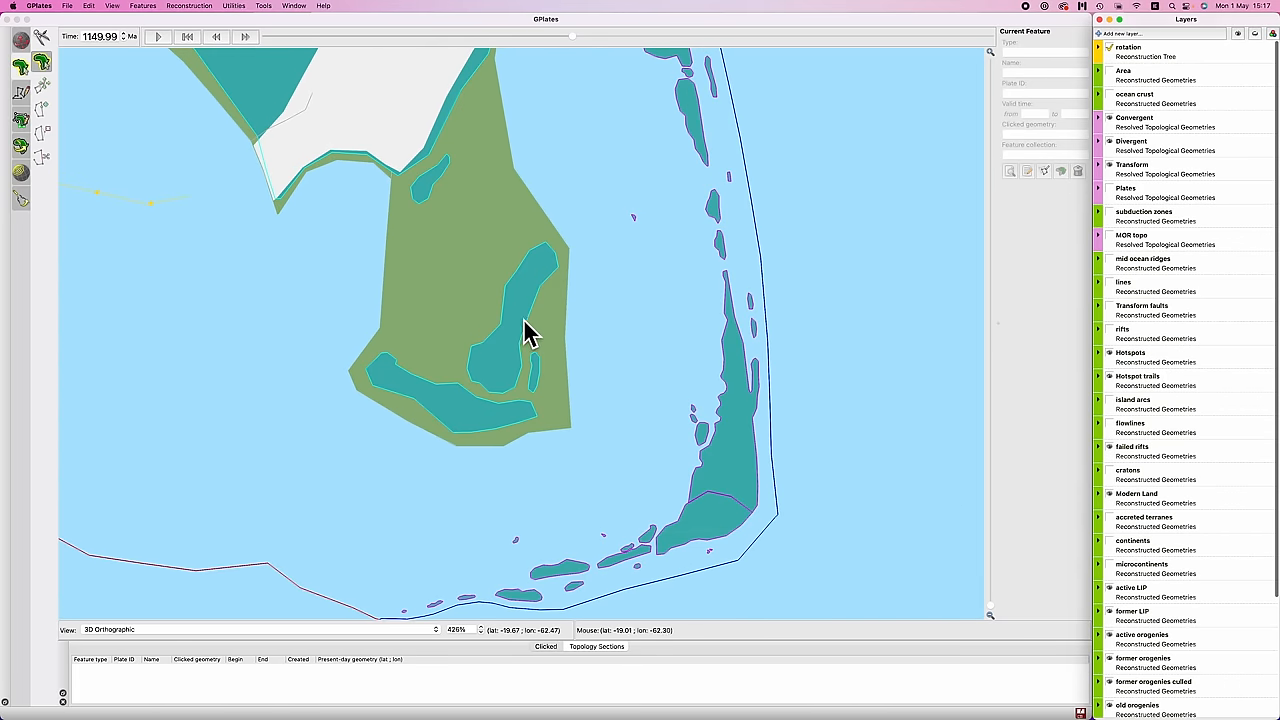
Step: Zoom in on a green landmass to inspect its teal shelf islands
{"action": "left_click", "coordinate": [530, 330]}
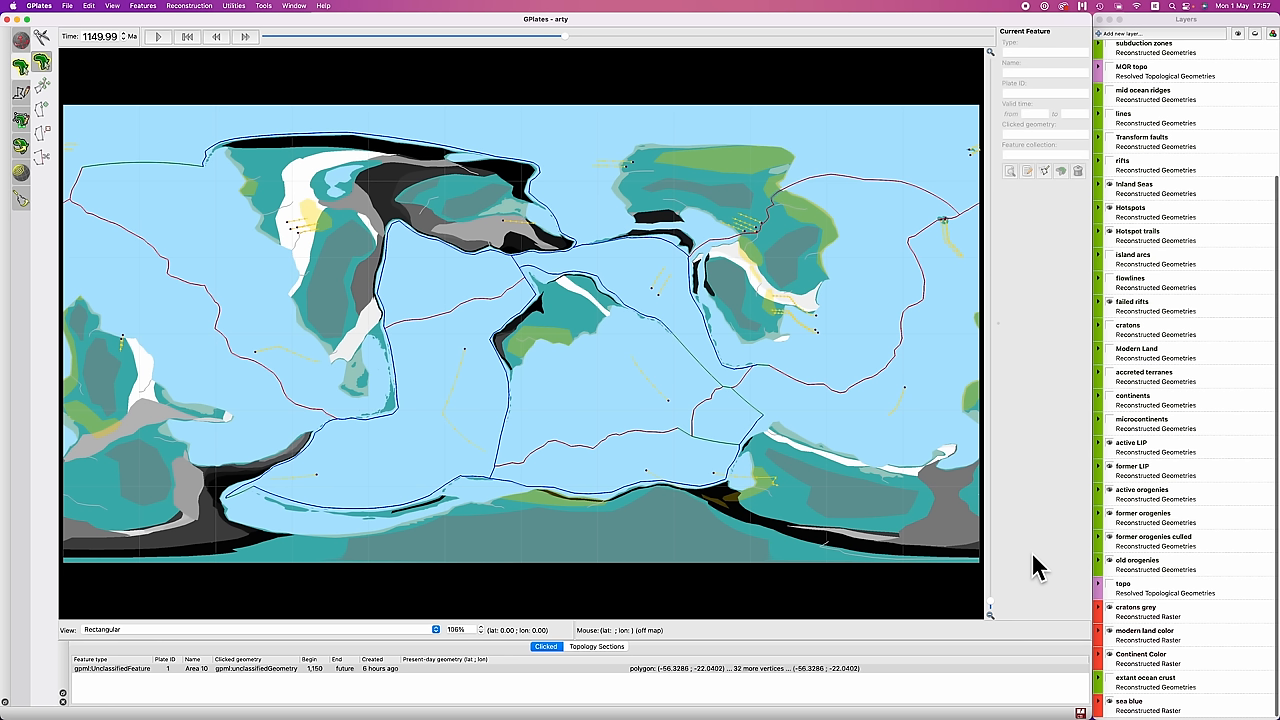
{"action": "mouse_move", "coordinate": [520, 336]}
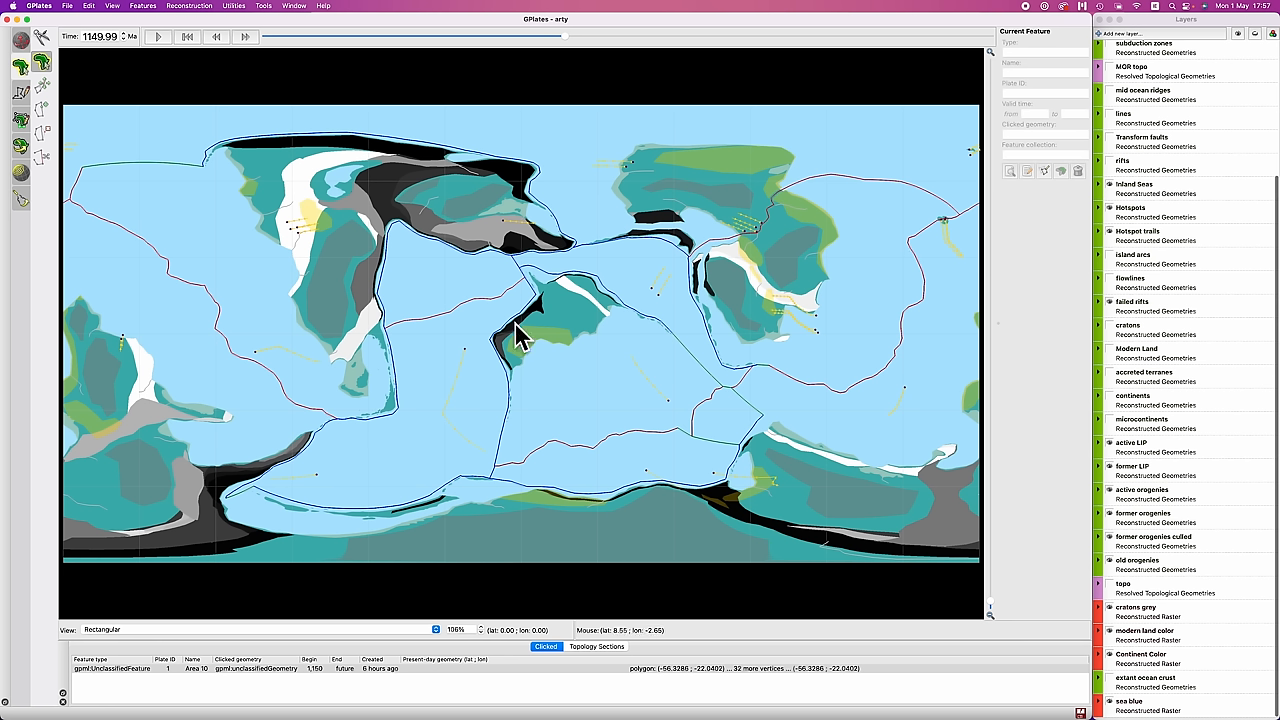
{"action": "mouse_move", "coordinate": [388, 344]}
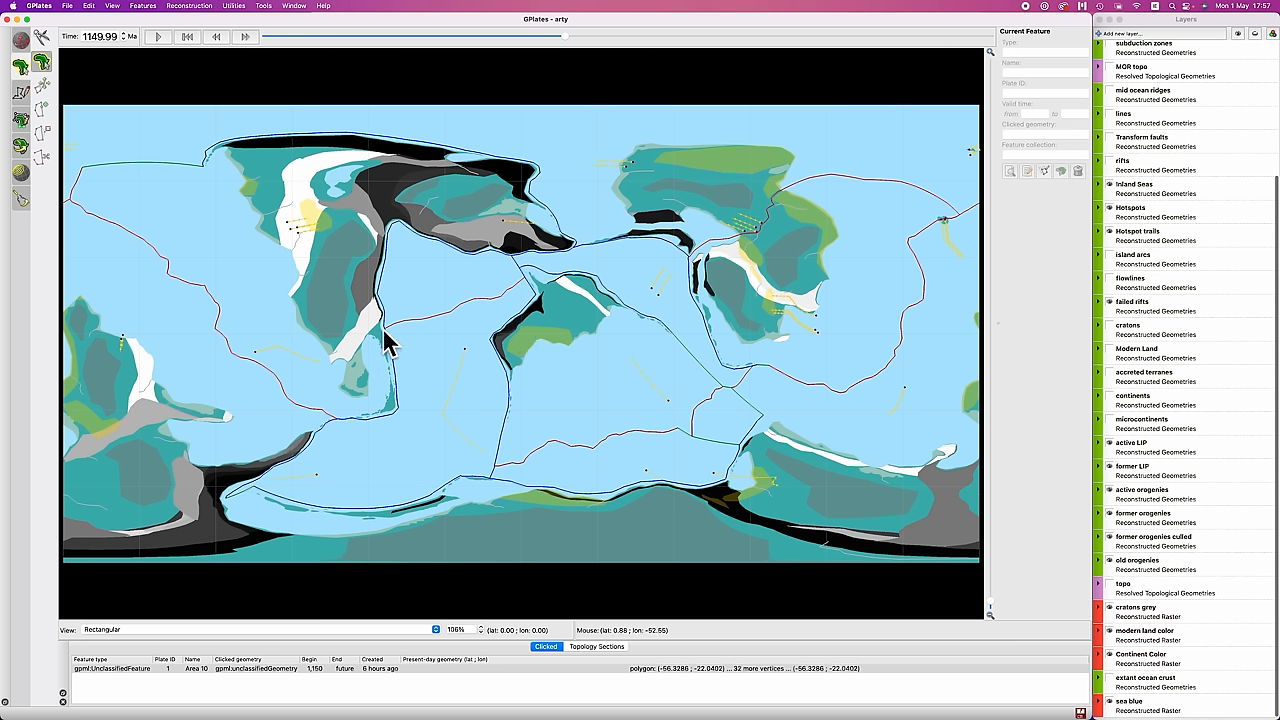
{"action": "mouse_move", "coordinate": [970, 228]}
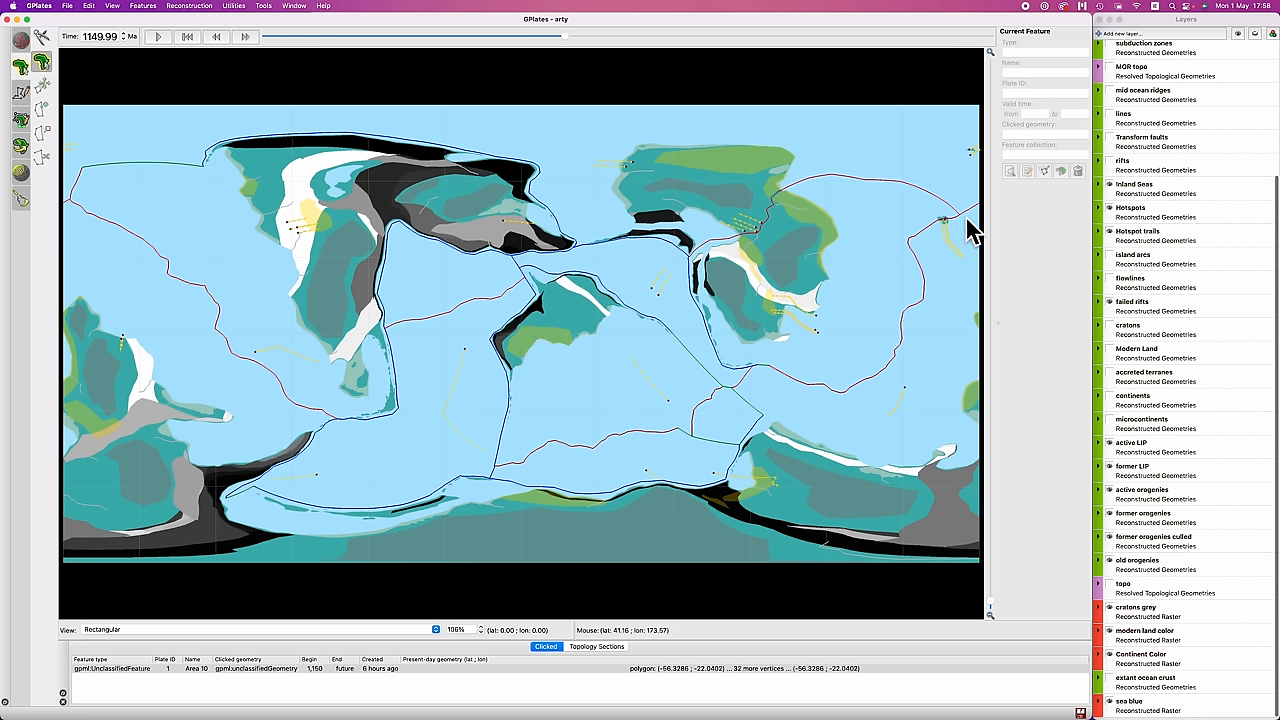
{"action": "mouse_move", "coordinate": [868, 322]}
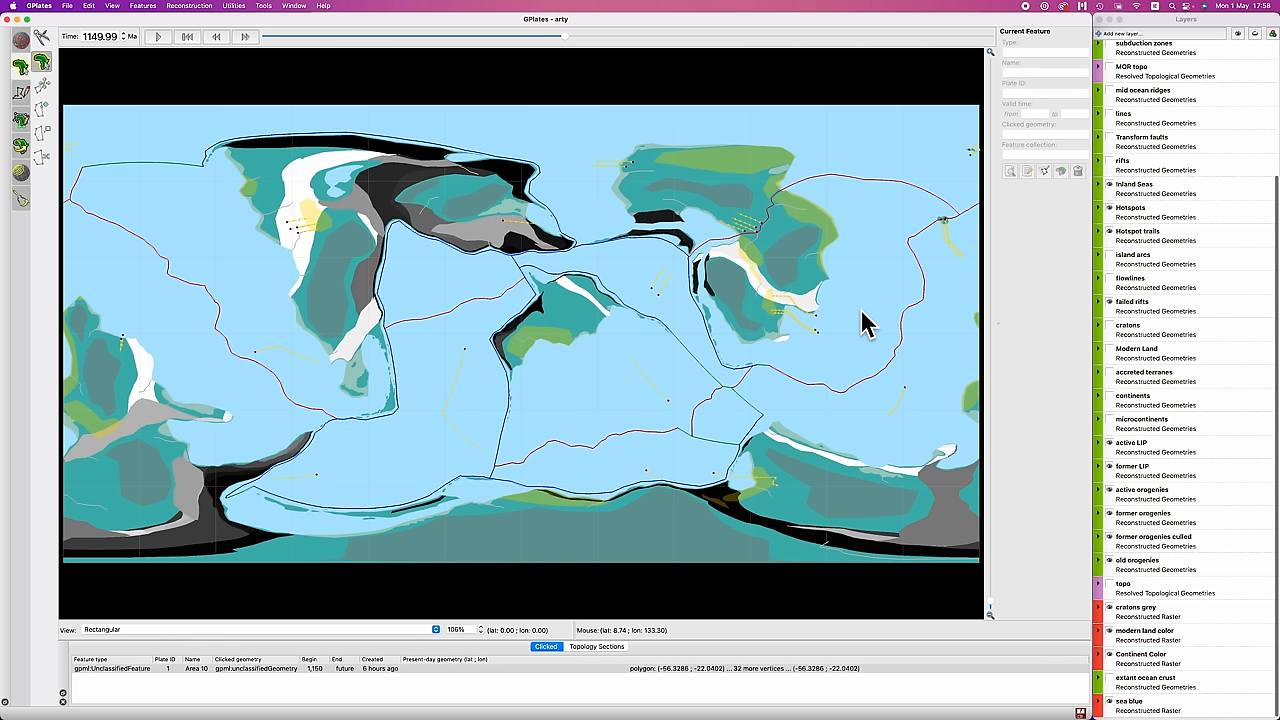
{"action": "mouse_move", "coordinate": [886, 268]}
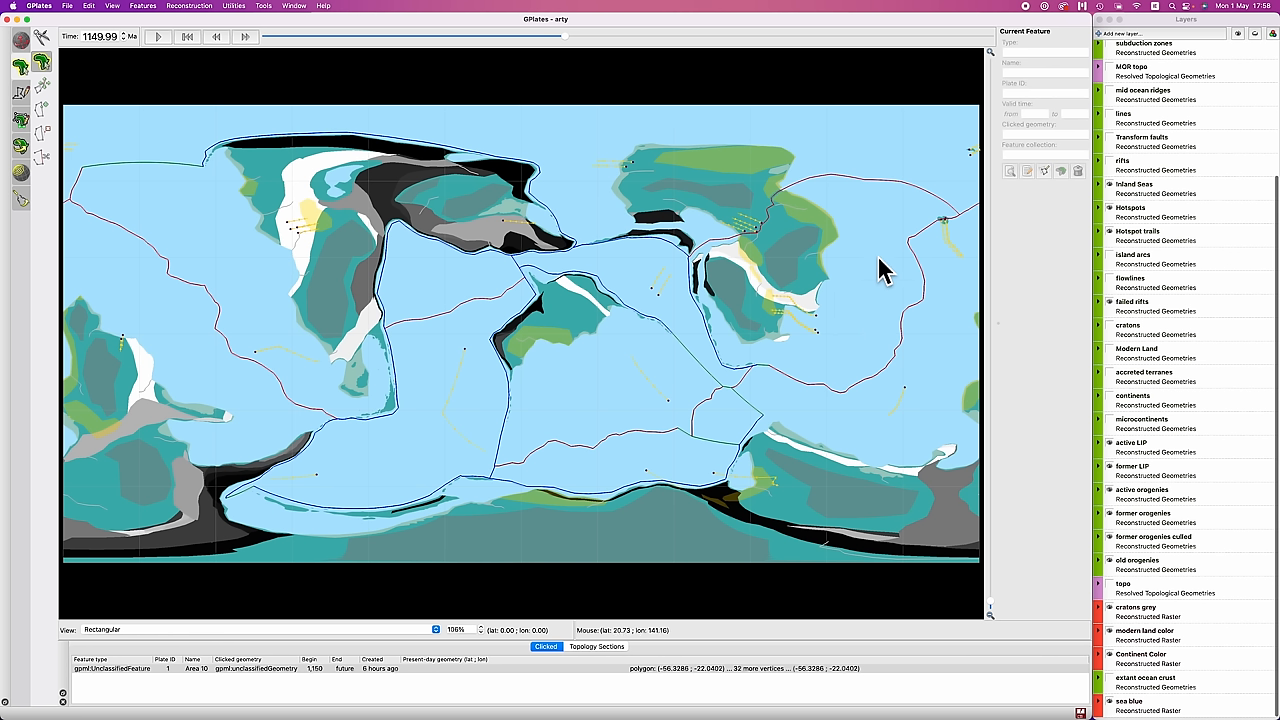
{"action": "mouse_move", "coordinate": [608, 362]}
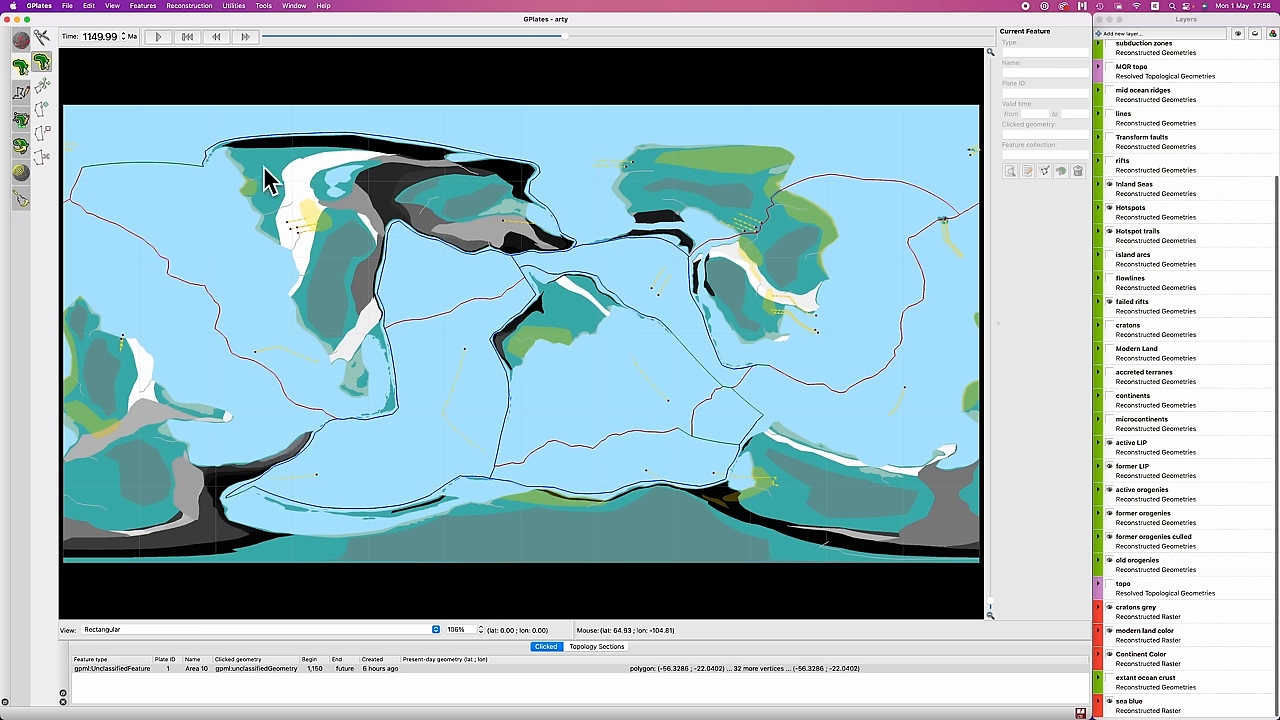
{"action": "mouse_move", "coordinate": [352, 360]}
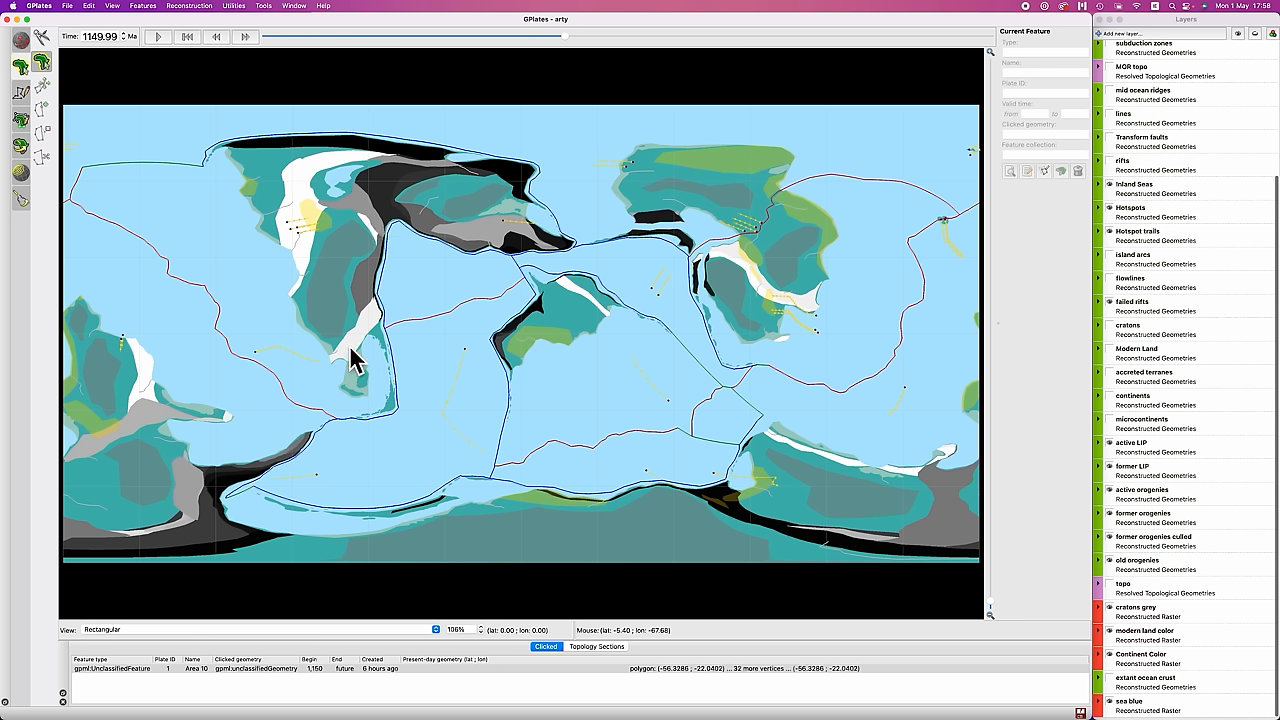
{"action": "mouse_move", "coordinate": [488, 332]}
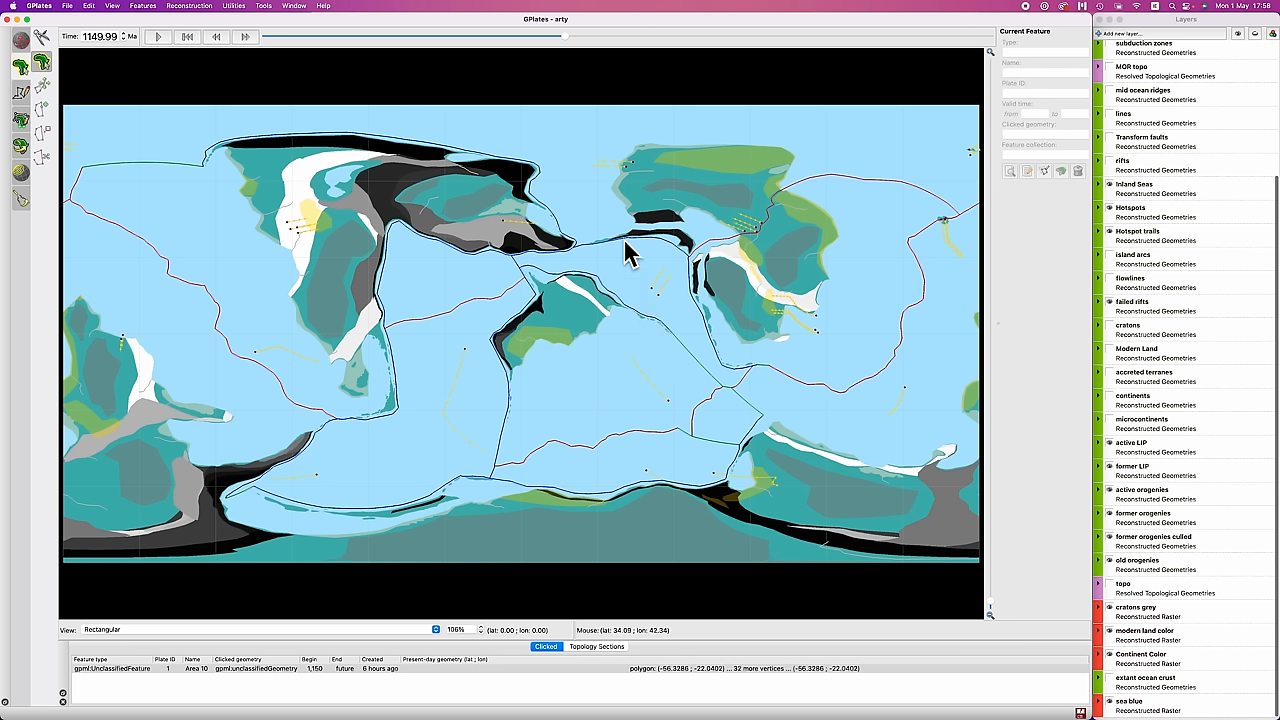
{"action": "mouse_move", "coordinate": [484, 330]}
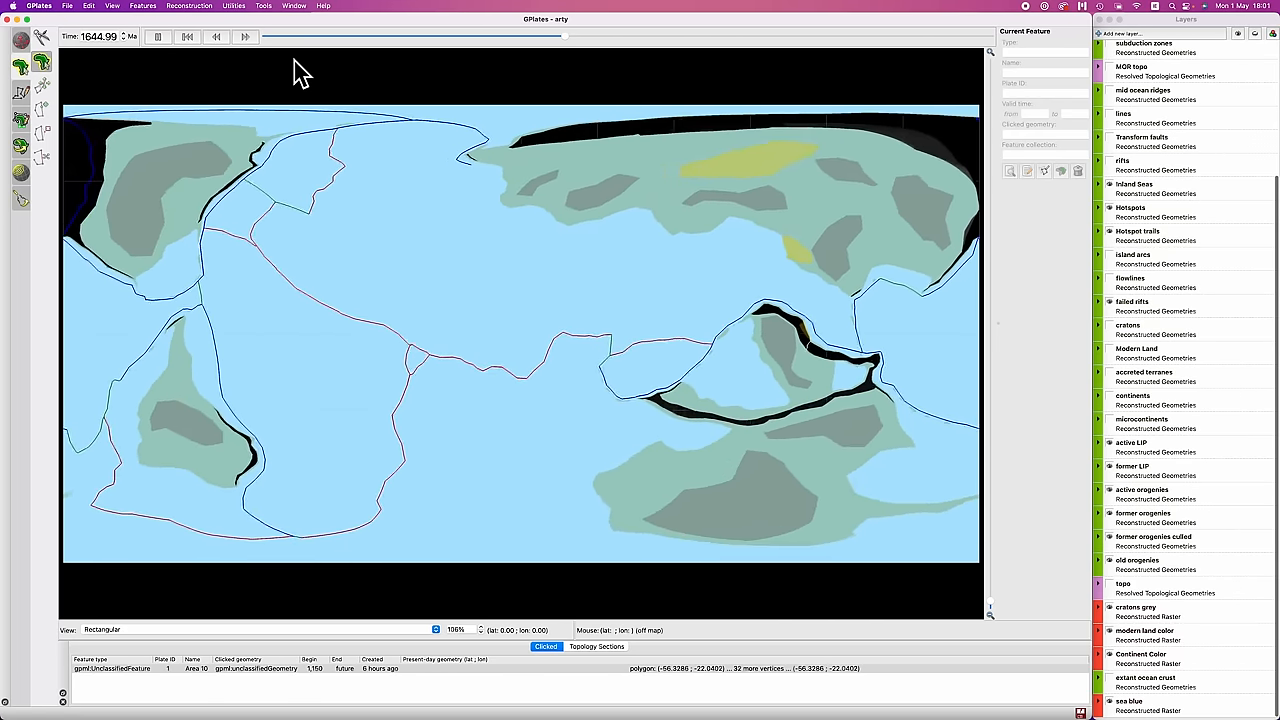
Step: Step the reconstruction time back to 1524.99 Ma
{"action": "left_click", "coordinate": [152, 44]}
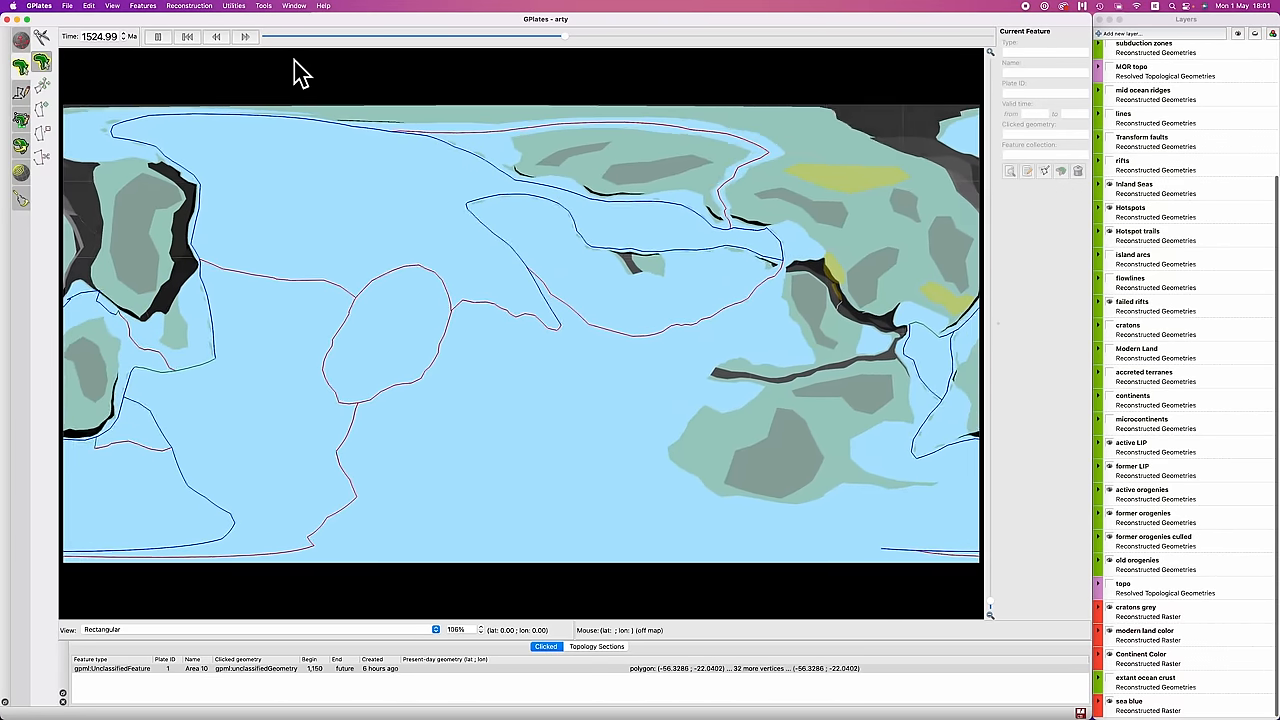